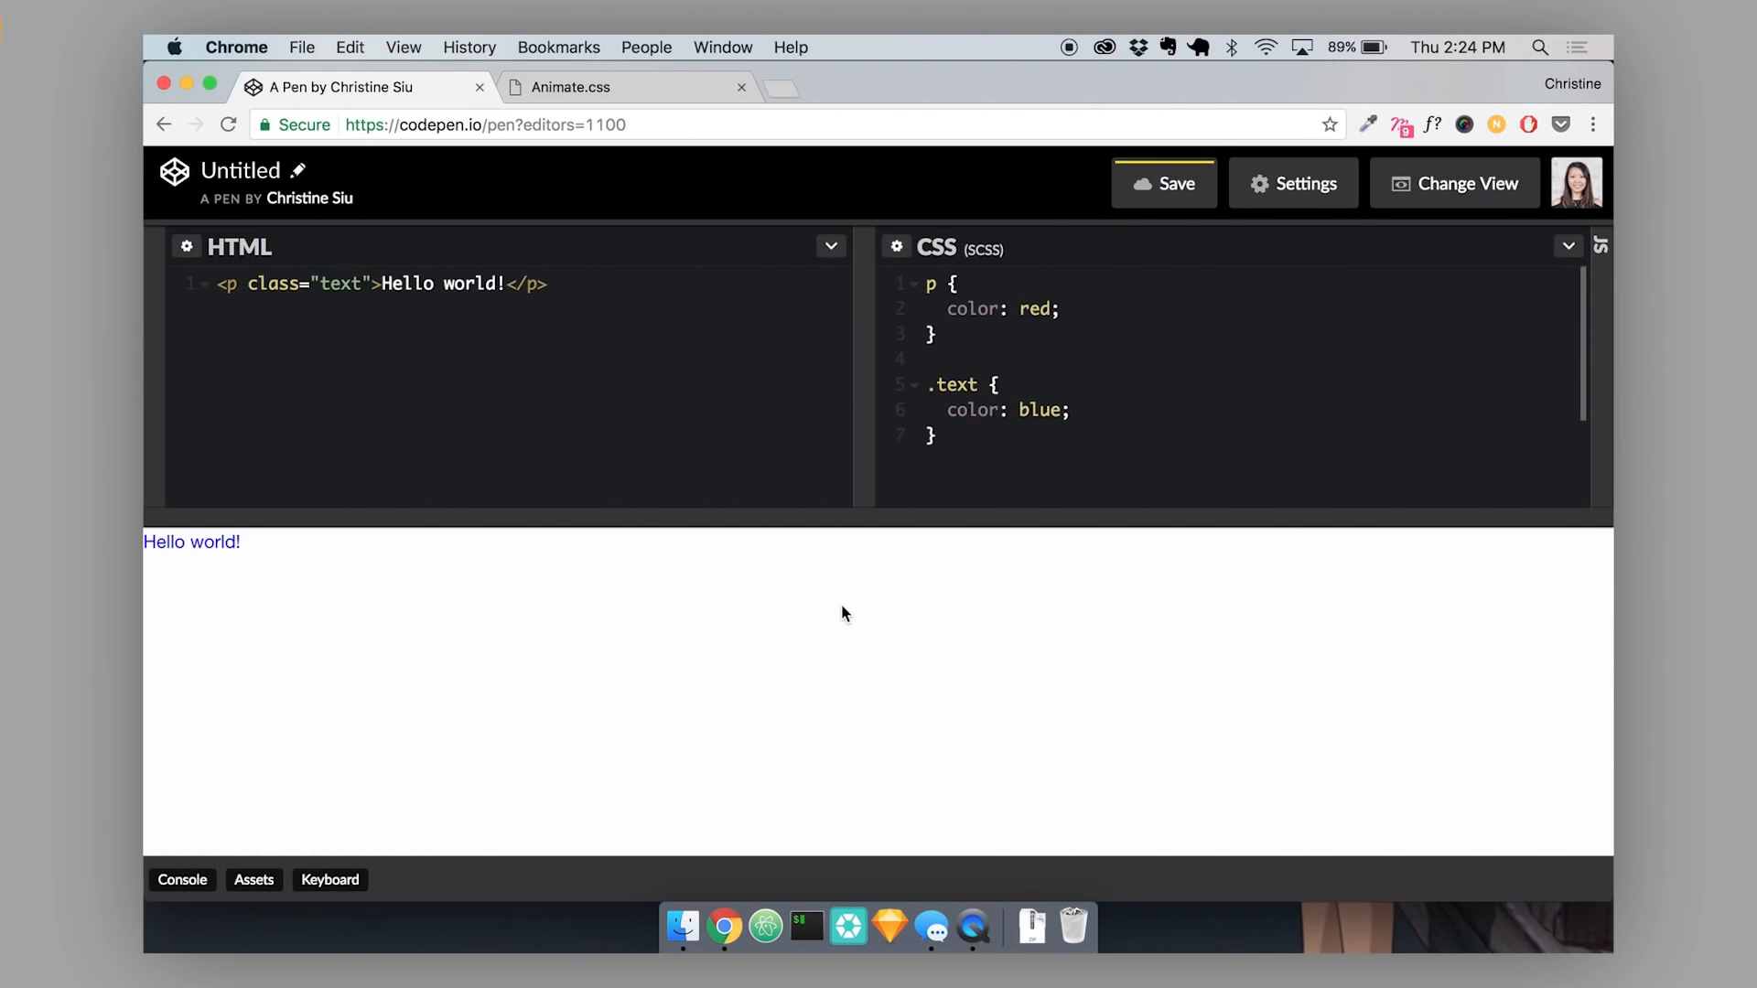
{"action": "mouse_move", "coordinate": [634, 559]}
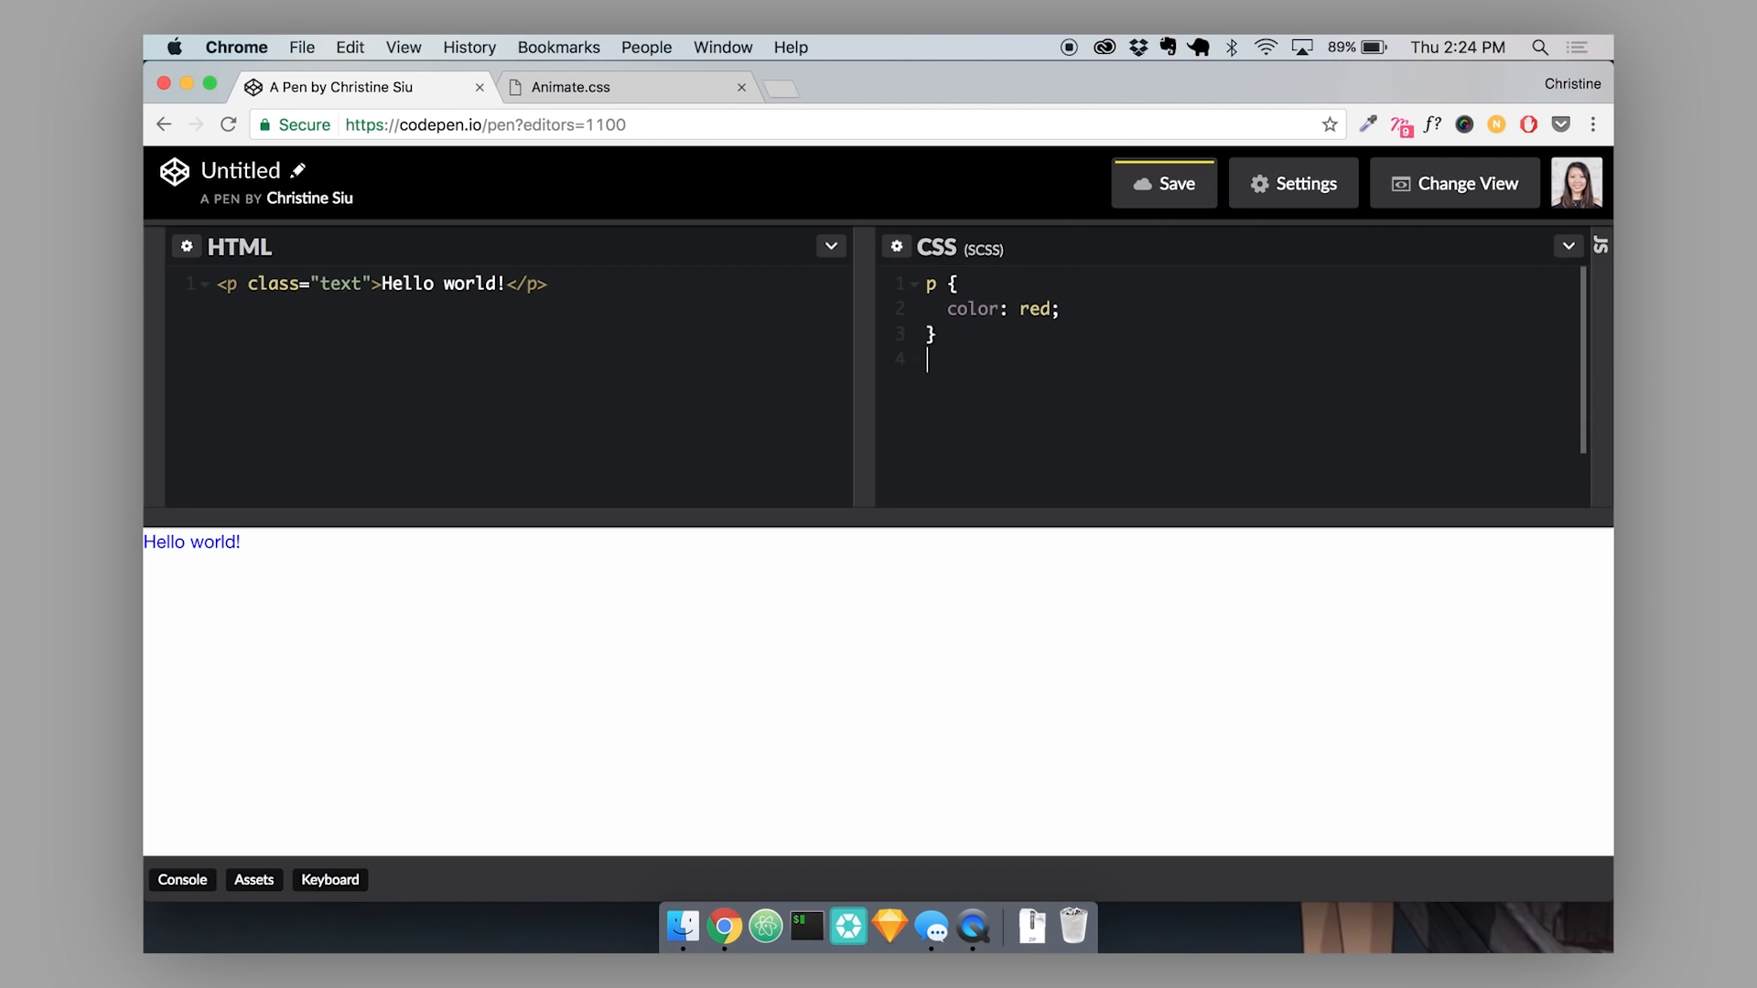
Place the cut .text { color: blue; } rule above the p { color: red; } rule.
{"action": "key", "text": "Enter"}
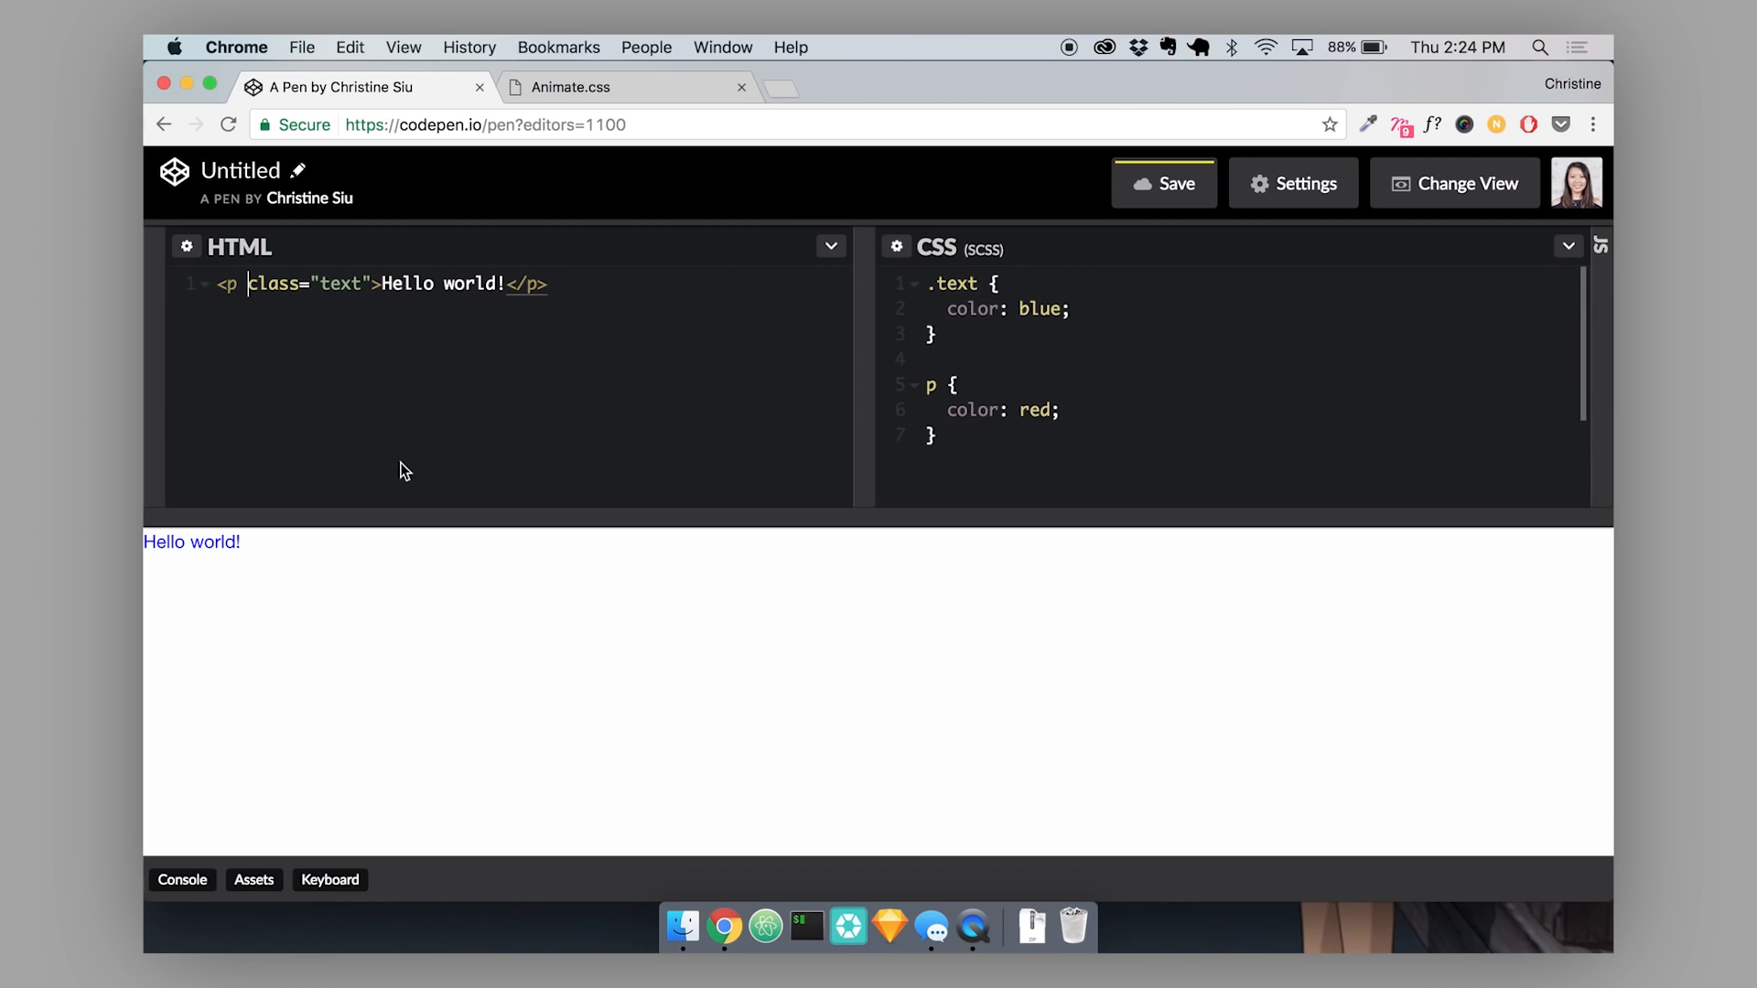
Give the Hello world paragraph id="paragraph" in the HTML.
{"action": "type", "text": "id="}
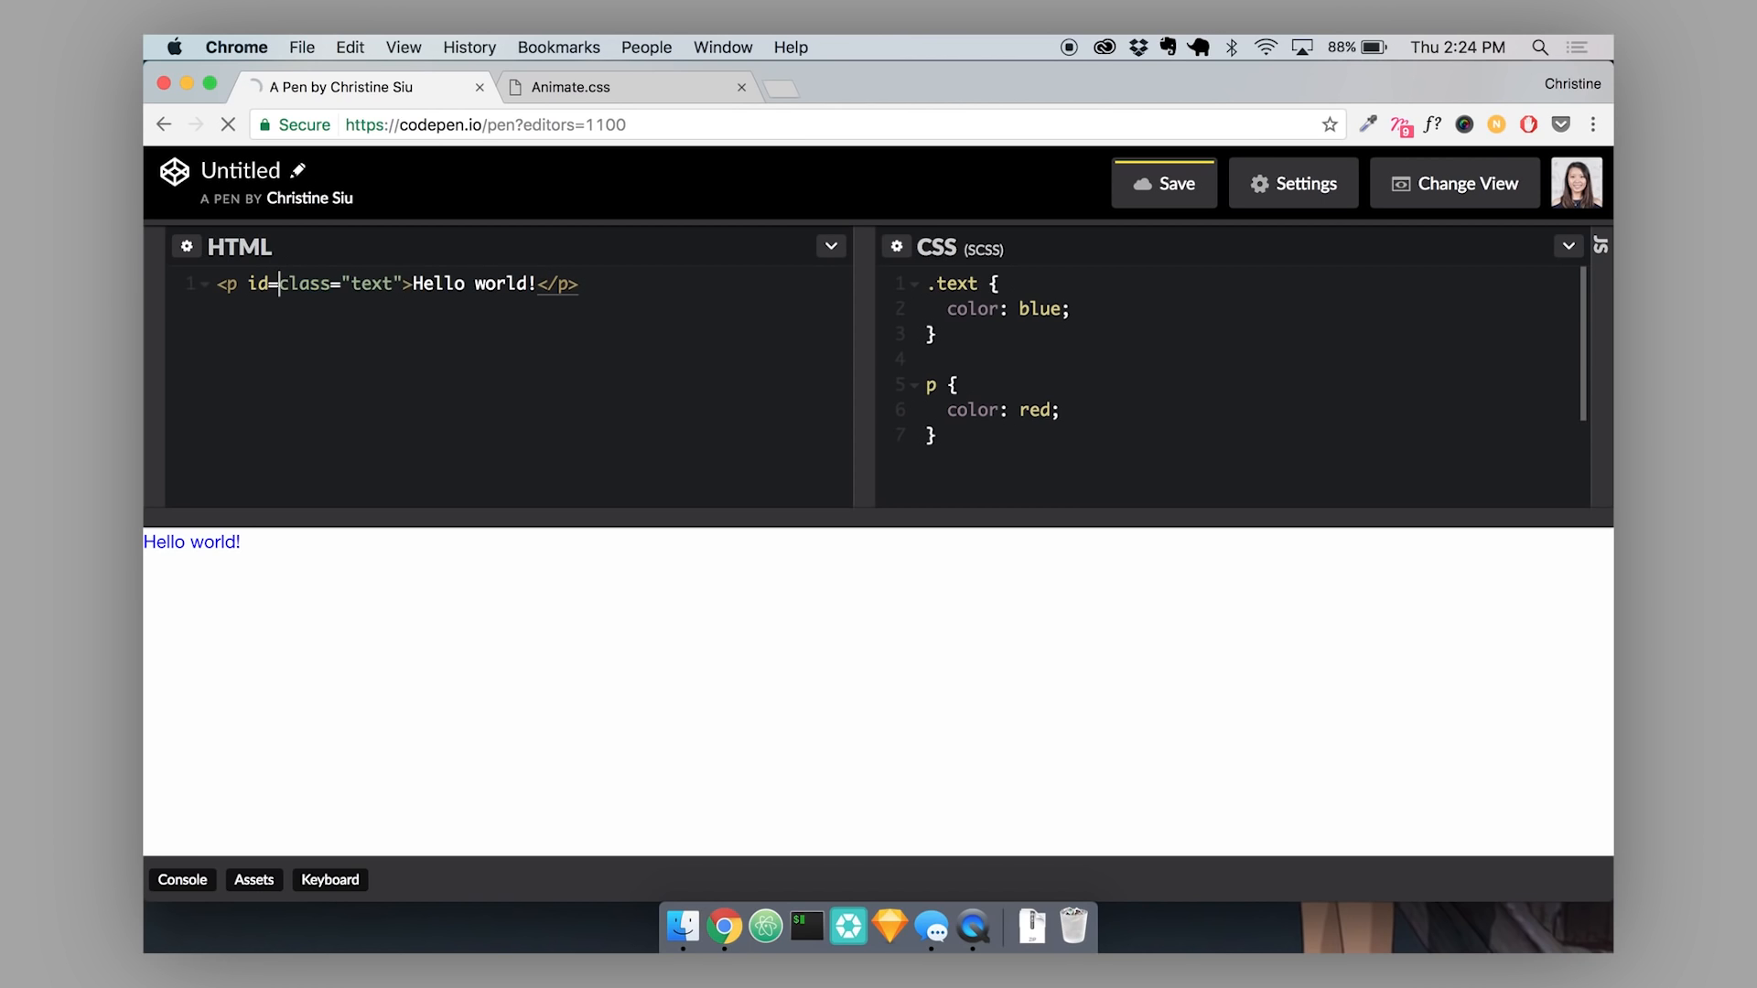
{"action": "type", "text": "\"\""}
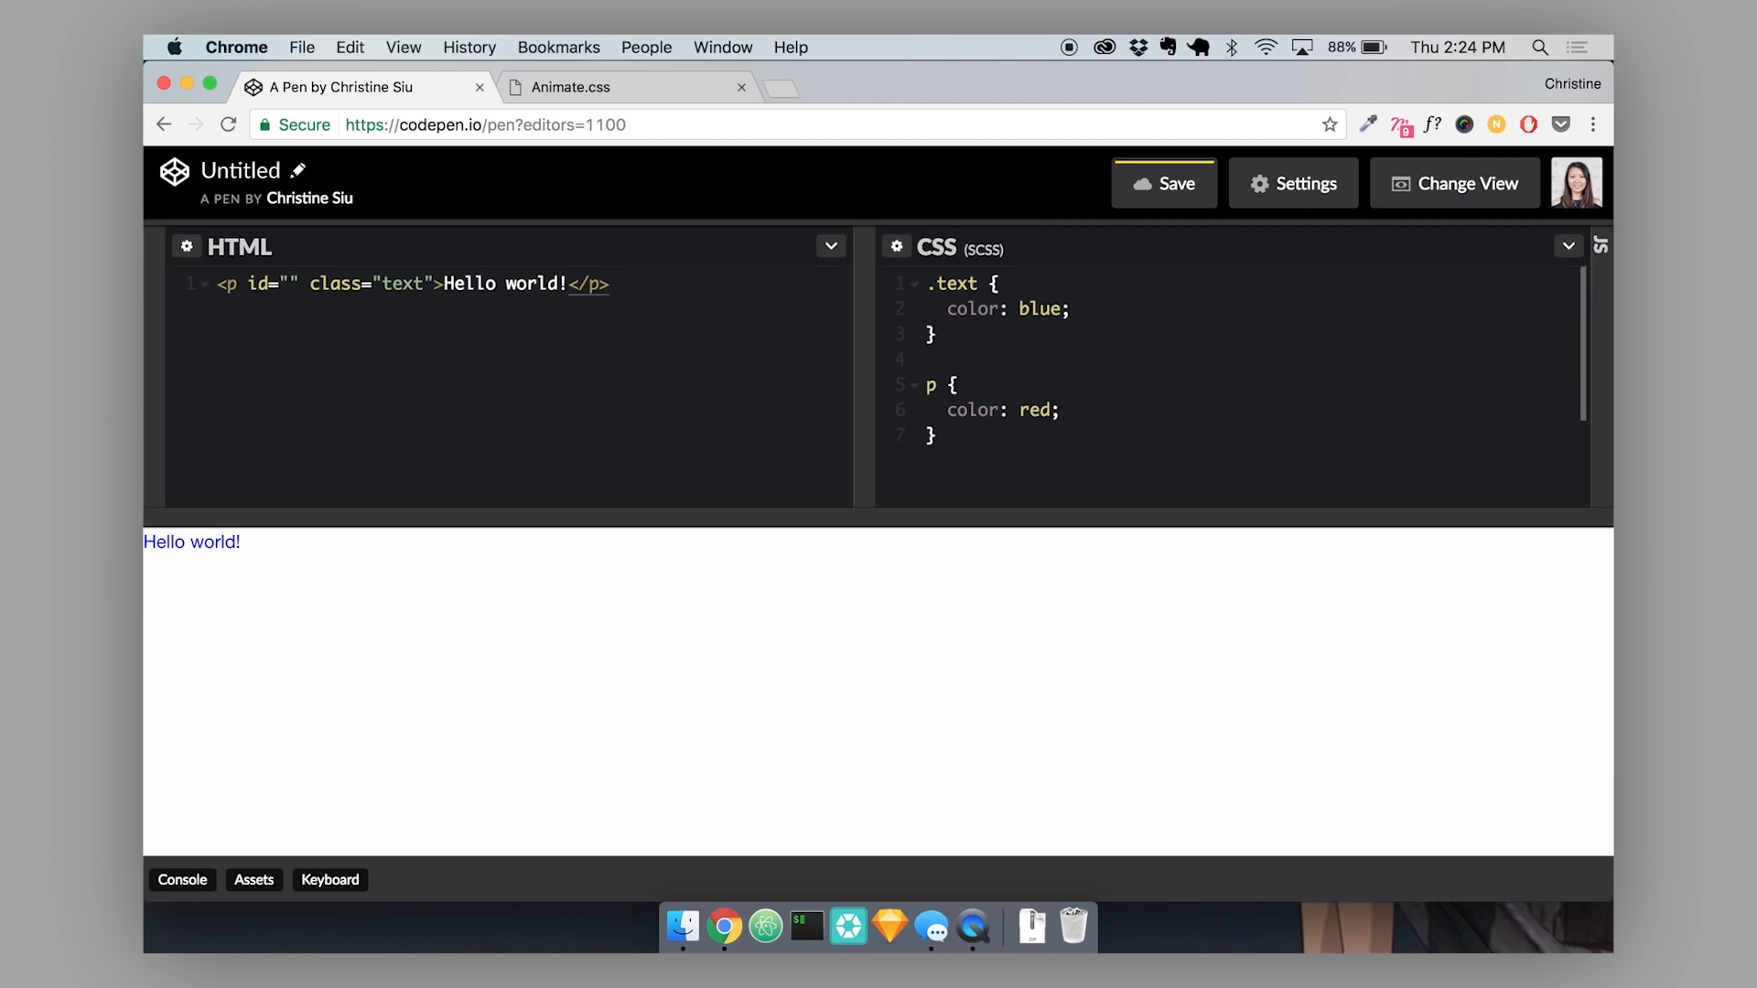
{"action": "type", "text": "paragraph"}
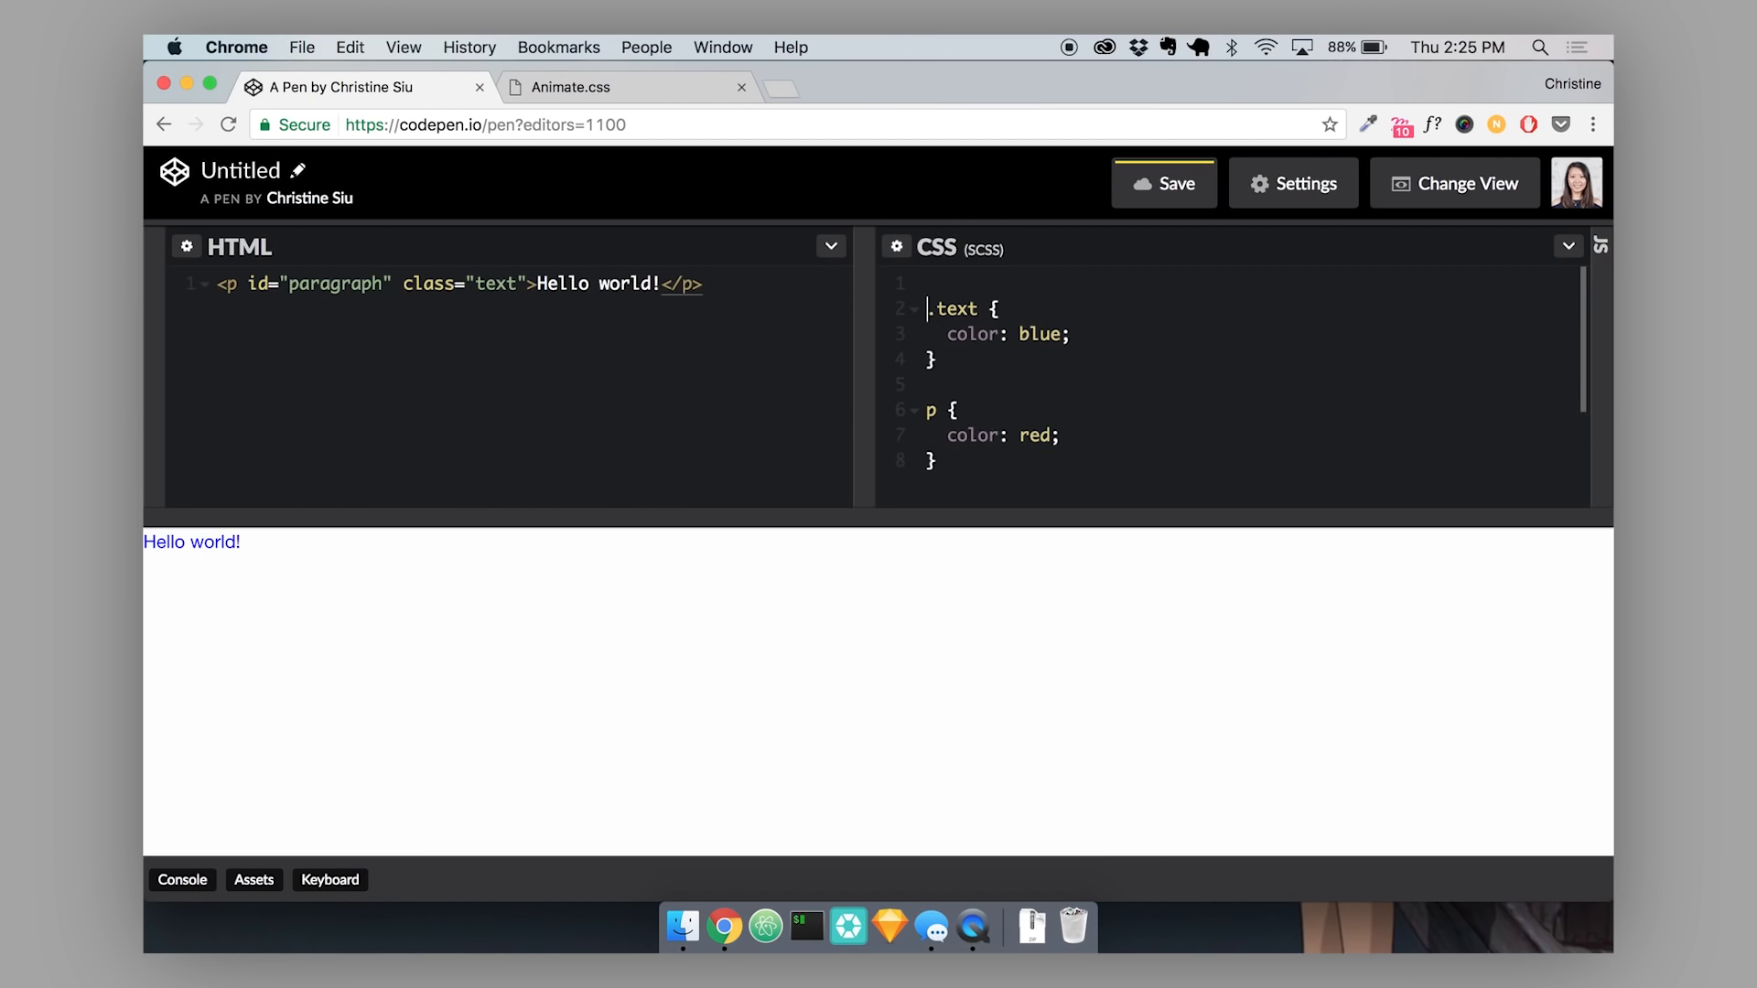
Add a #paragraph { color: green; } rule at the top of the CSS, turning the text green.
{"action": "type", "text": "#"}
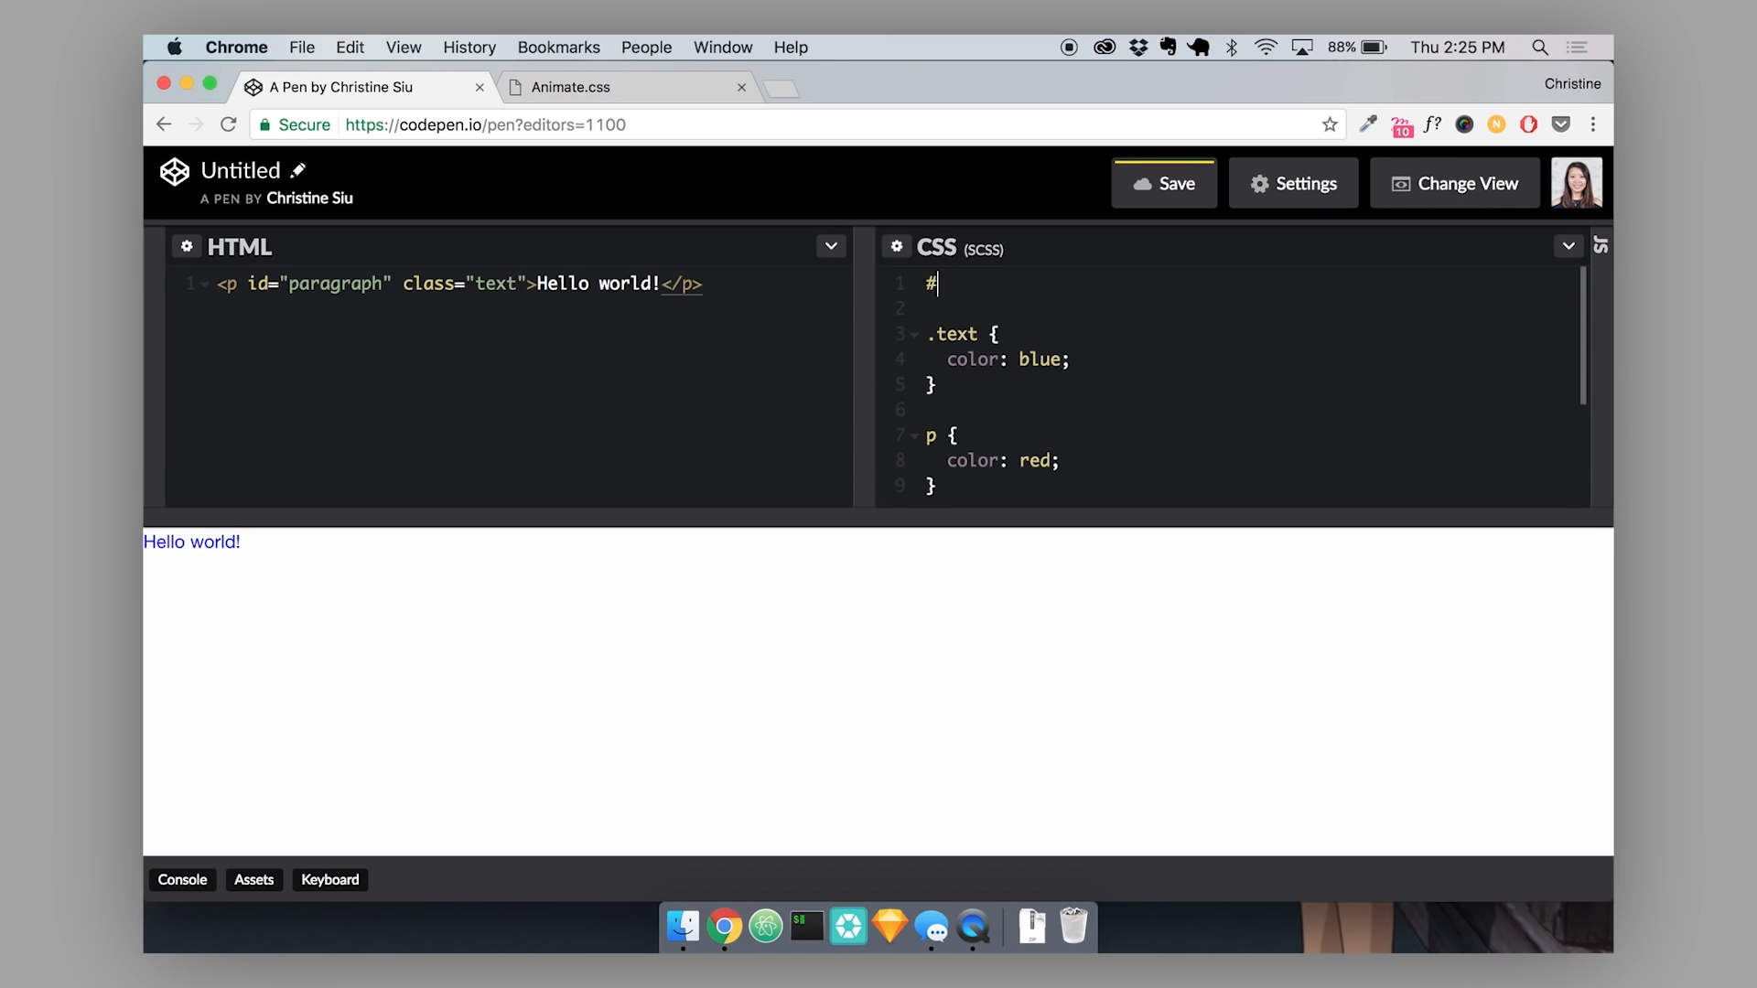
{"action": "type", "text": "paragraph {"}
{"action": "left_click", "coordinate": [1249, 308]}
{"action": "type", "text": "color:"}
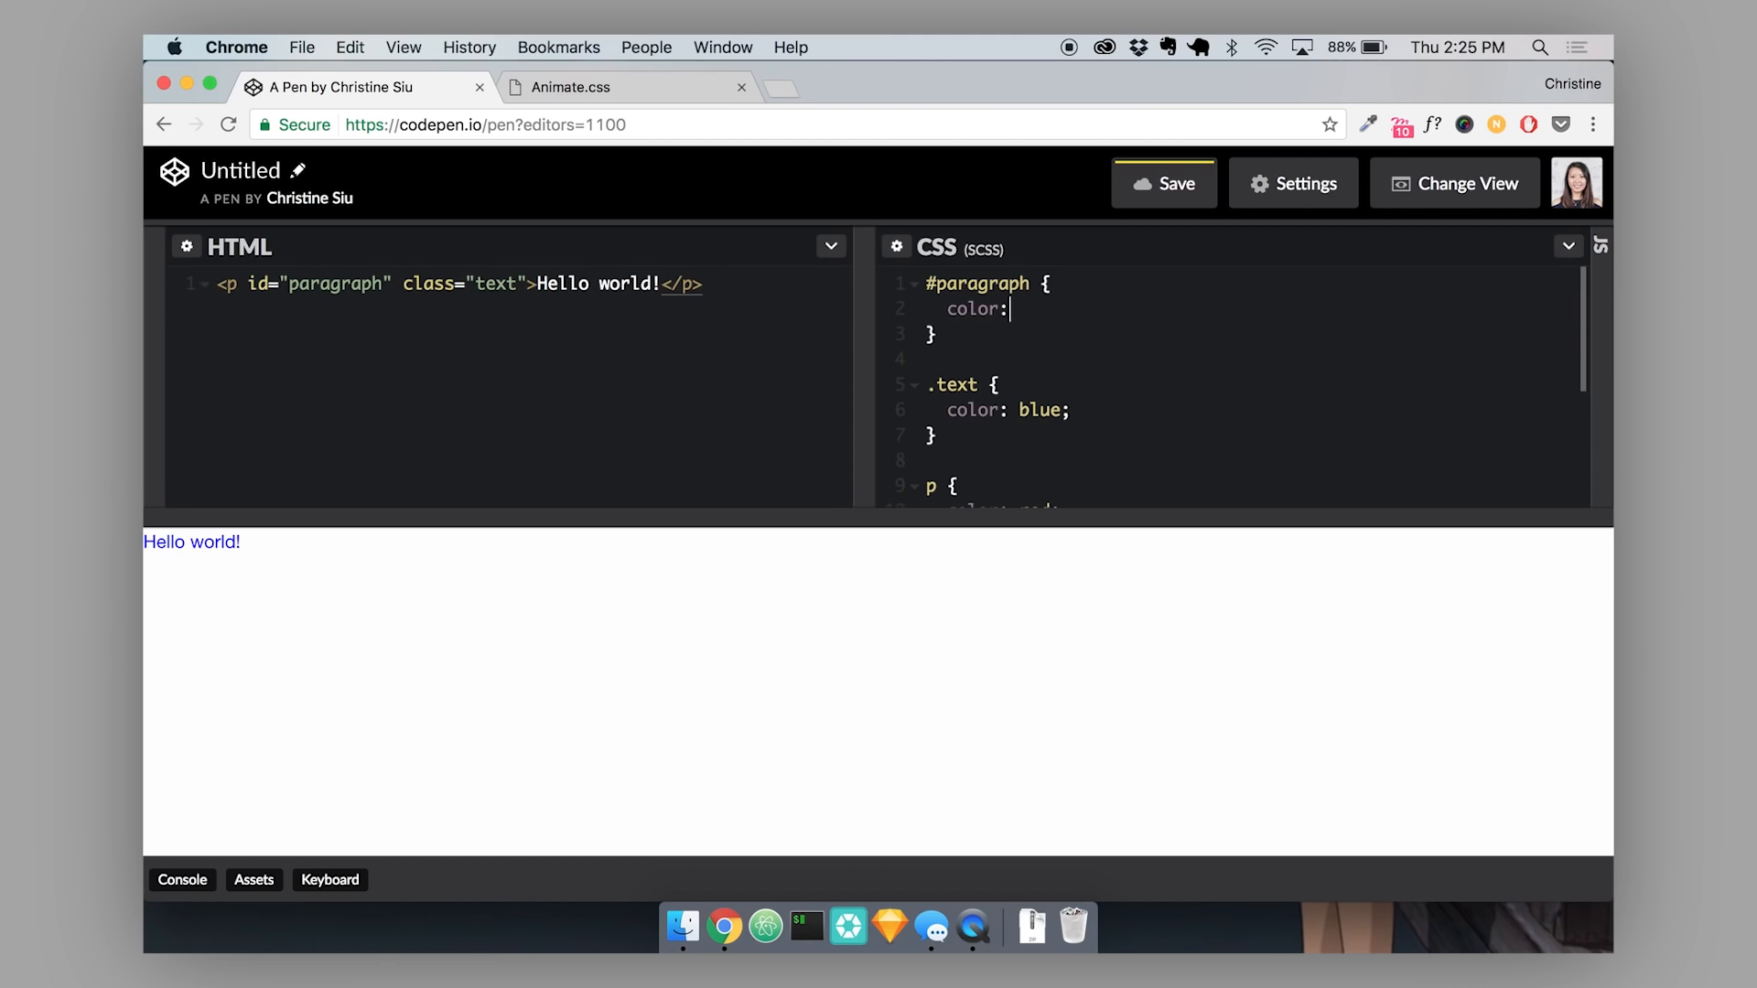
{"action": "type", "text": "green;"}
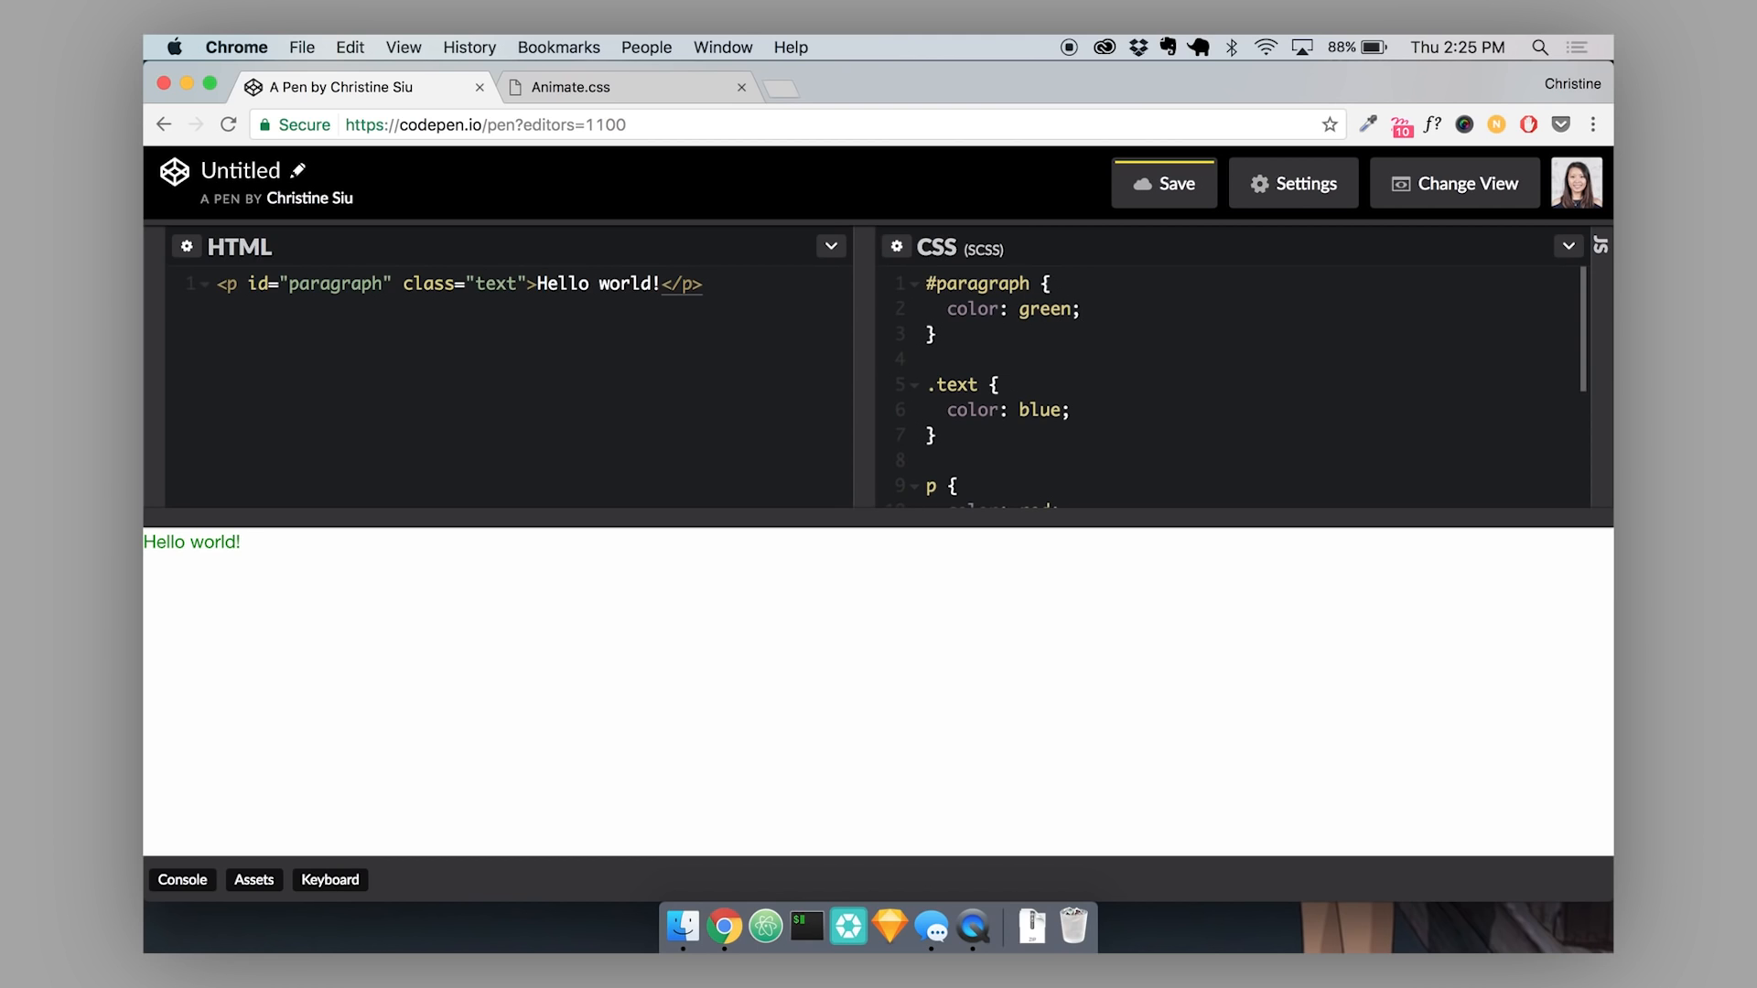
{"action": "mouse_move", "coordinate": [867, 242]}
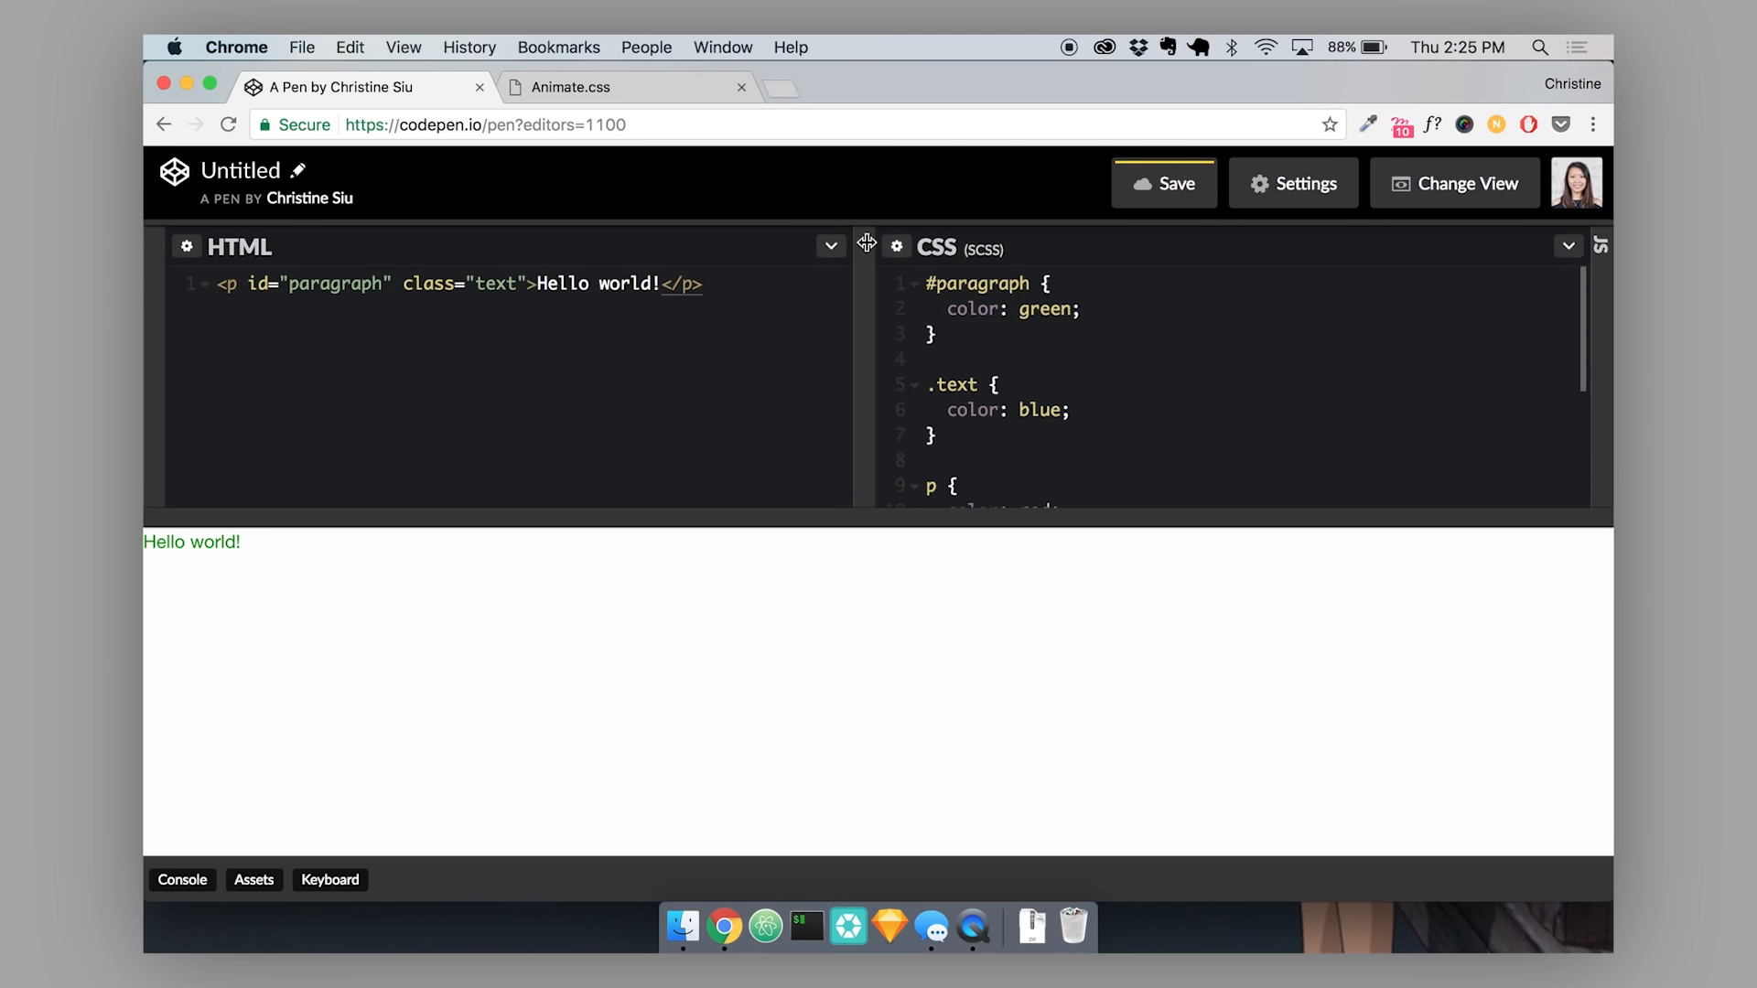
{"action": "left_click", "coordinate": [941, 334]}
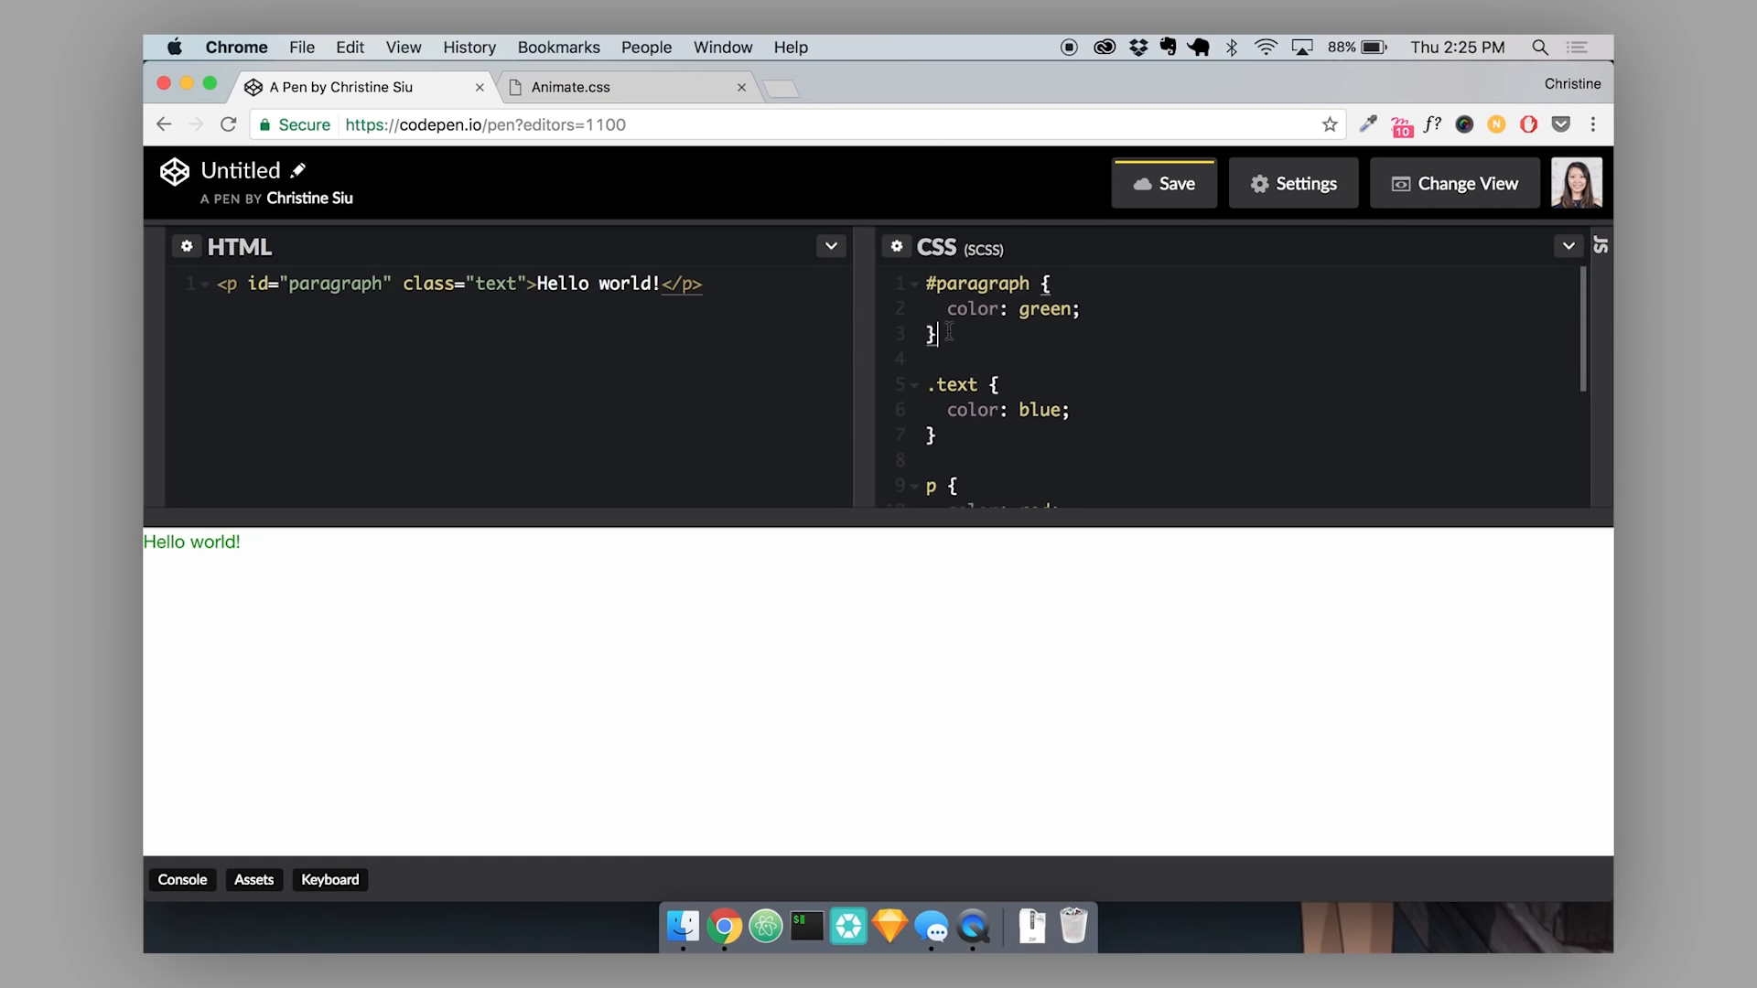
{"action": "scroll", "scroll_direction": "down", "scroll_amount": 3}
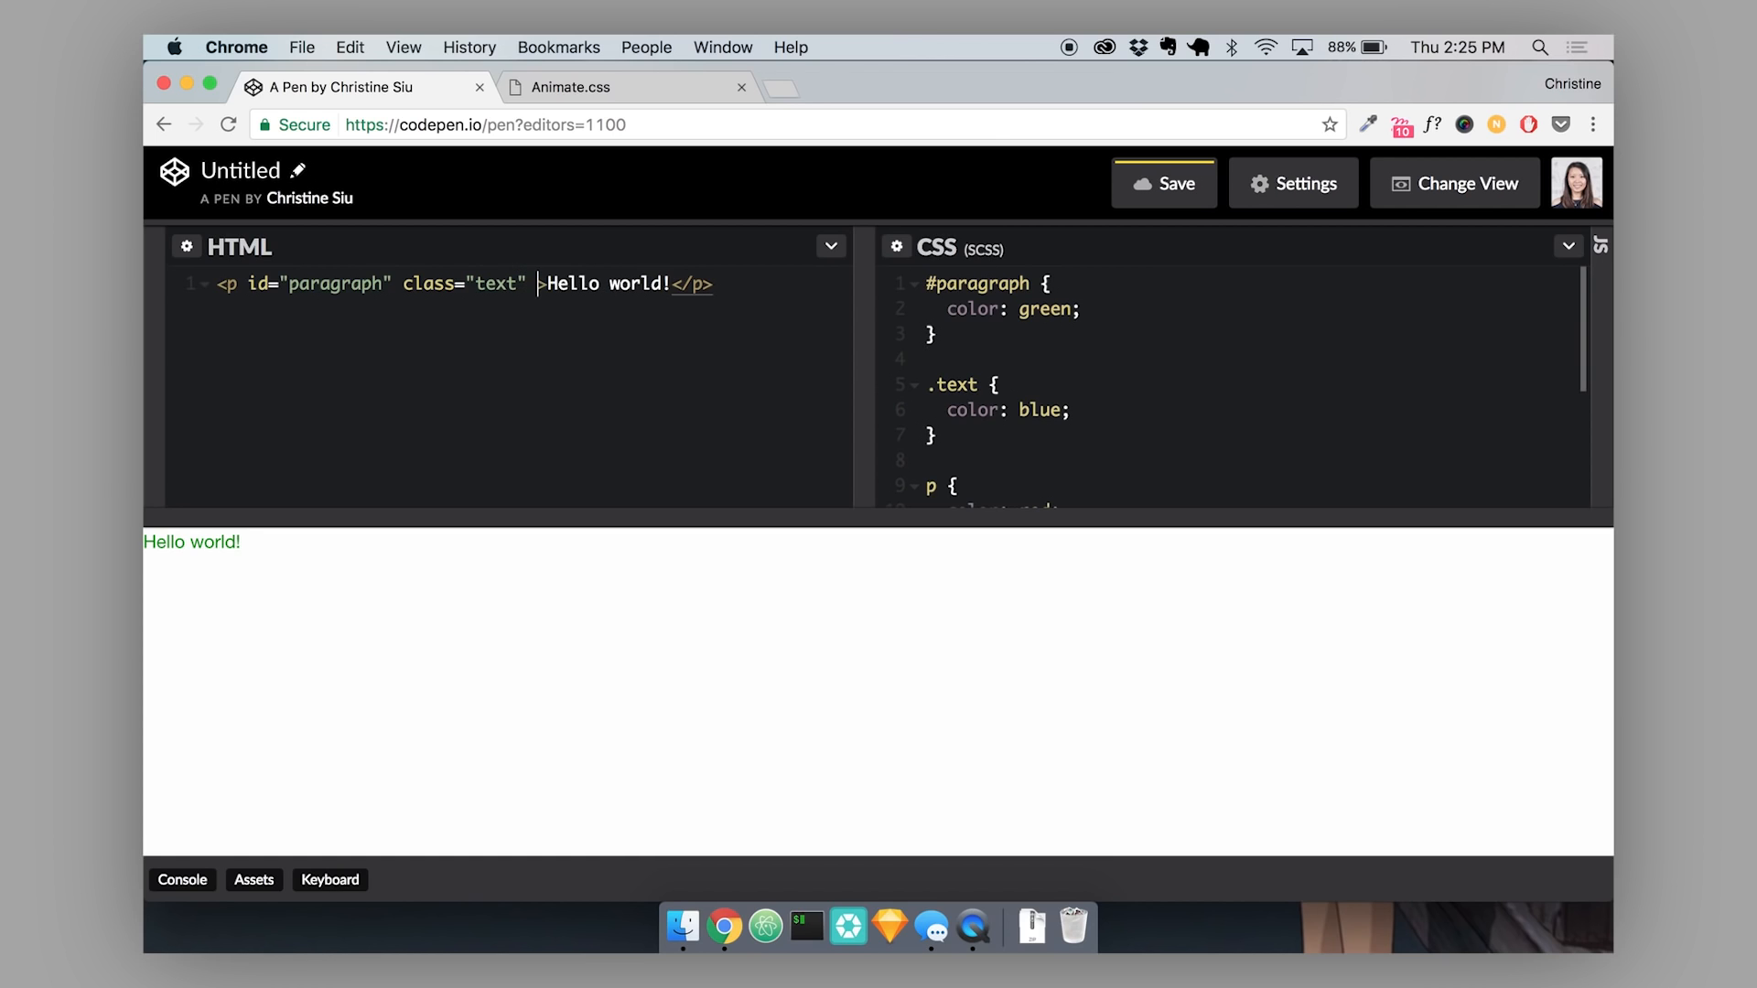
Add inline style="color: orange;" to the paragraph so it renders orange.
{"action": "type", "text": "style=\"\""}
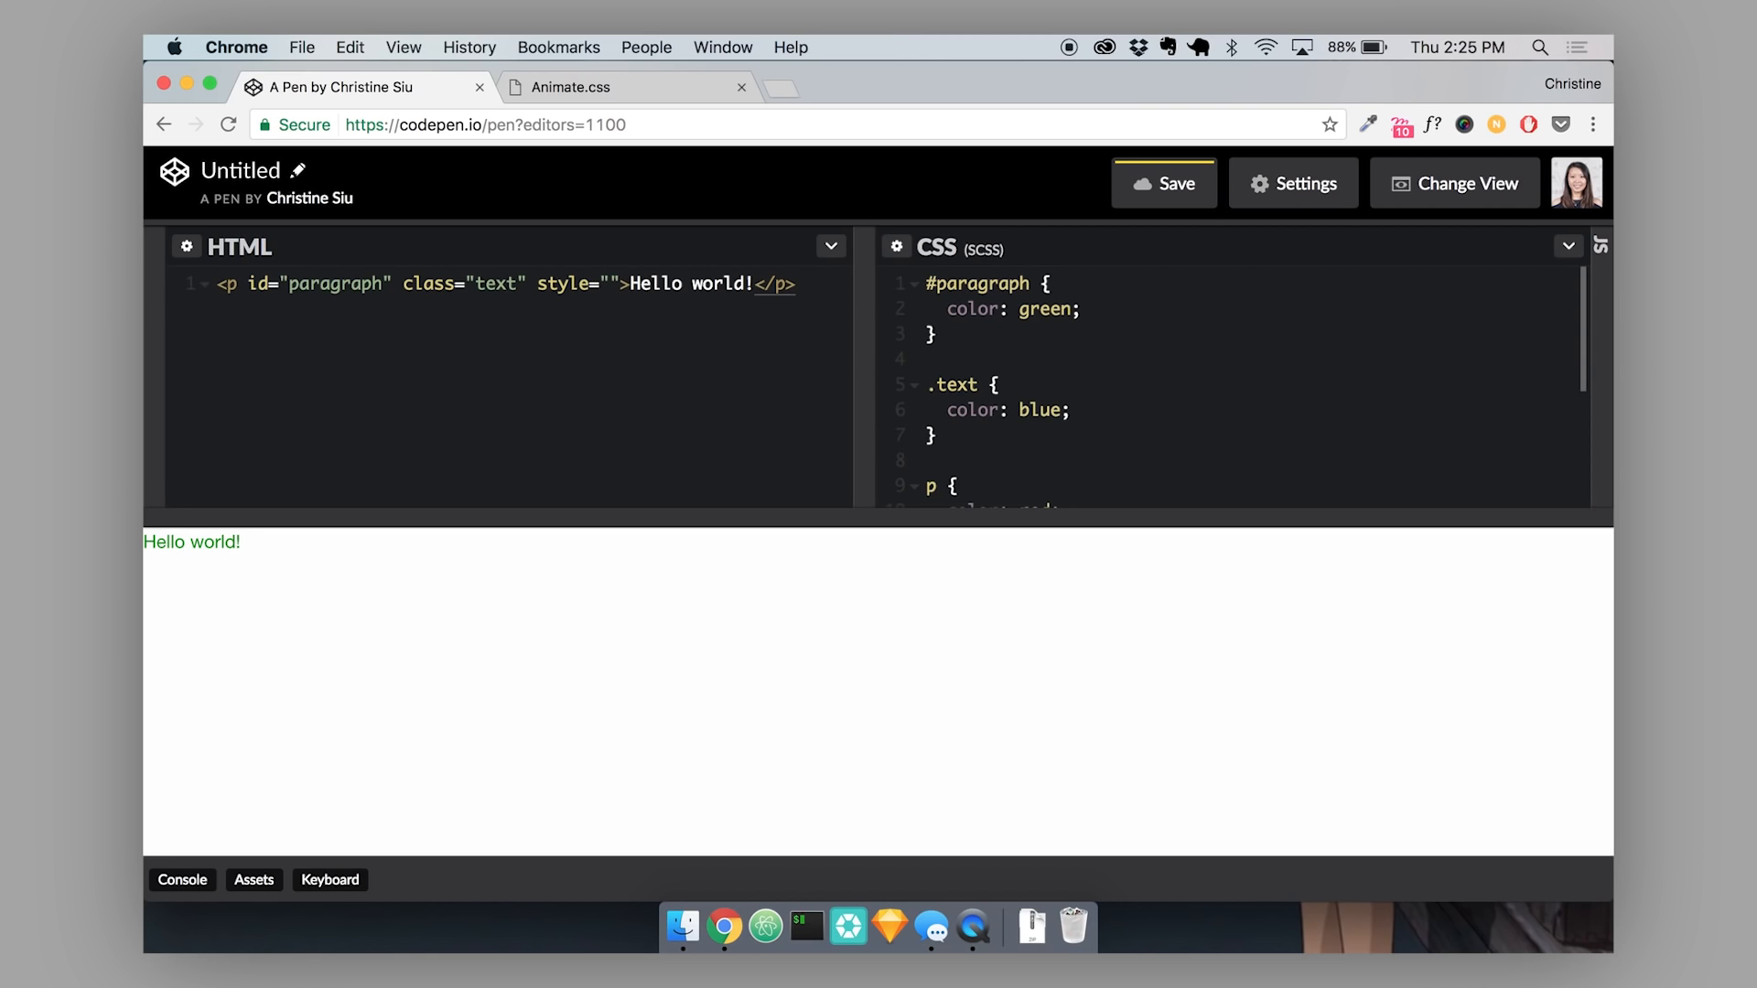
{"action": "type", "text": "color: o"}
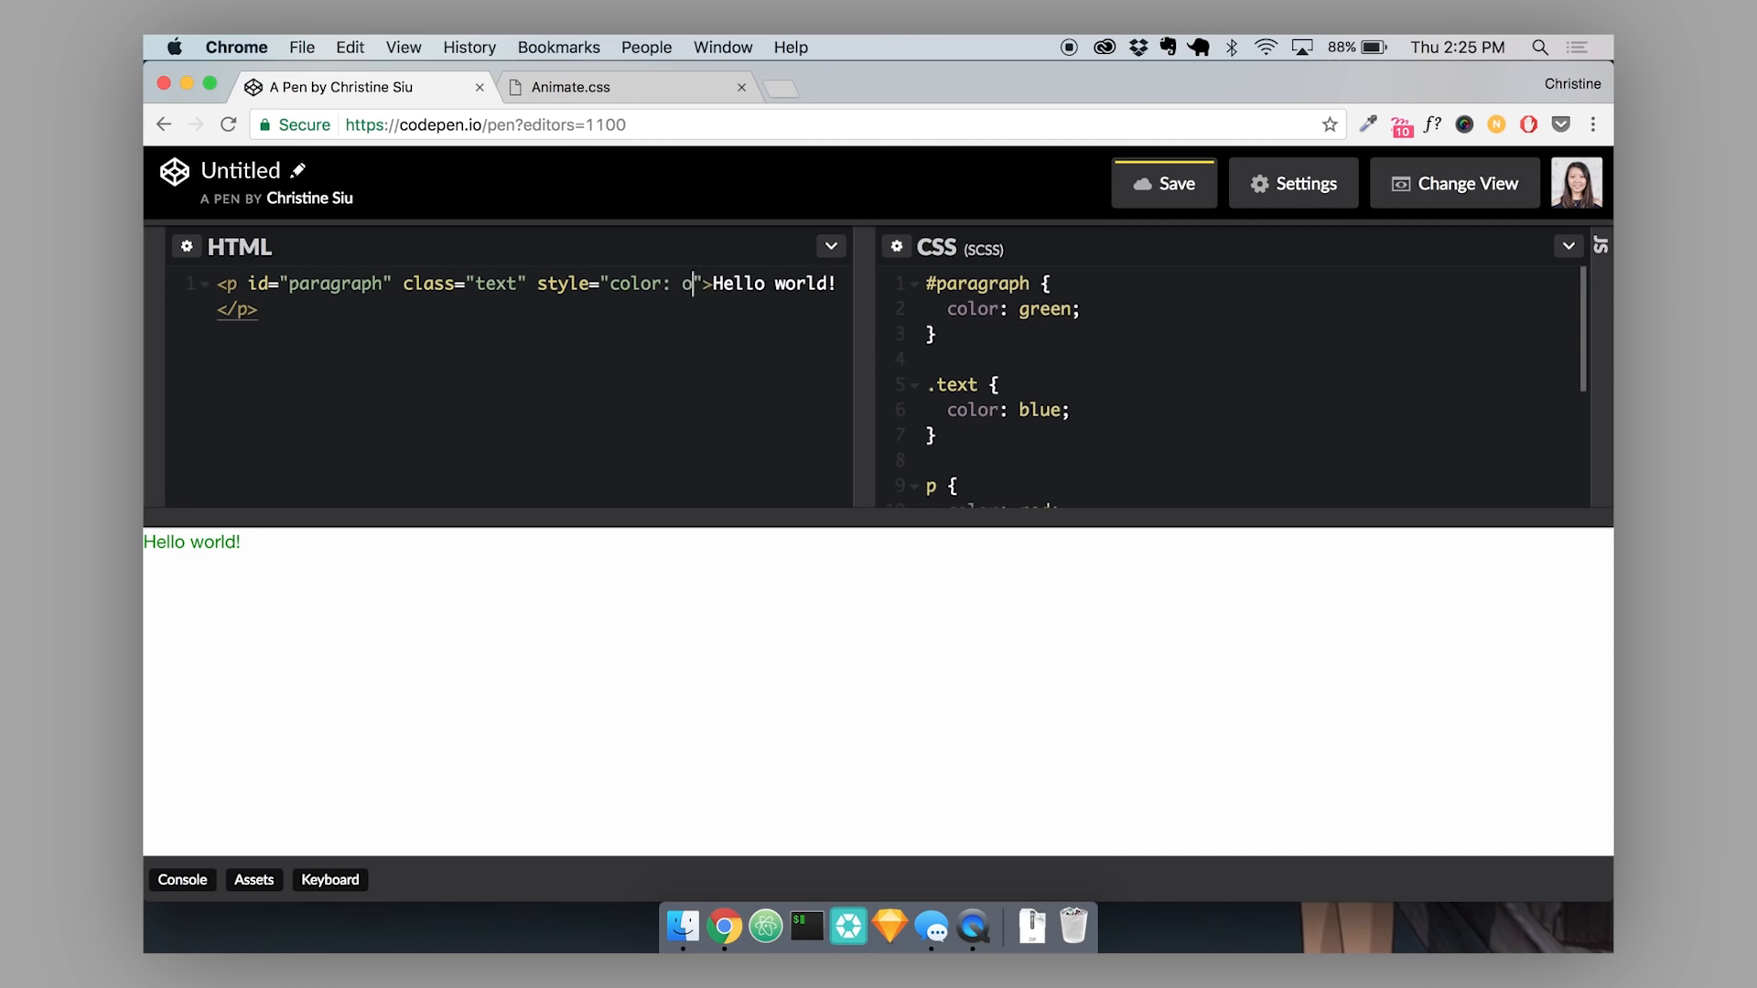
{"action": "type", "text": "range;"}
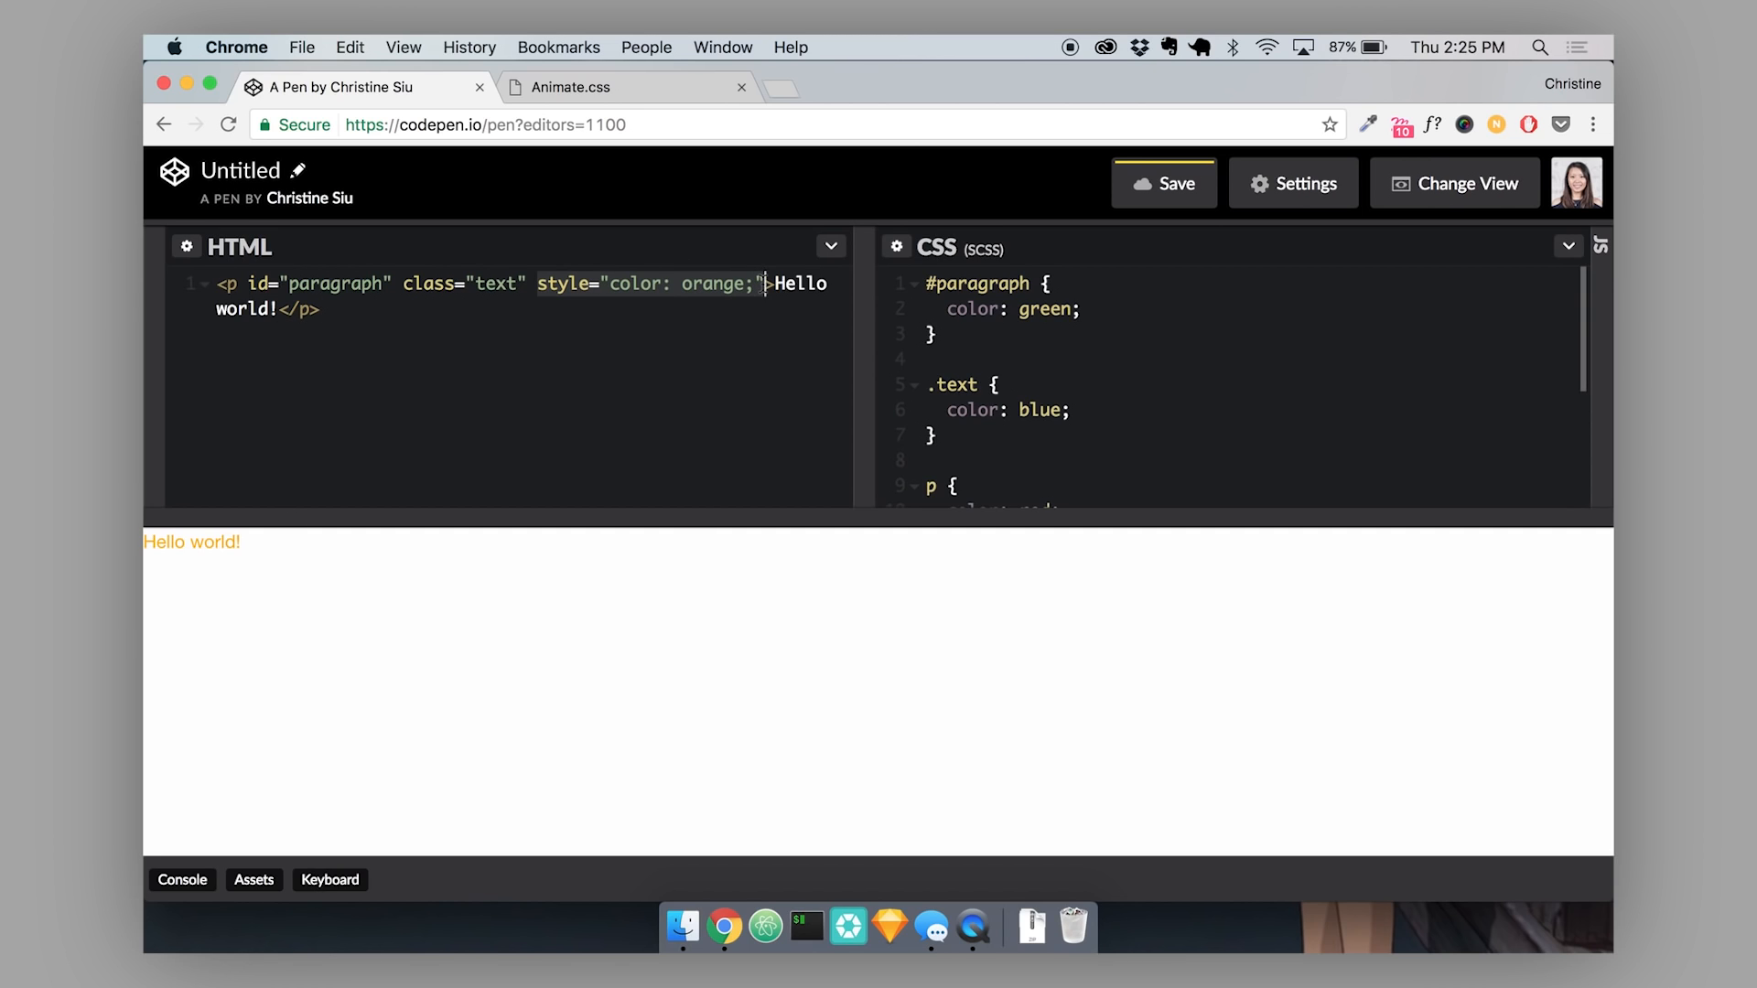
{"action": "scroll", "scroll_direction": "down", "scroll_amount": 3}
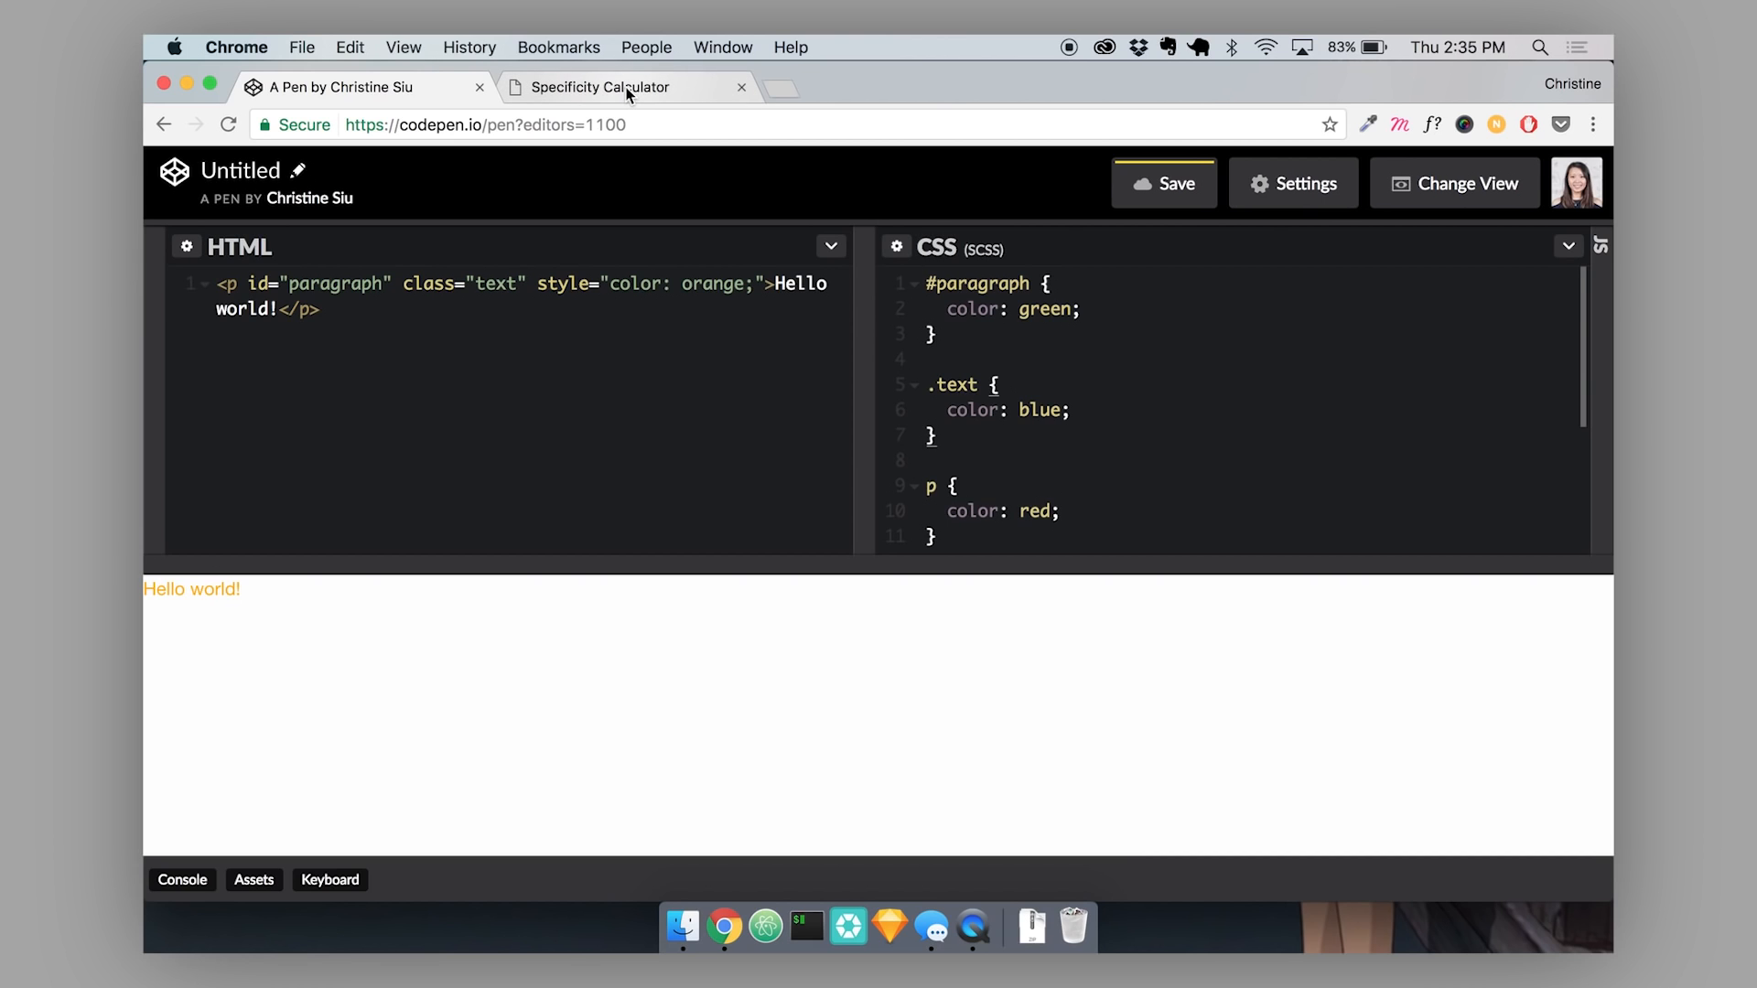
Switch to the Specificity Calculator tab and focus its first empty selector box.
{"action": "left_click", "coordinate": [605, 88]}
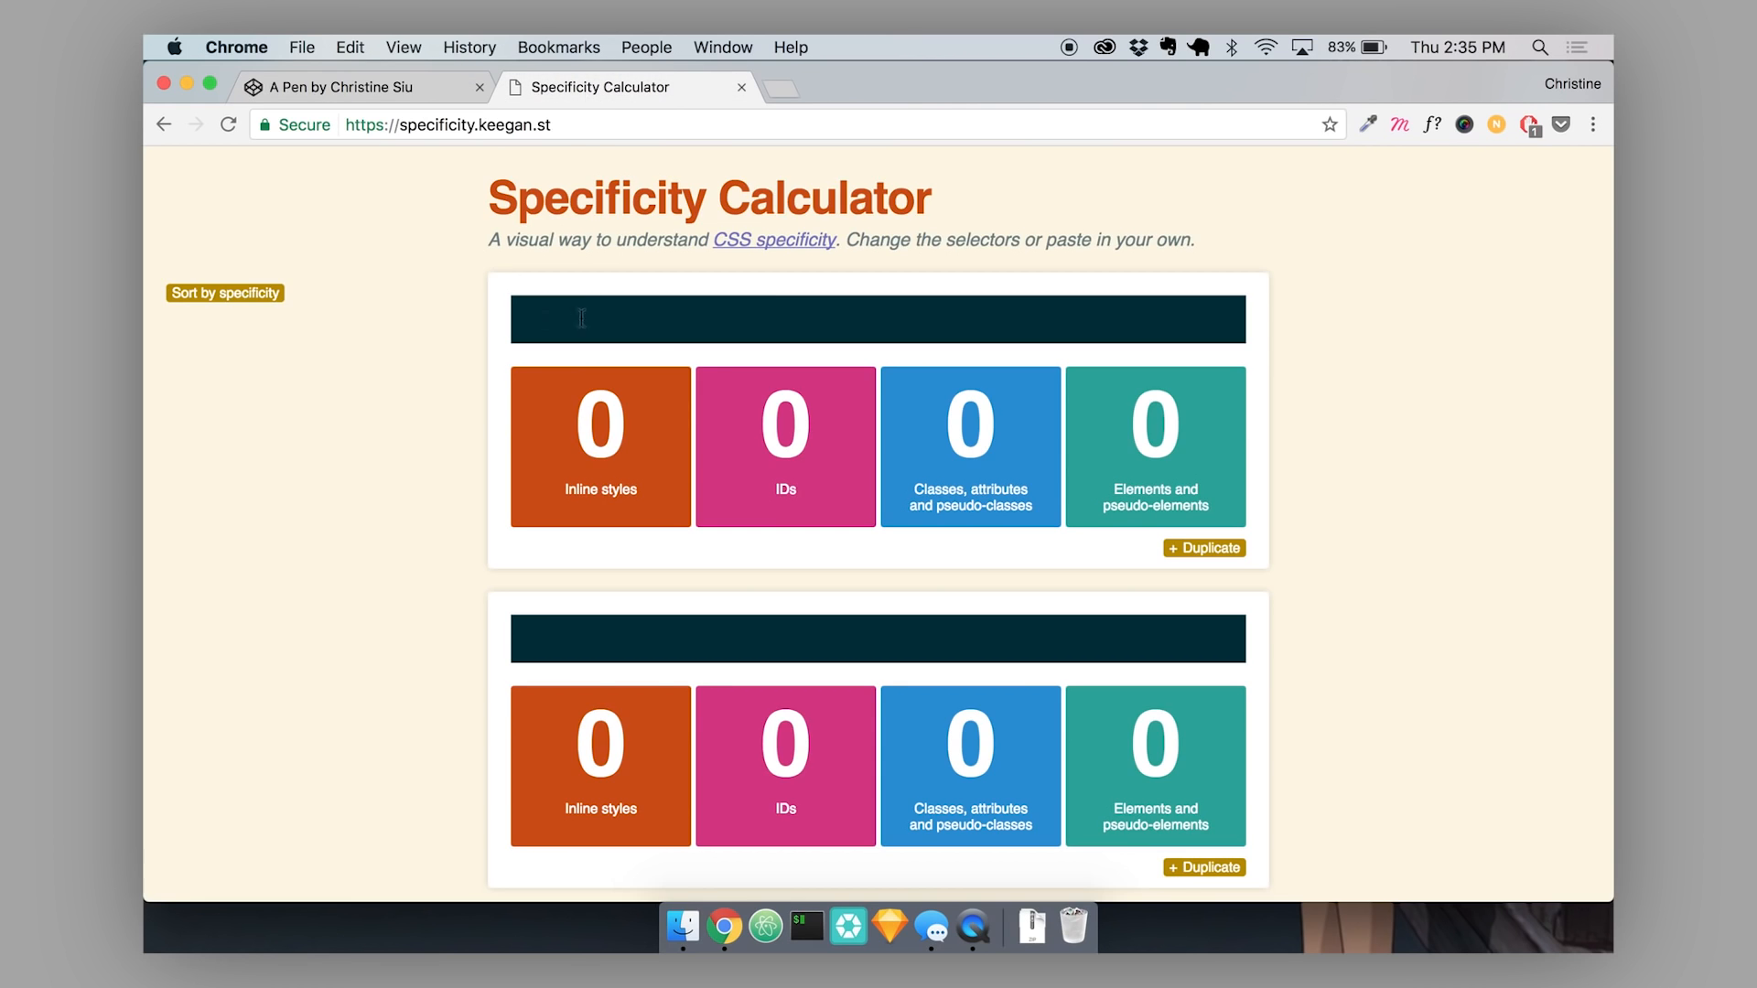
{"action": "mouse_move", "coordinate": [423, 460]}
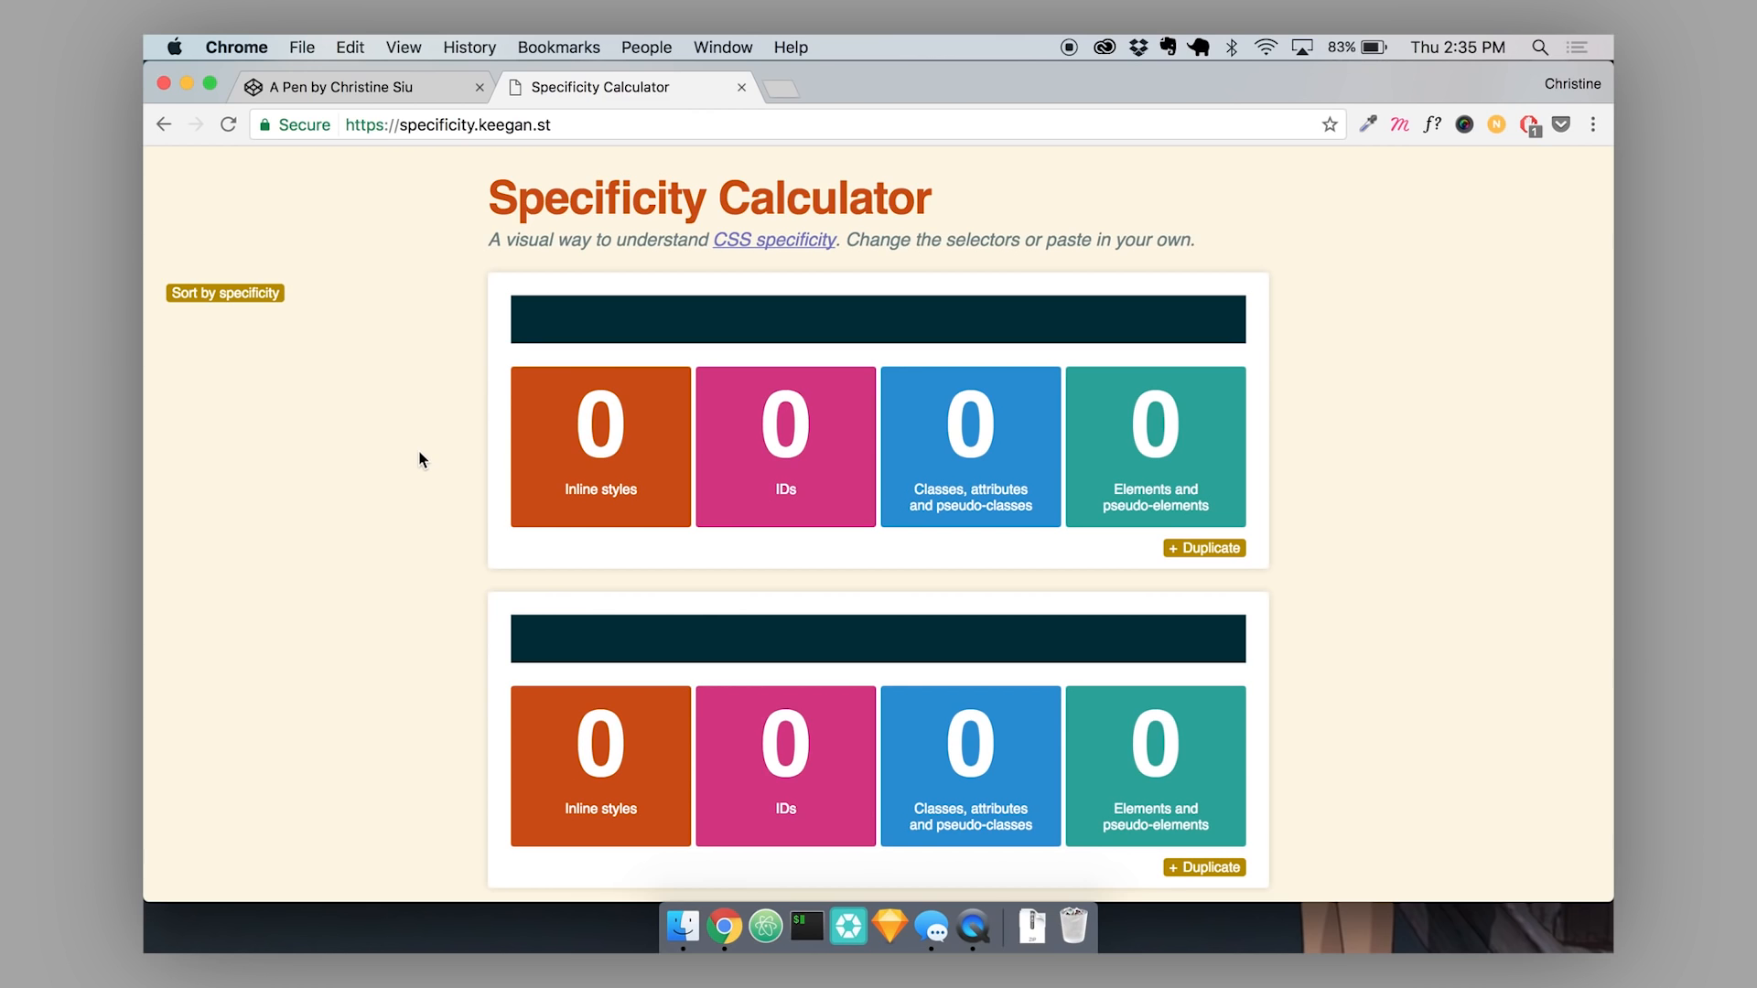
{"action": "mouse_move", "coordinate": [437, 174]}
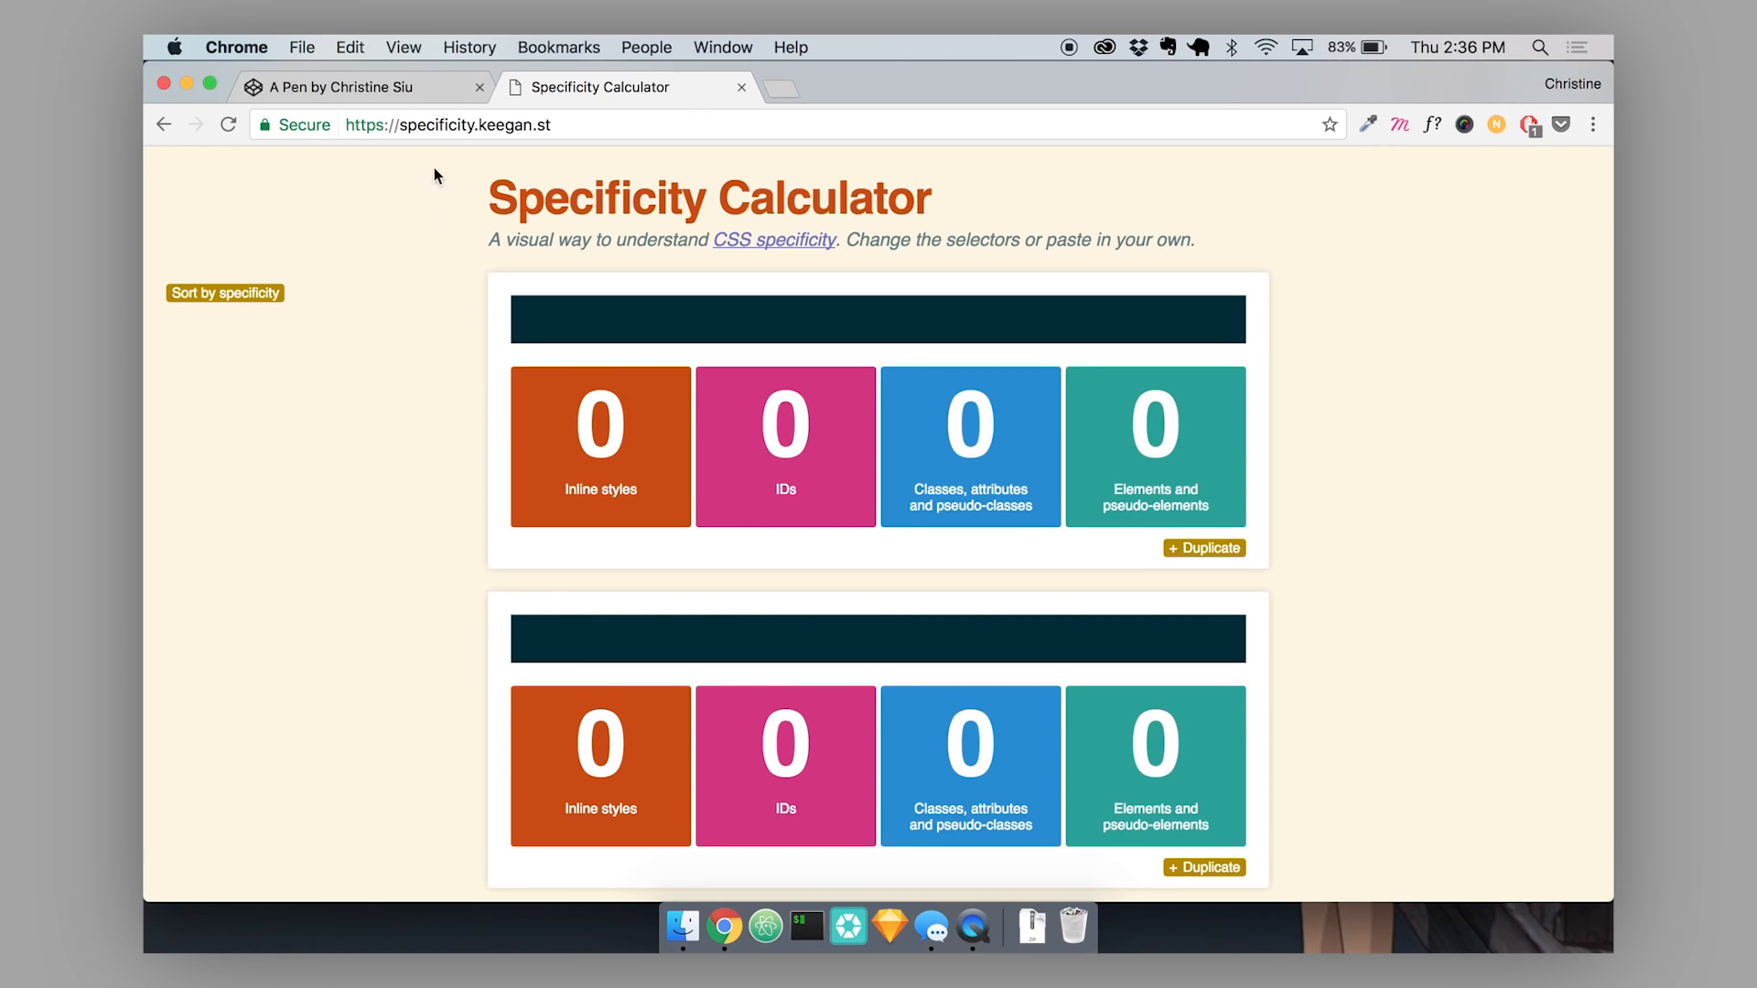
{"action": "mouse_move", "coordinate": [541, 274]}
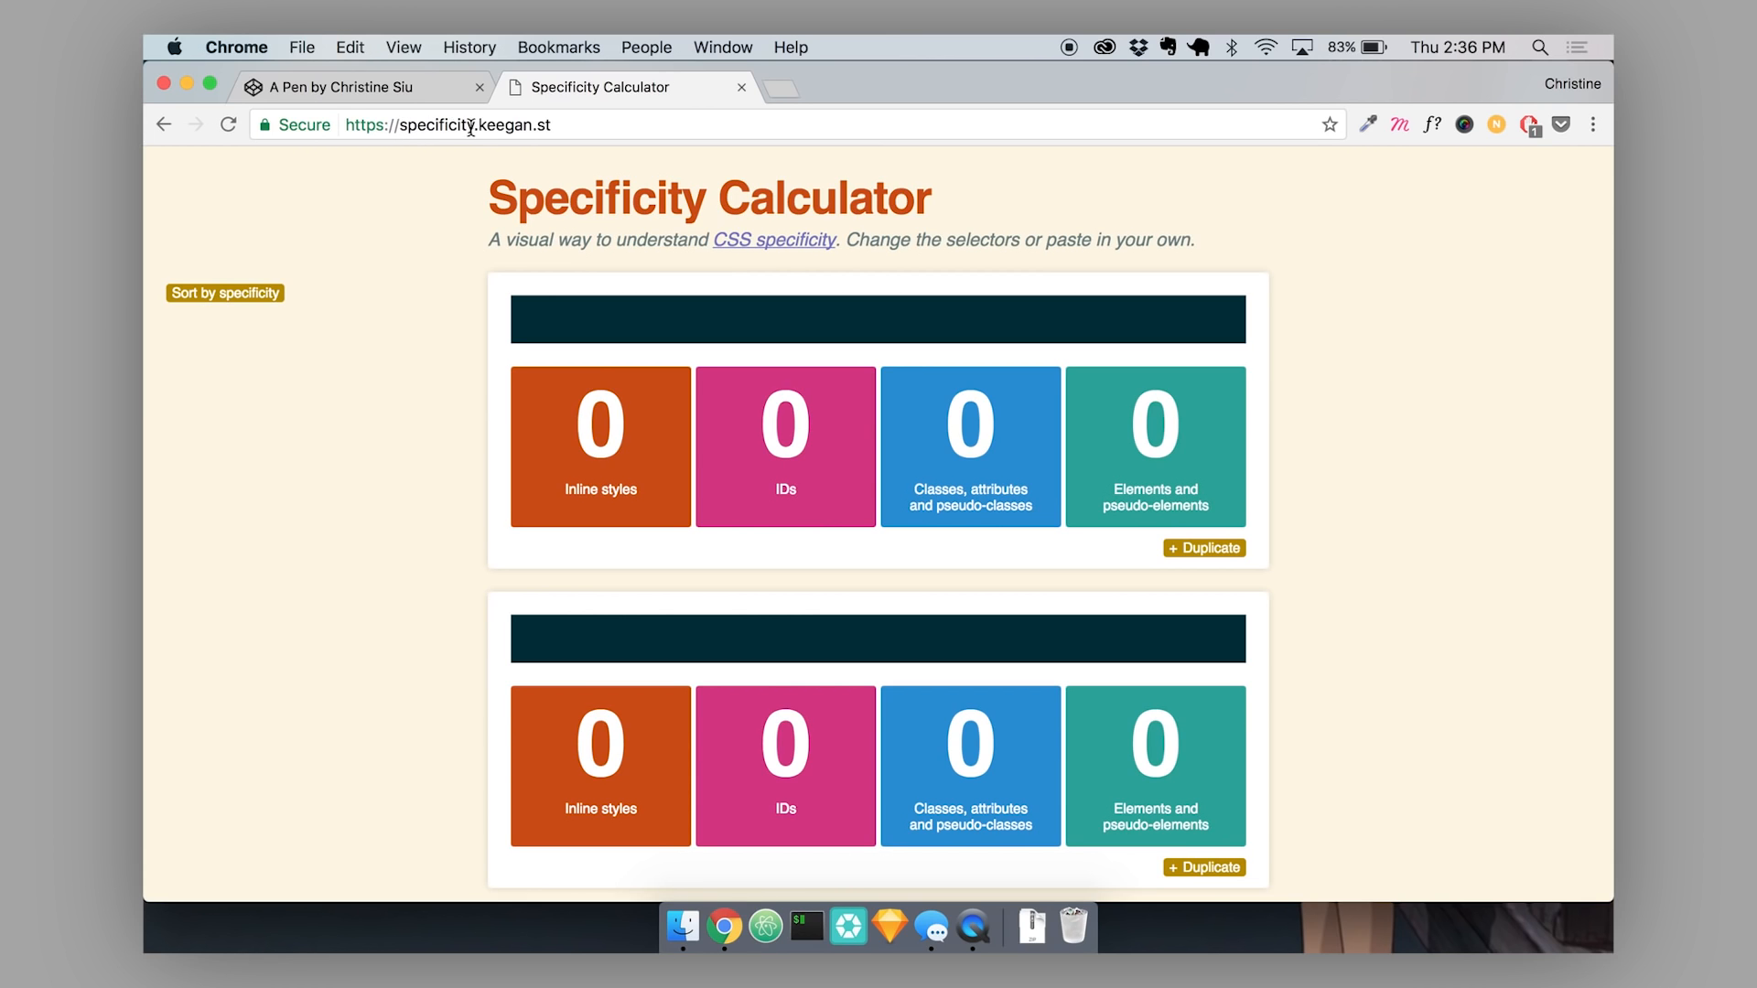
{"action": "mouse_move", "coordinate": [438, 362]}
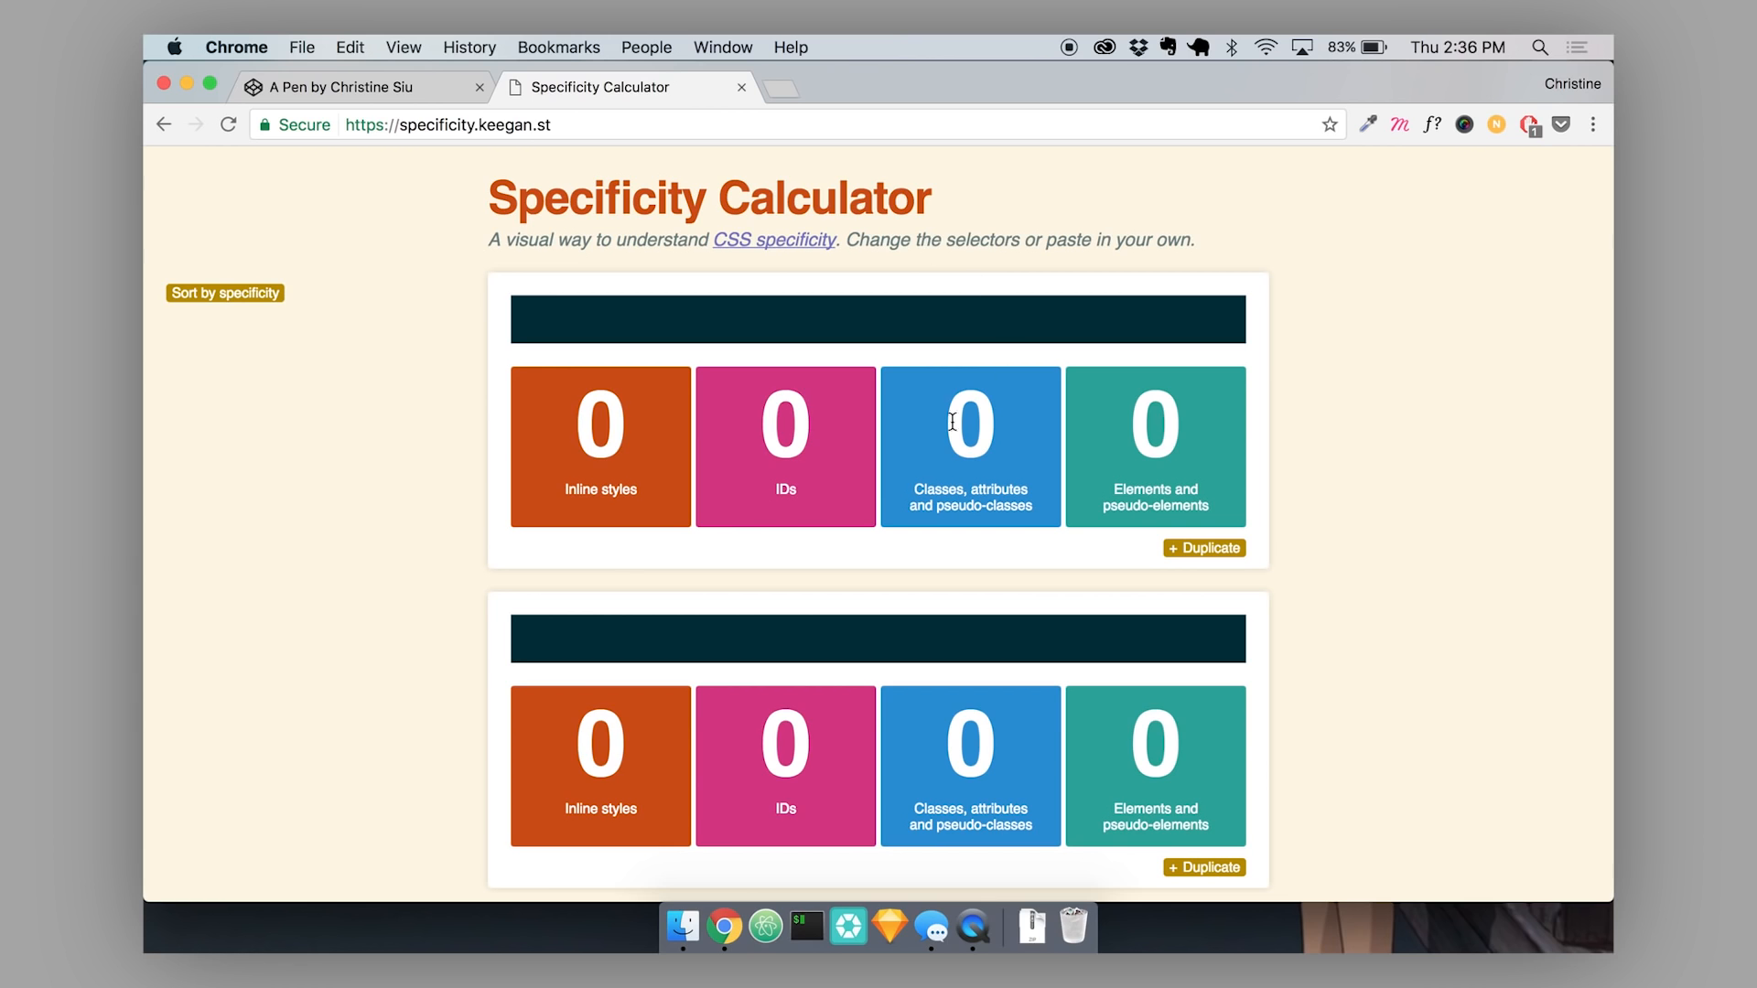
{"action": "mouse_move", "coordinate": [1314, 508]}
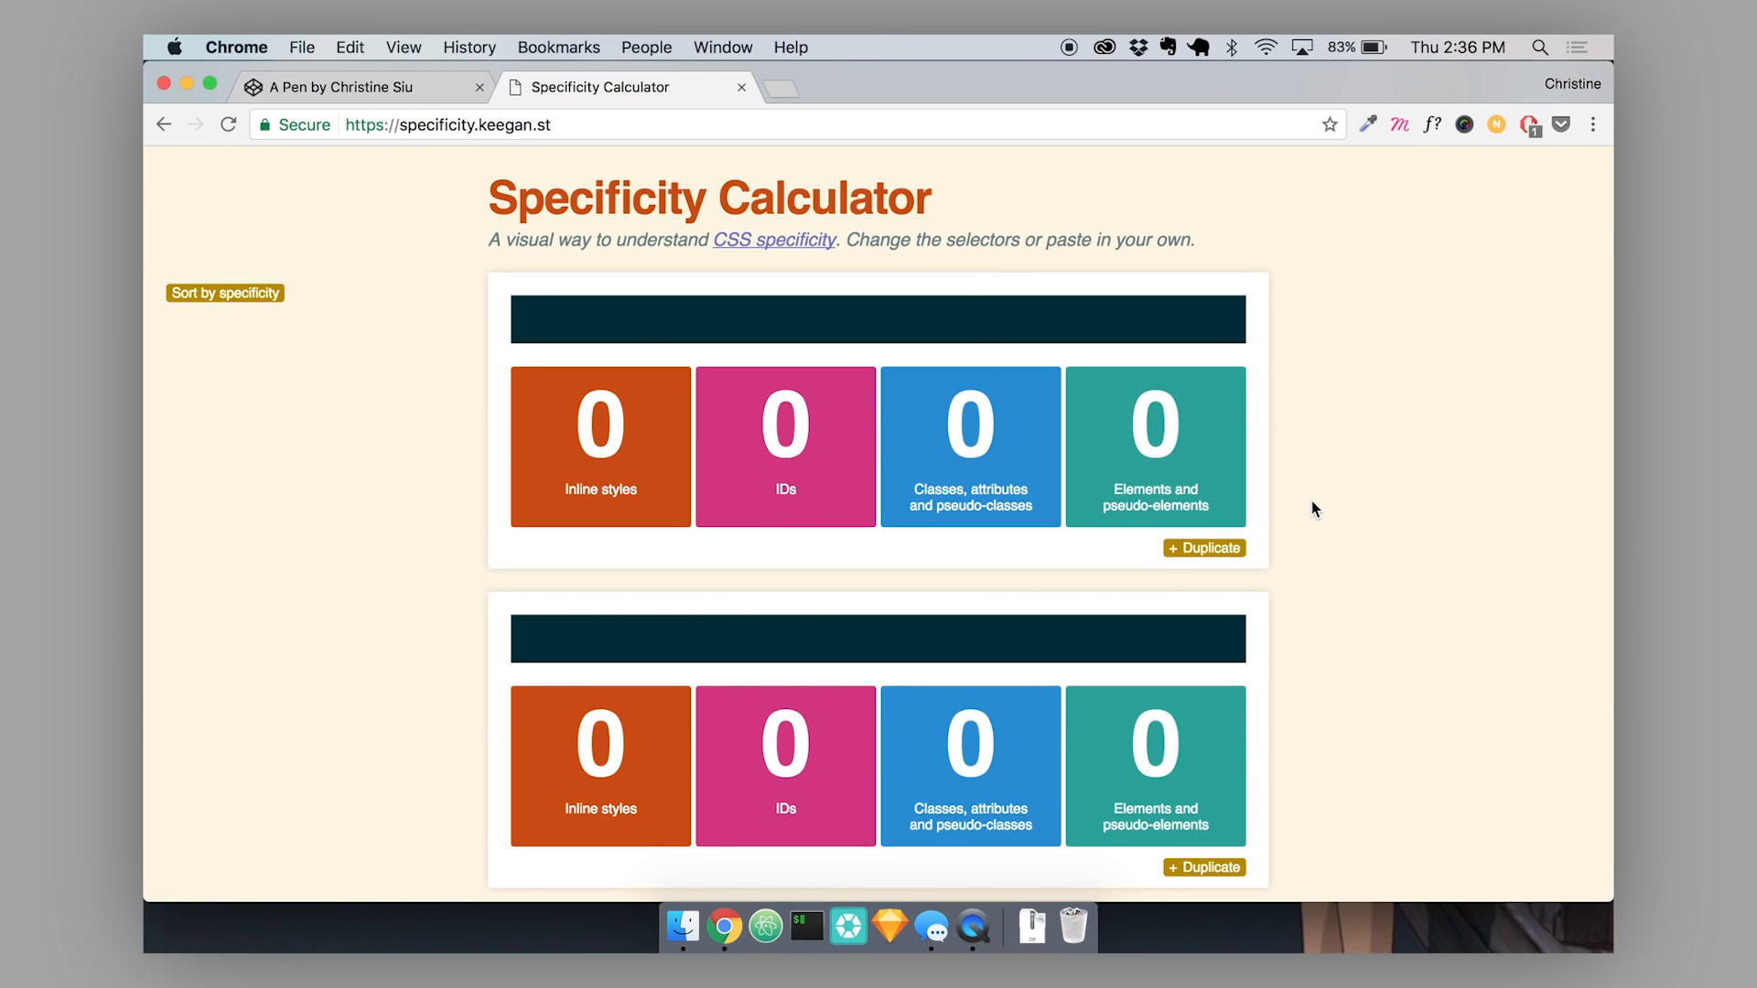
{"action": "mouse_move", "coordinate": [603, 550]}
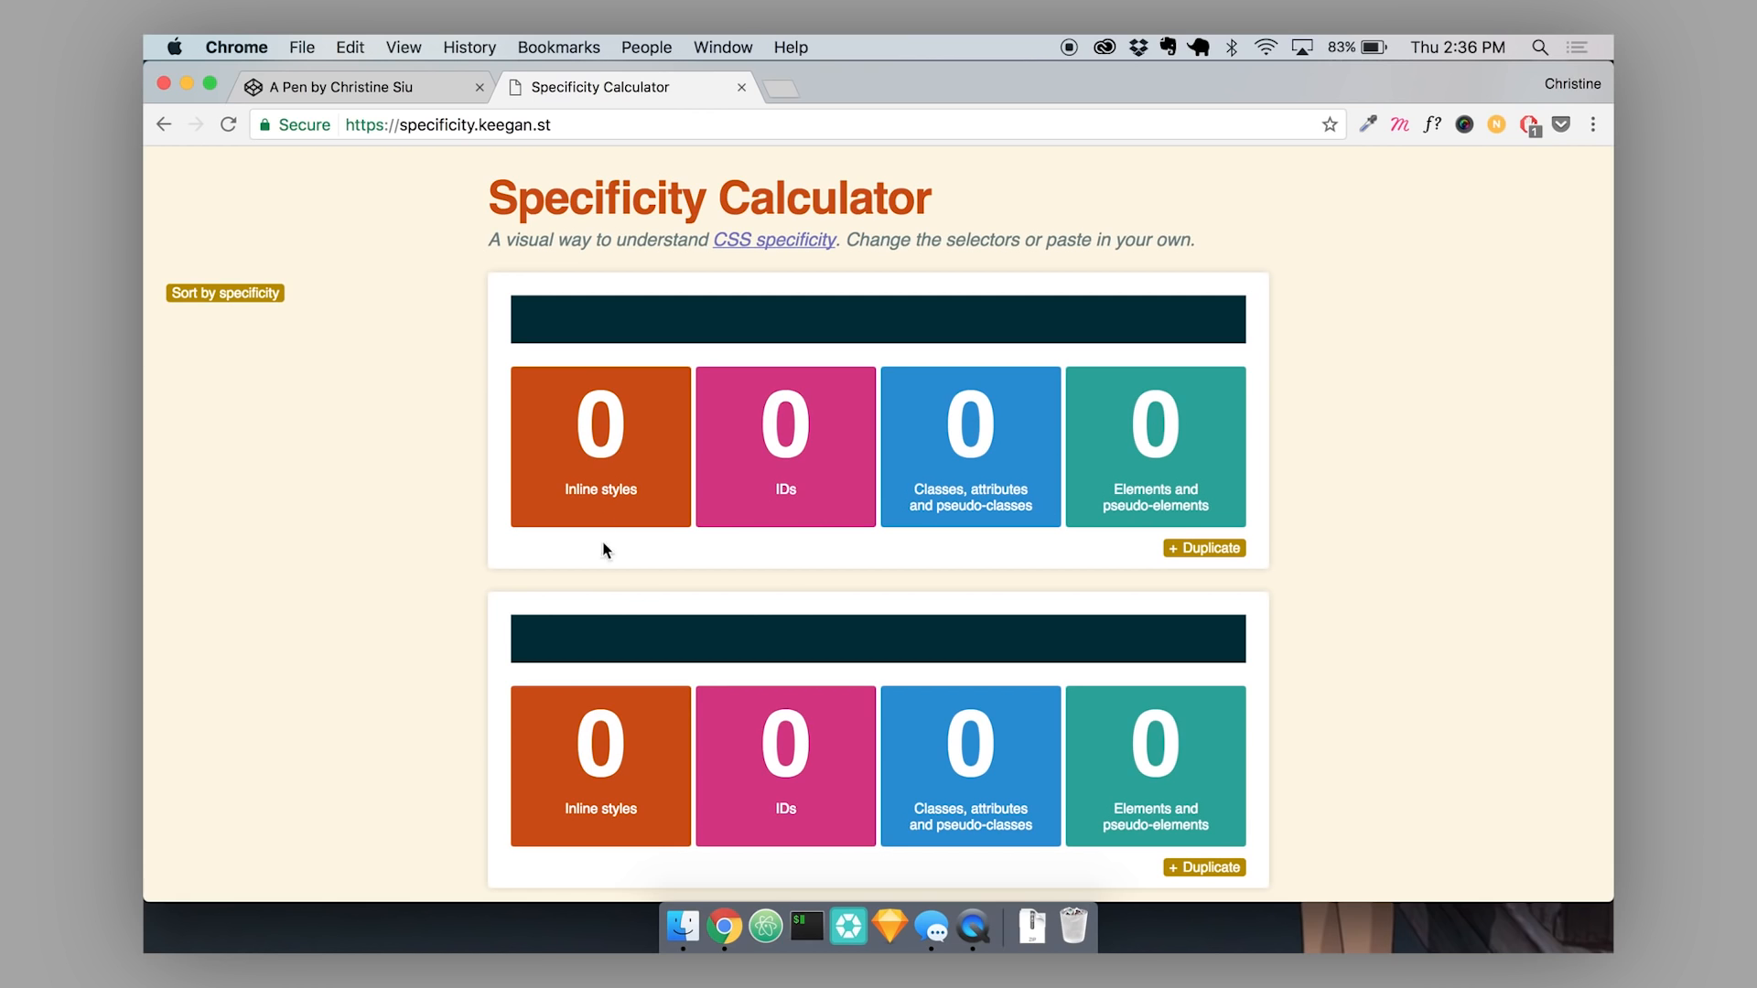
{"action": "left_click", "coordinate": [878, 319]}
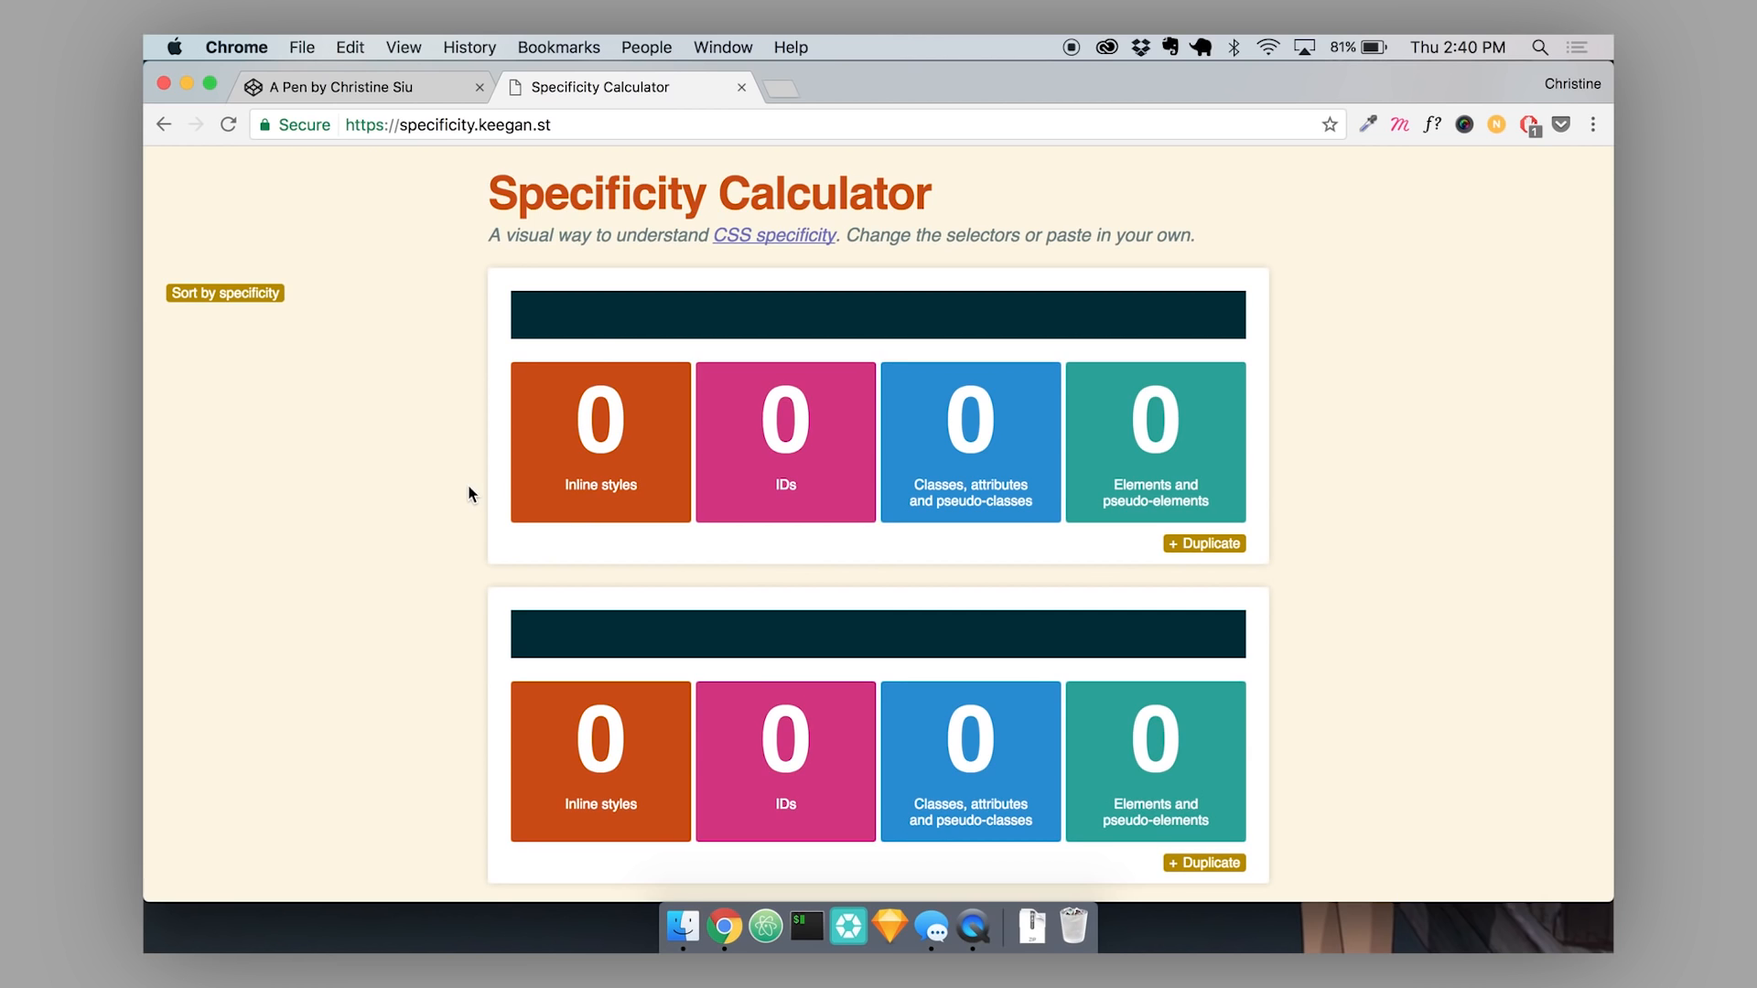
{"action": "left_click", "coordinate": [877, 315]}
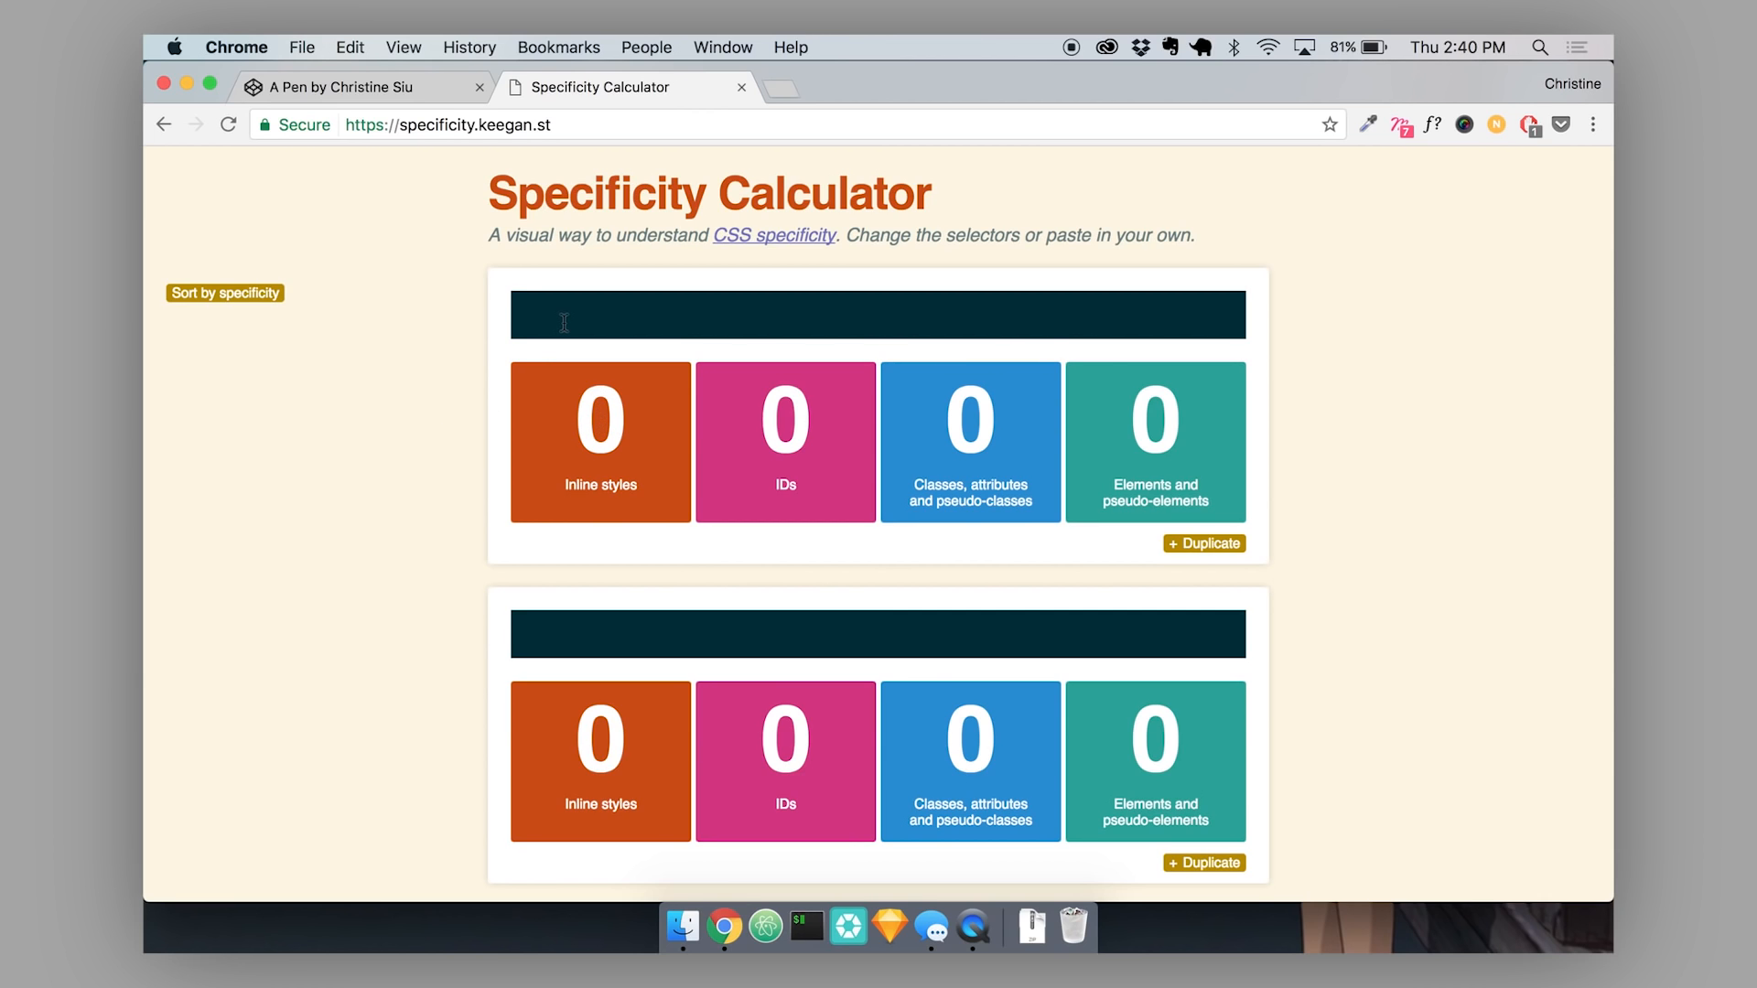
Enter #paragraph .text p as the first selector, scoring 0-1-1-1.
{"action": "left_click", "coordinate": [877, 315]}
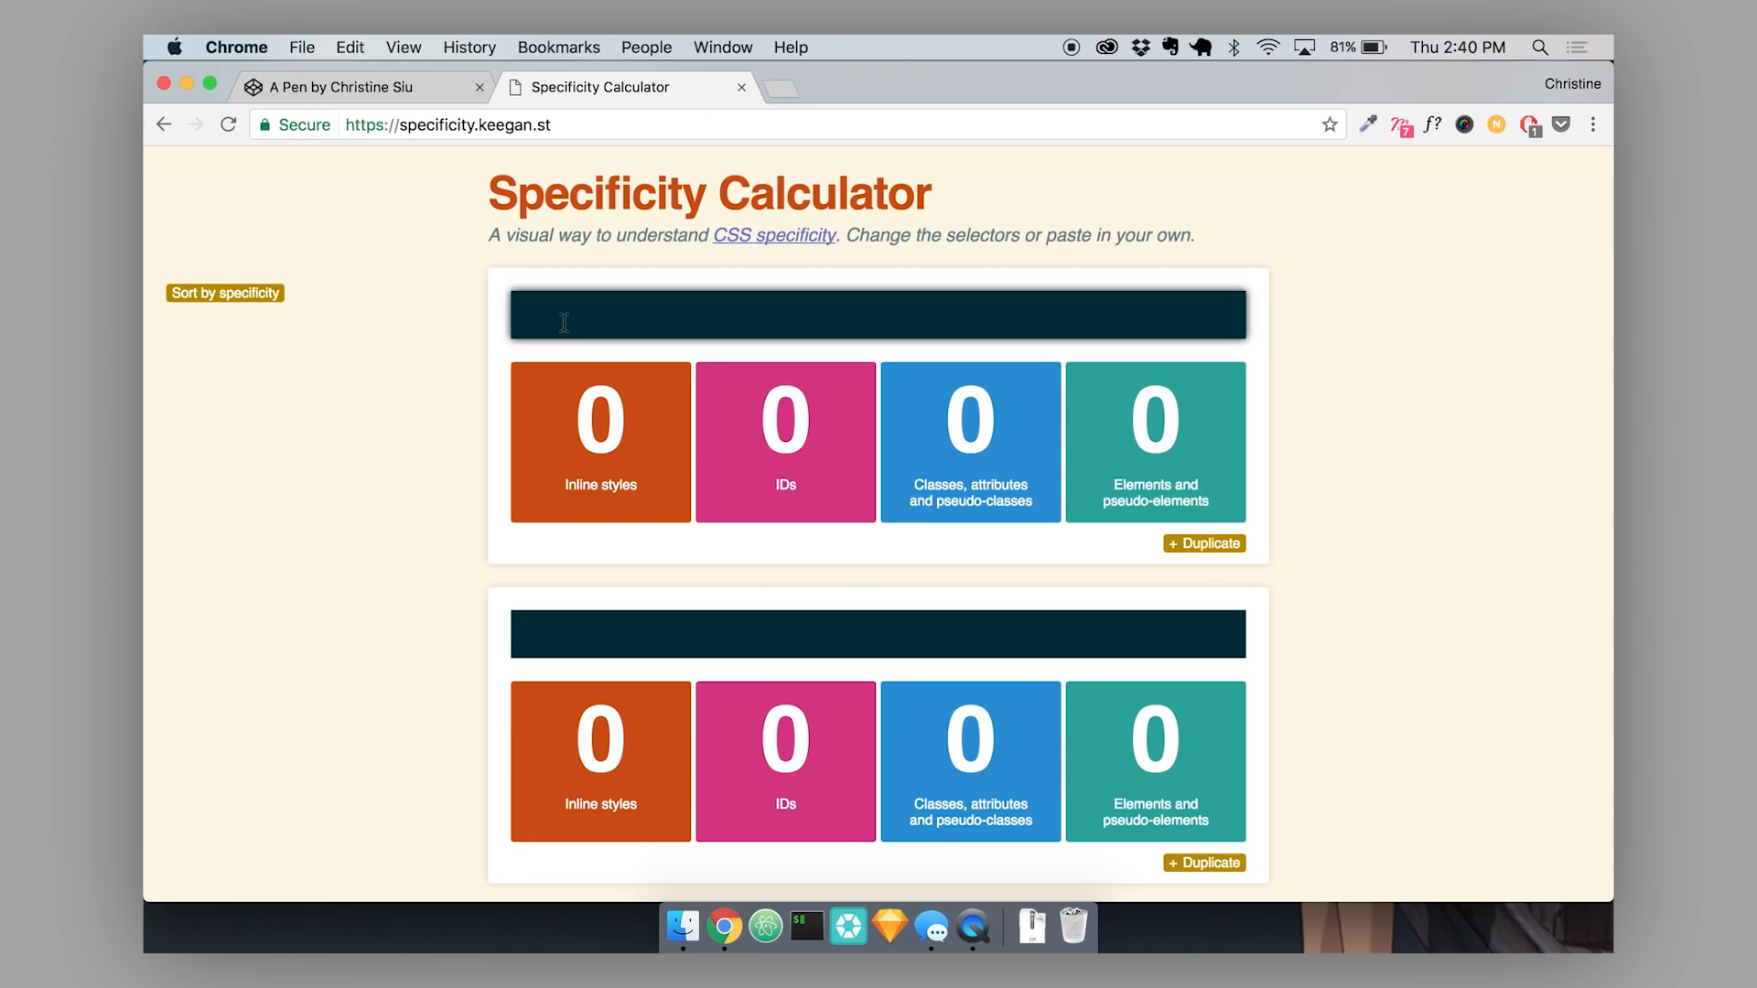
{"action": "type", "text": "#"}
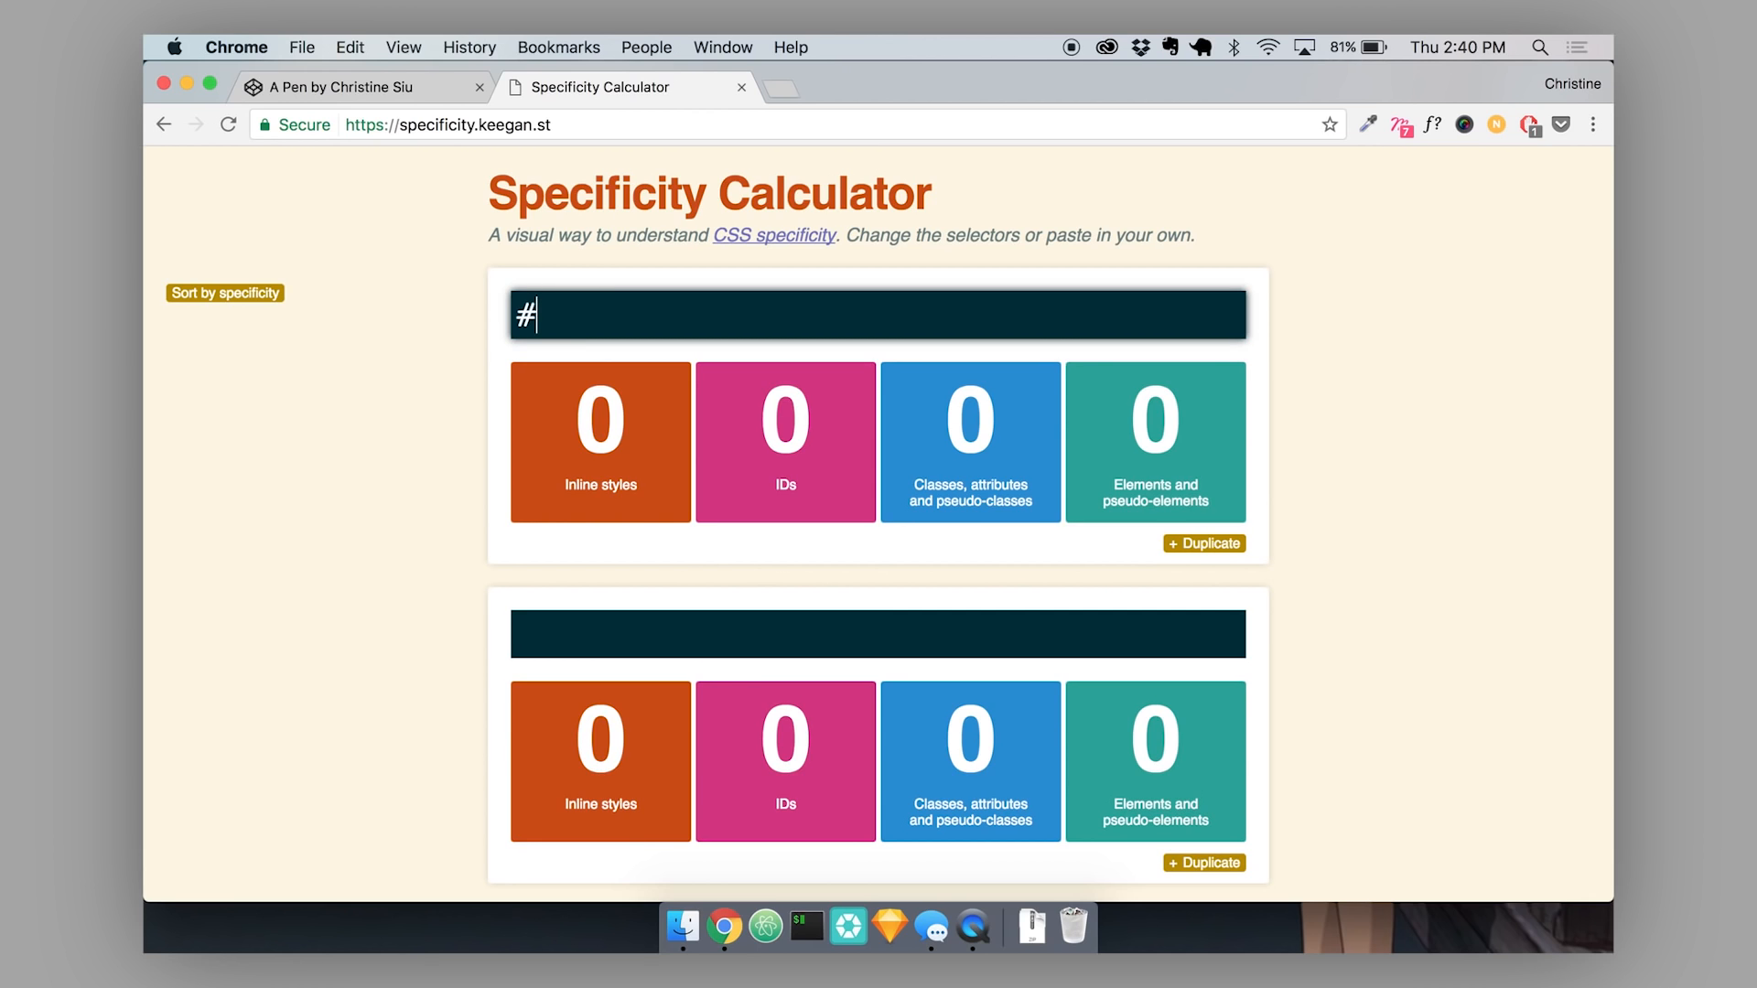
{"action": "type", "text": "paragp"}
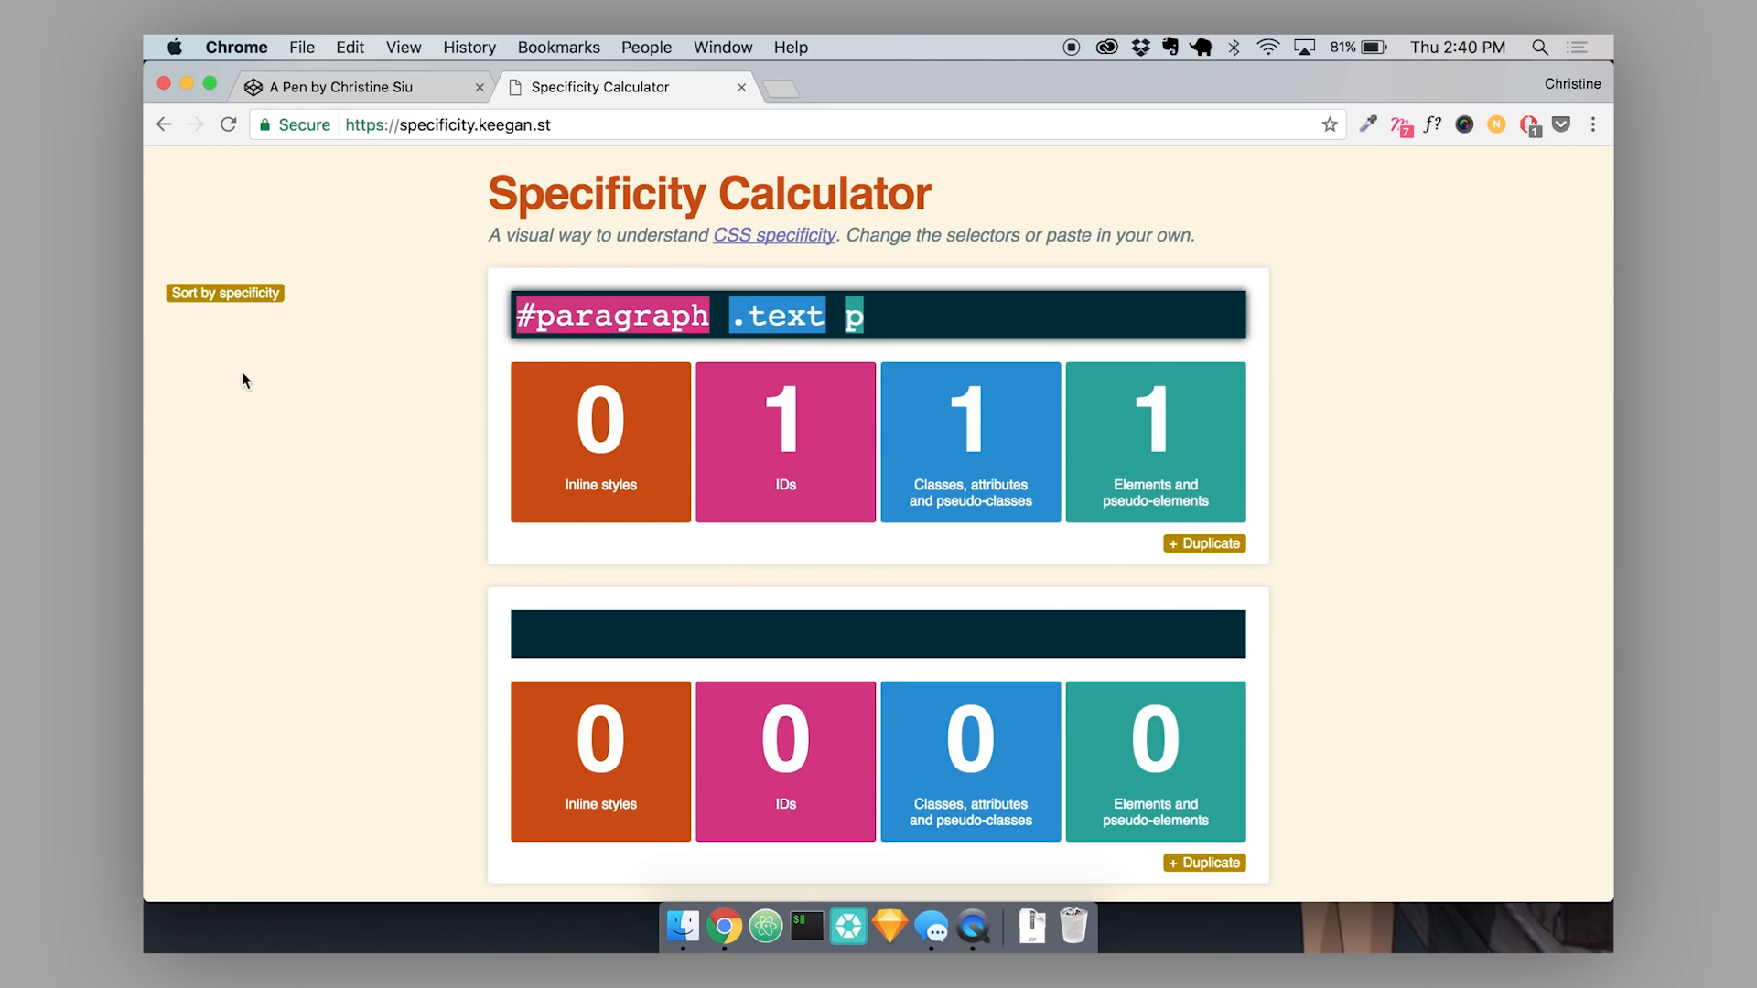
{"action": "mouse_move", "coordinate": [341, 473]}
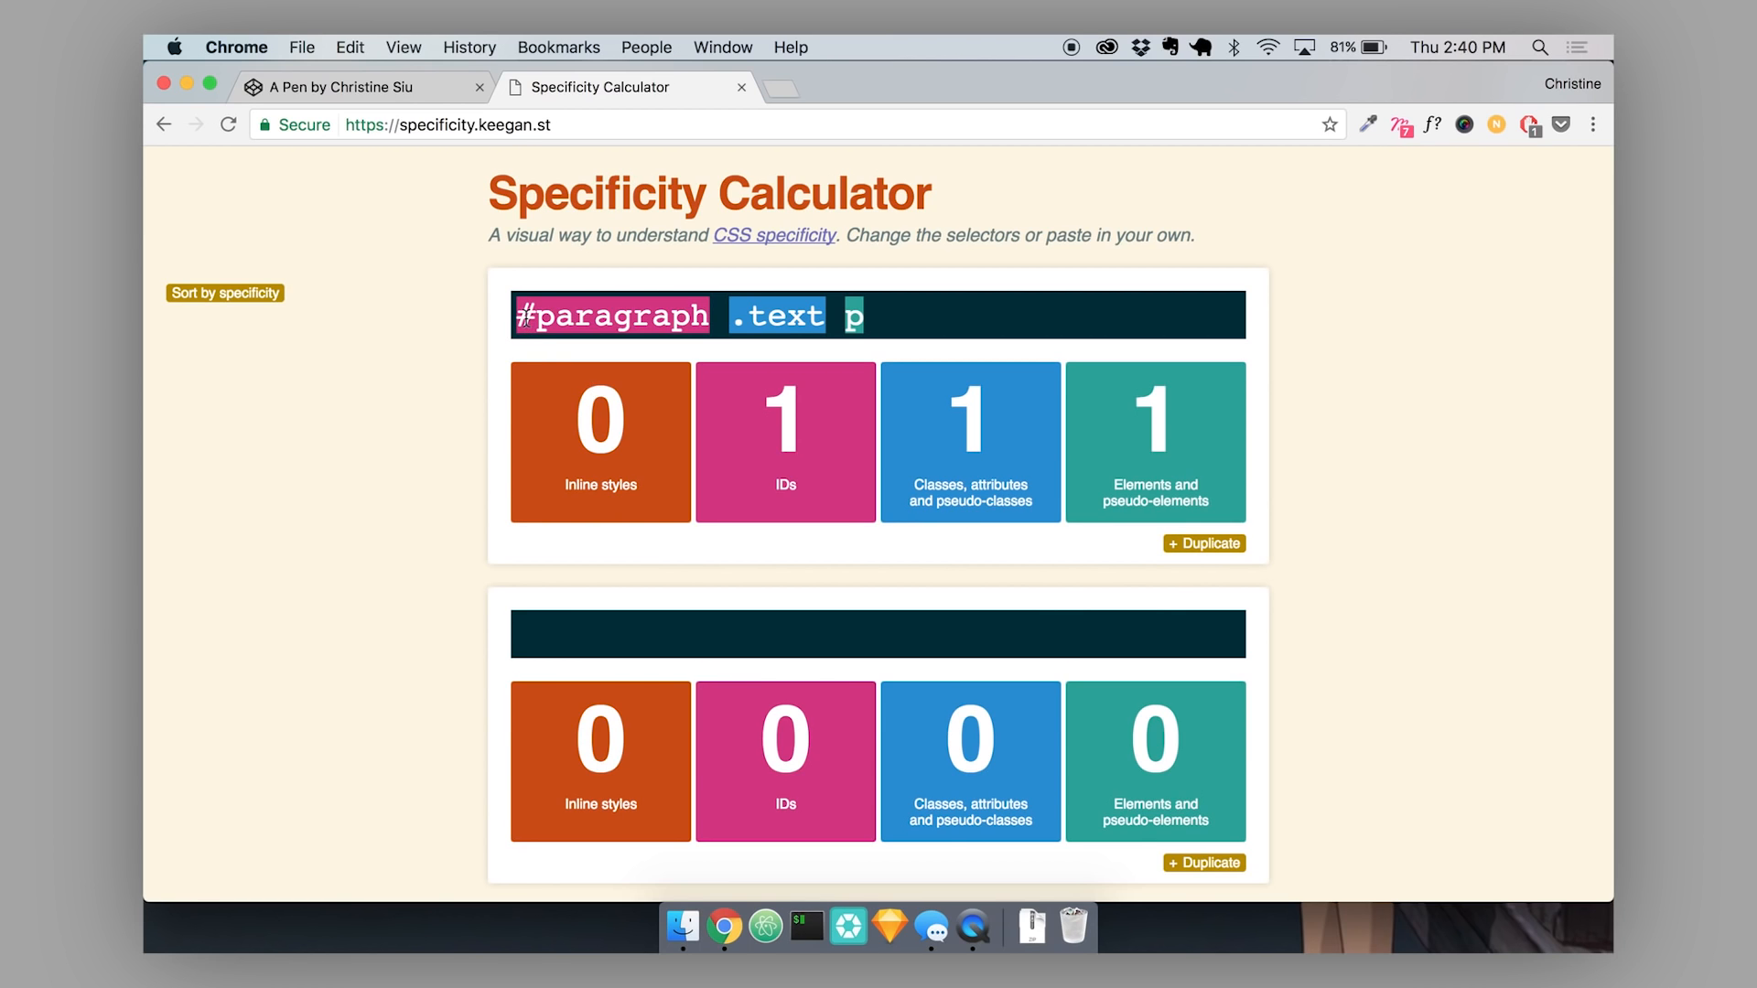
{"action": "double_click", "coordinate": [610, 316]}
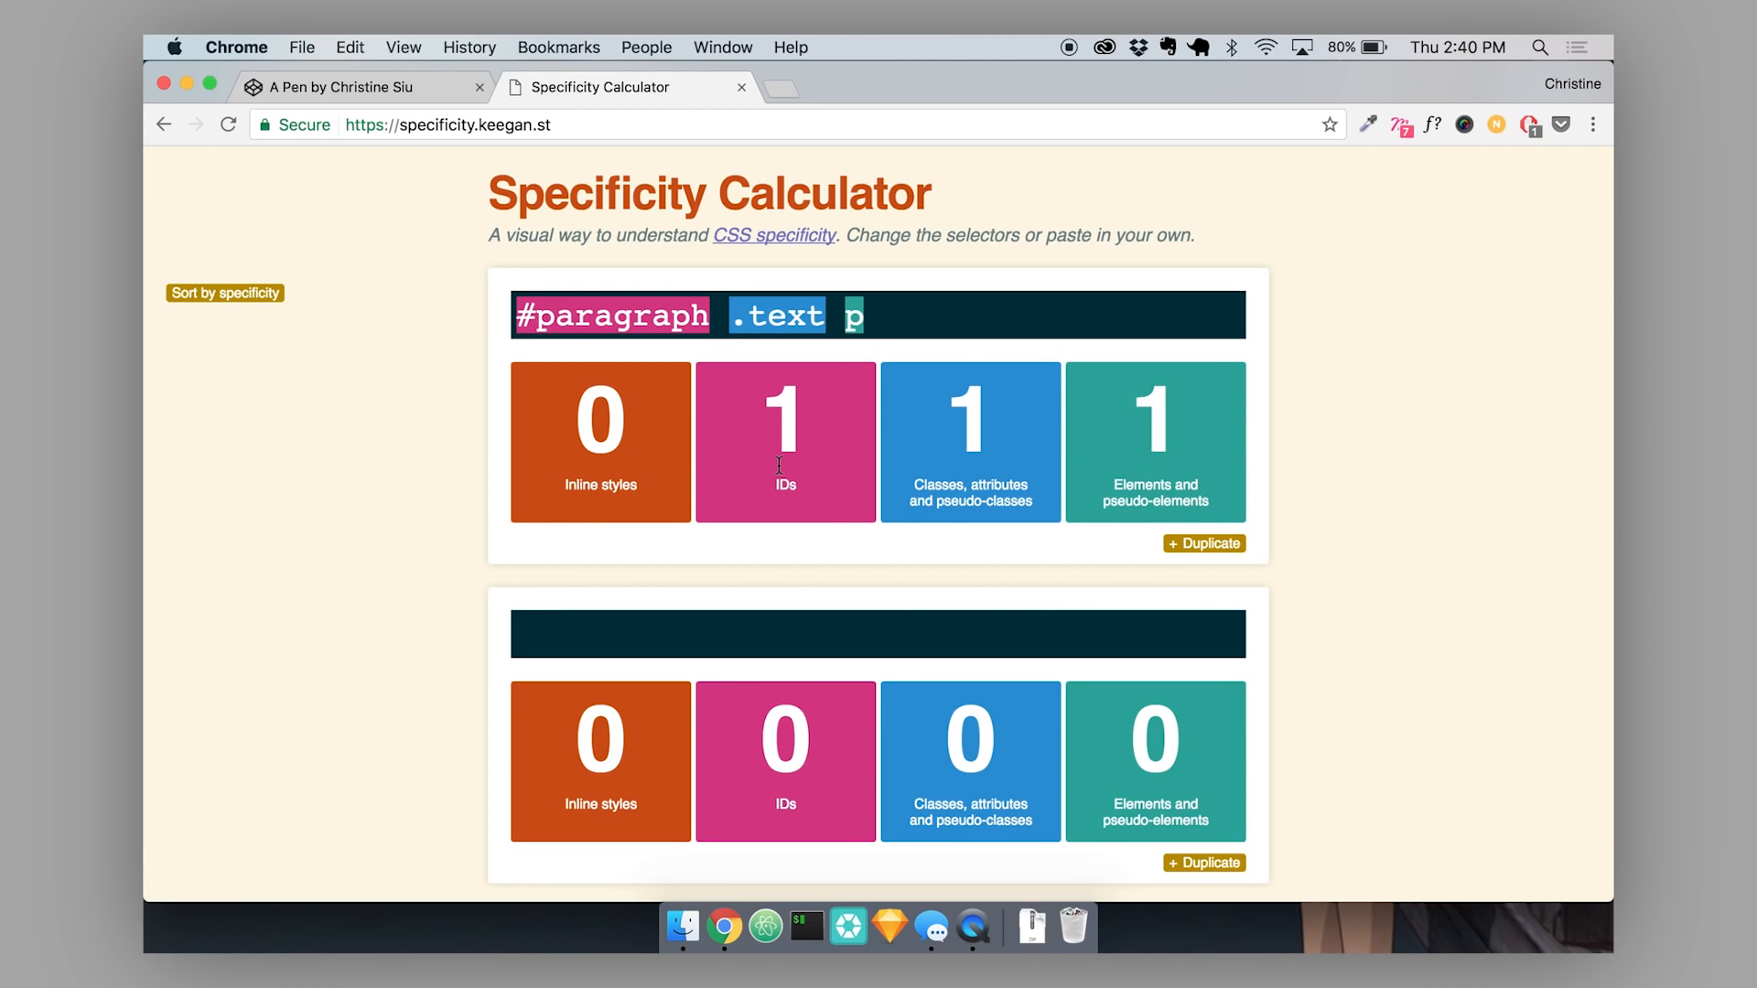
{"action": "mouse_move", "coordinate": [1353, 502]}
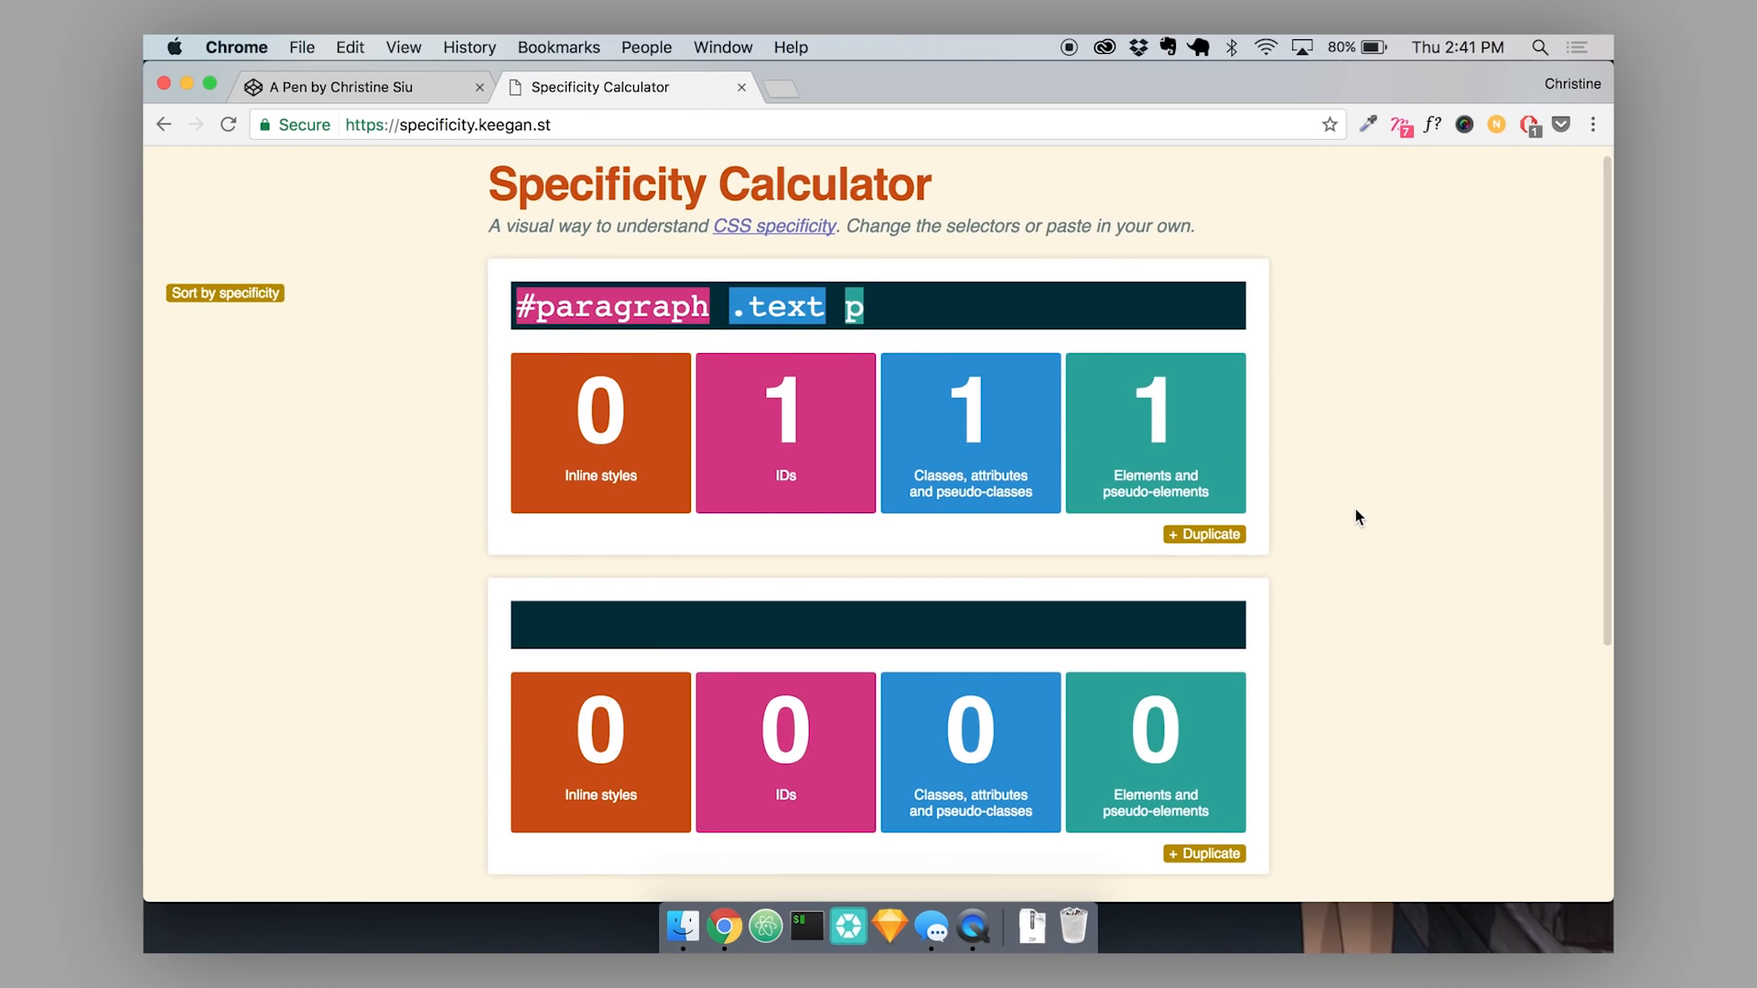
{"action": "double_click", "coordinate": [610, 305]}
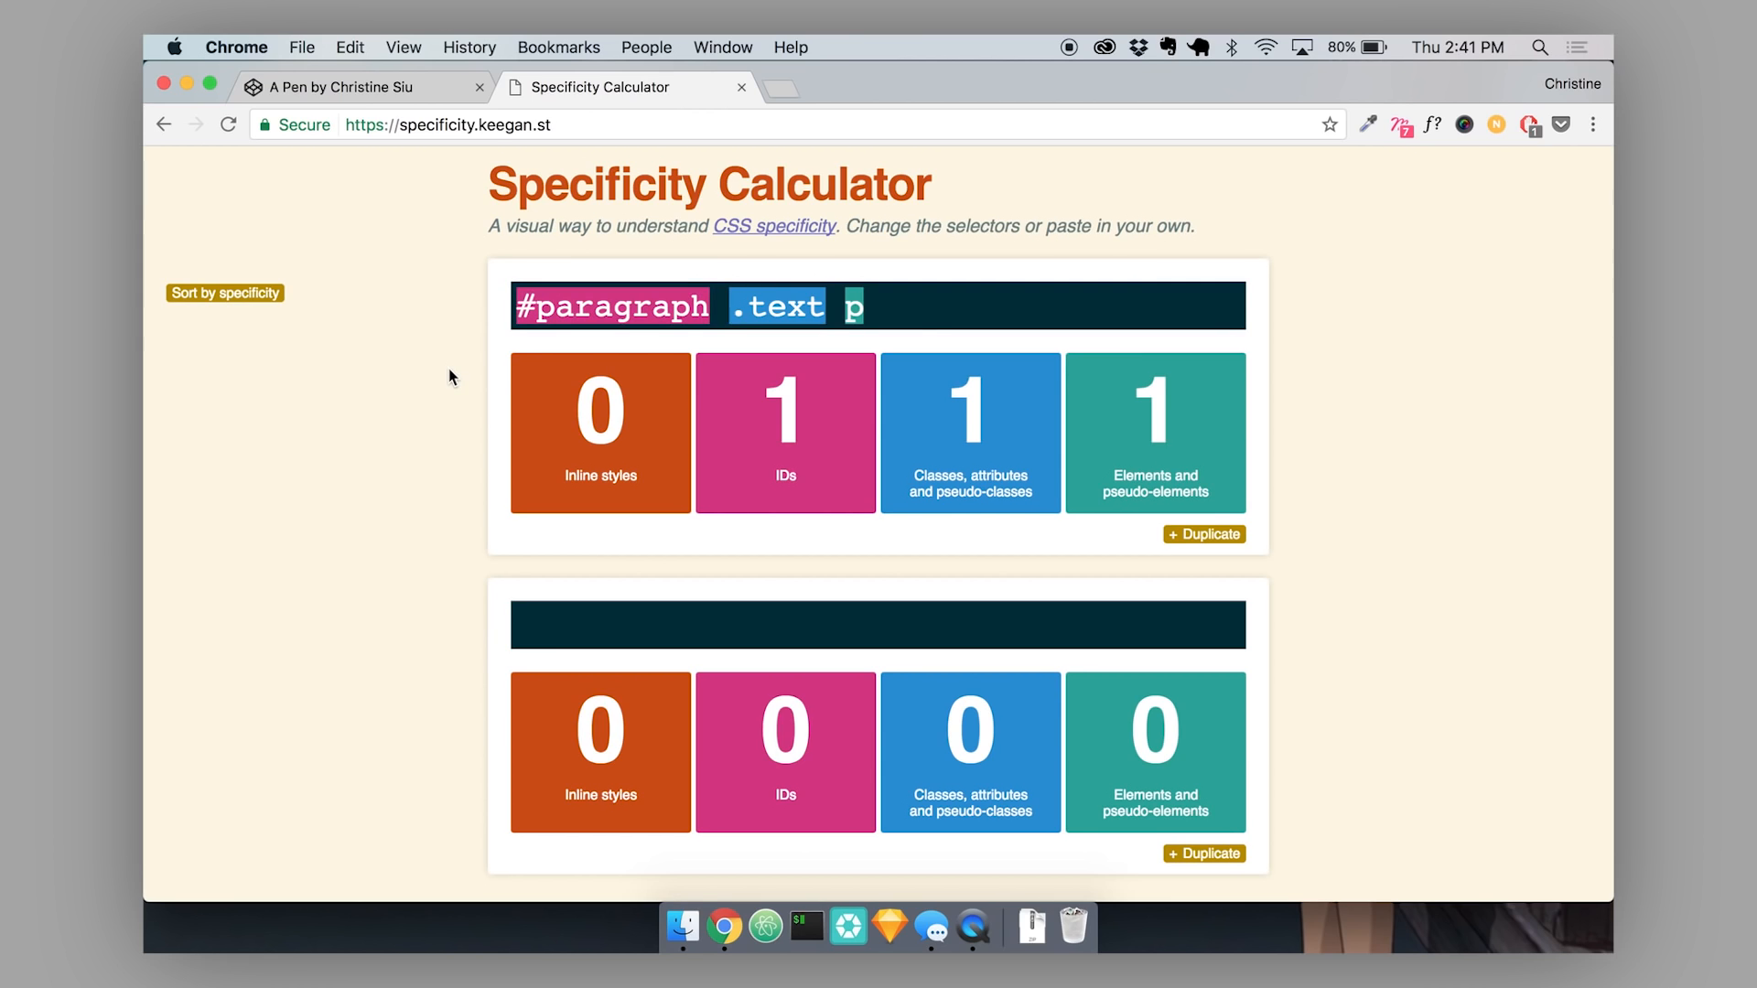
{"action": "double_click", "coordinate": [611, 305]}
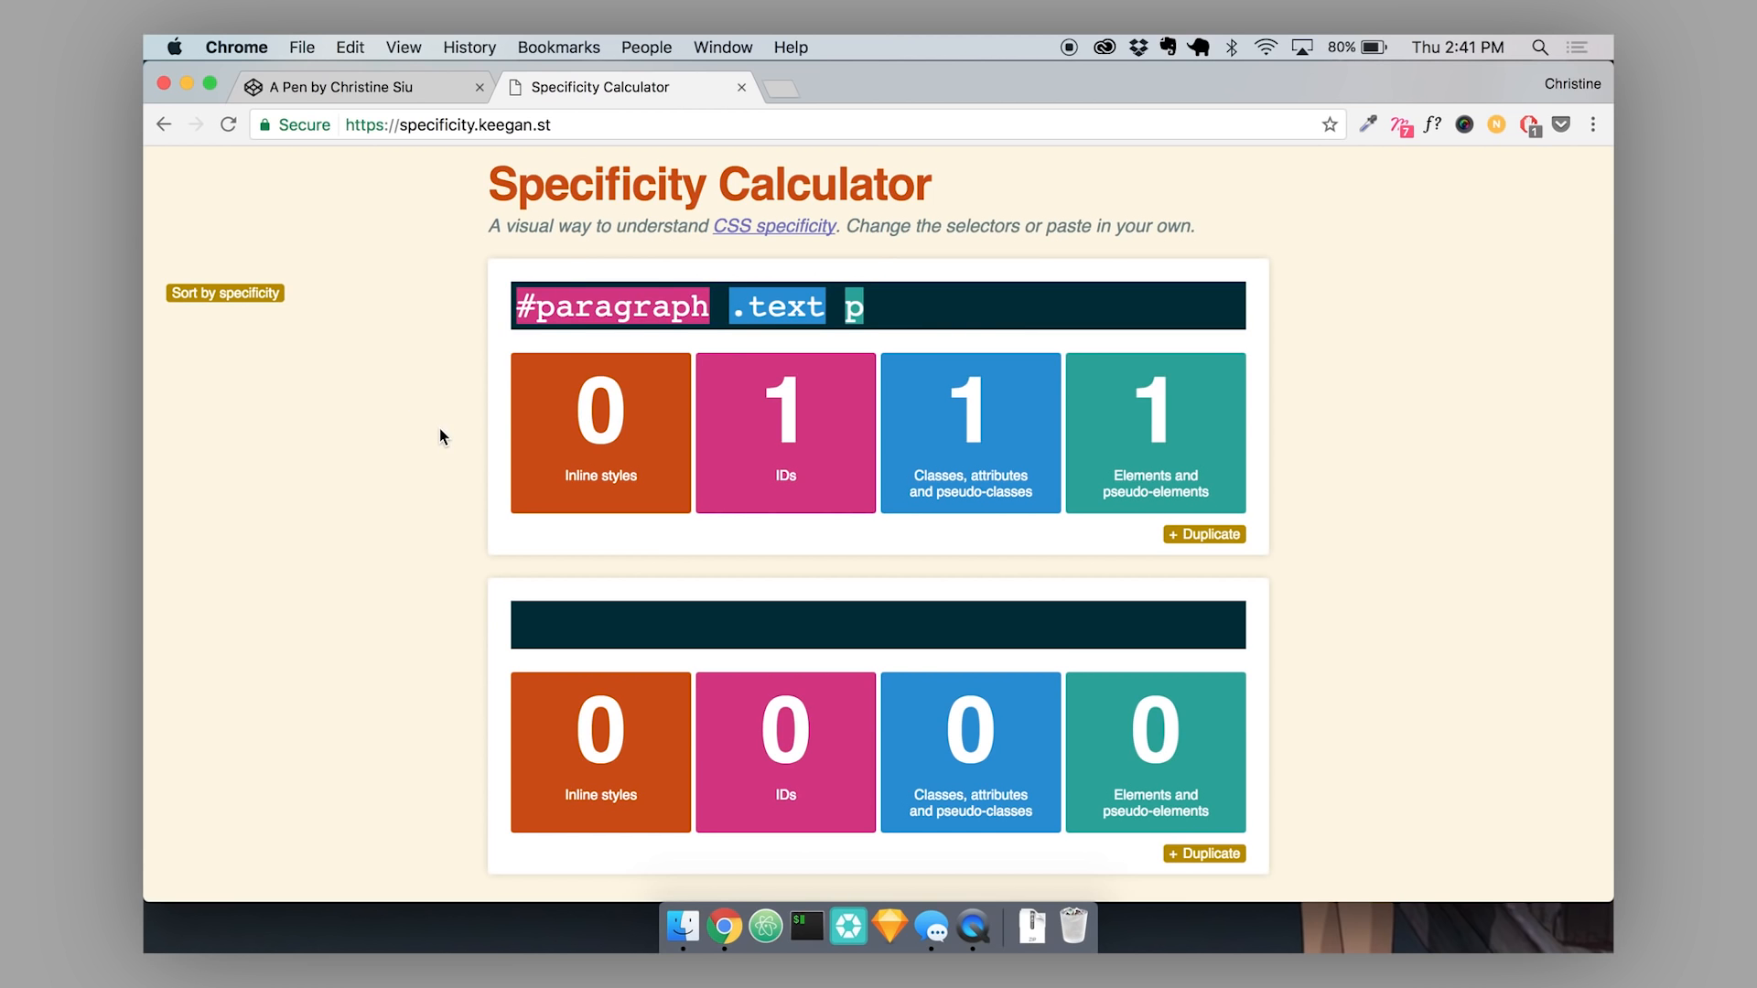
{"action": "scroll", "scroll_direction": "down", "scroll_amount": 3}
{"action": "type", "text": ".text .blue p"}
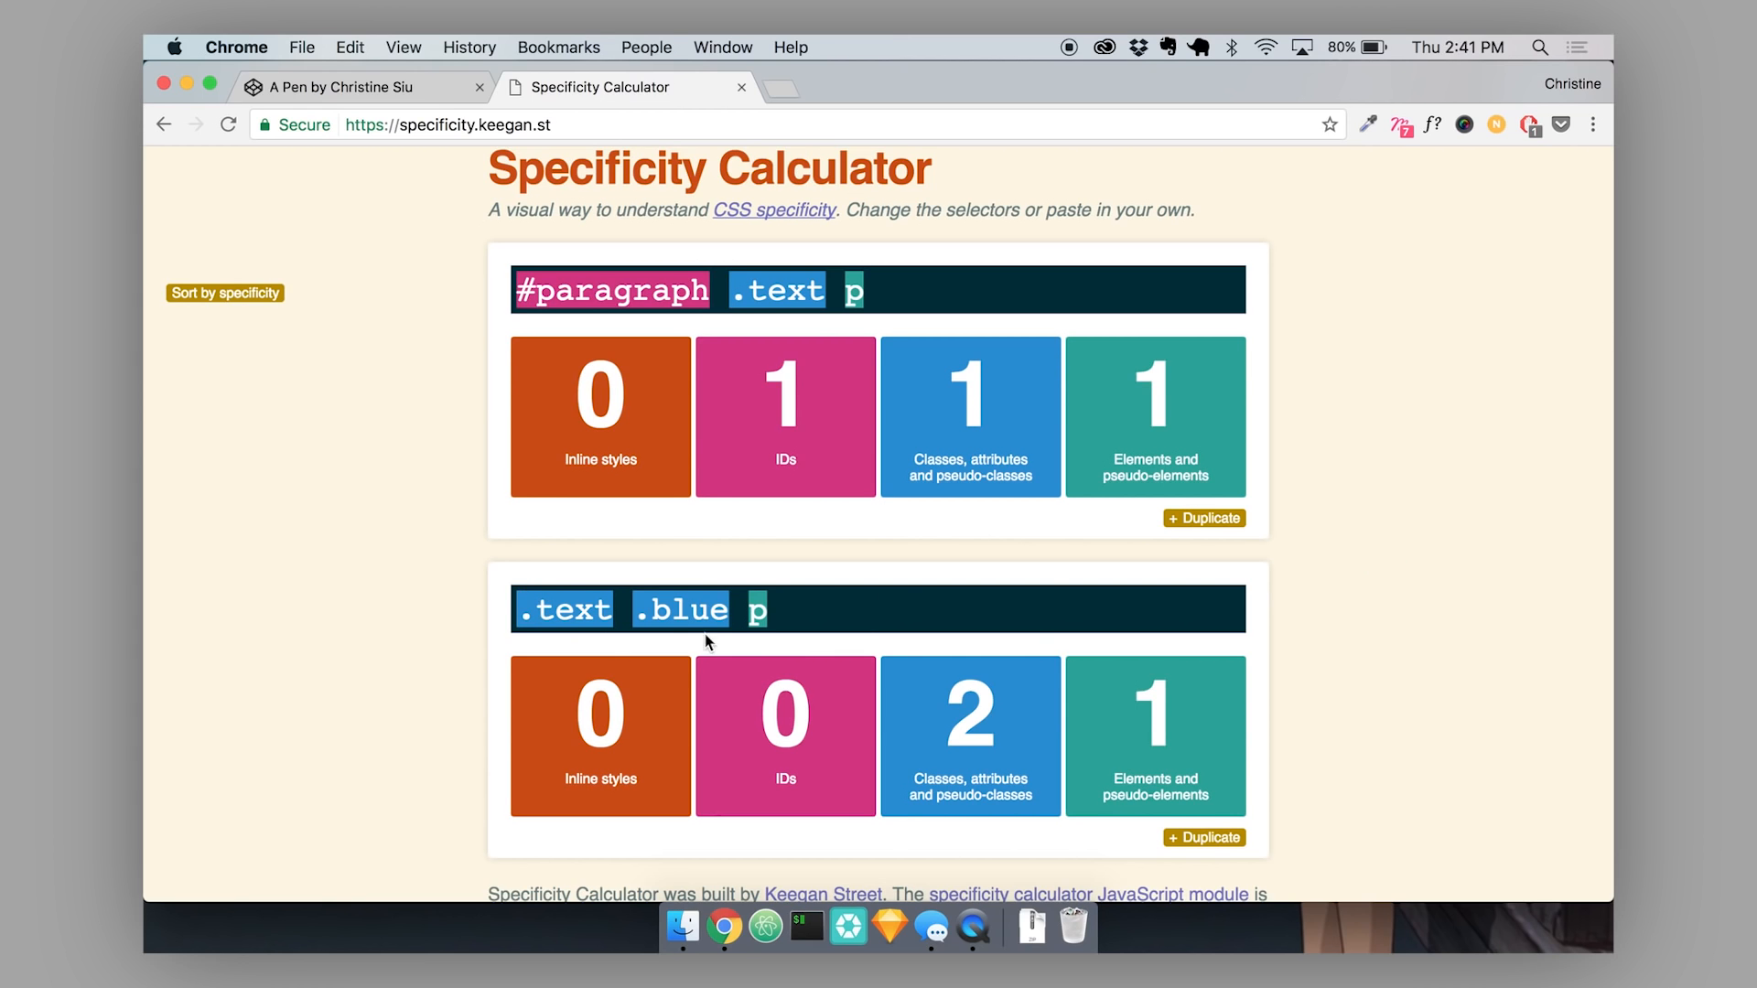
Scroll to compare the #paragraph .text p and .text .blue p score rows.
{"action": "scroll", "scroll_direction": "down", "scroll_amount": 3}
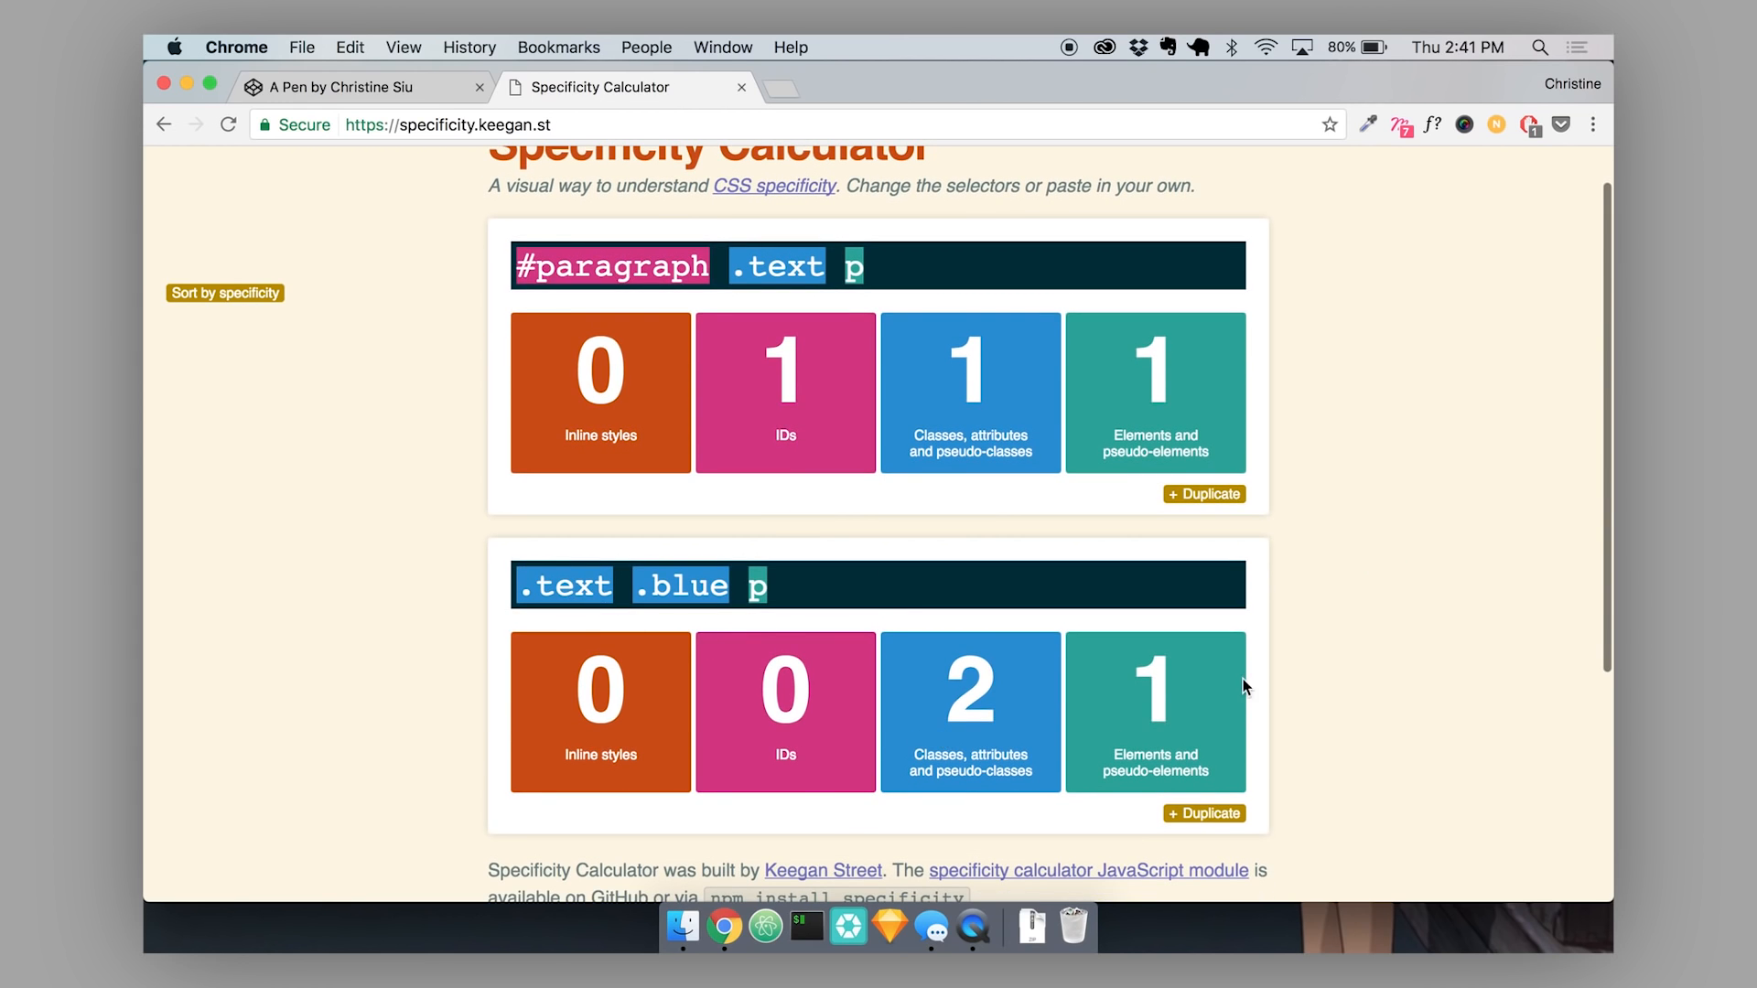
{"action": "scroll", "scroll_direction": "up", "scroll_amount": 3}
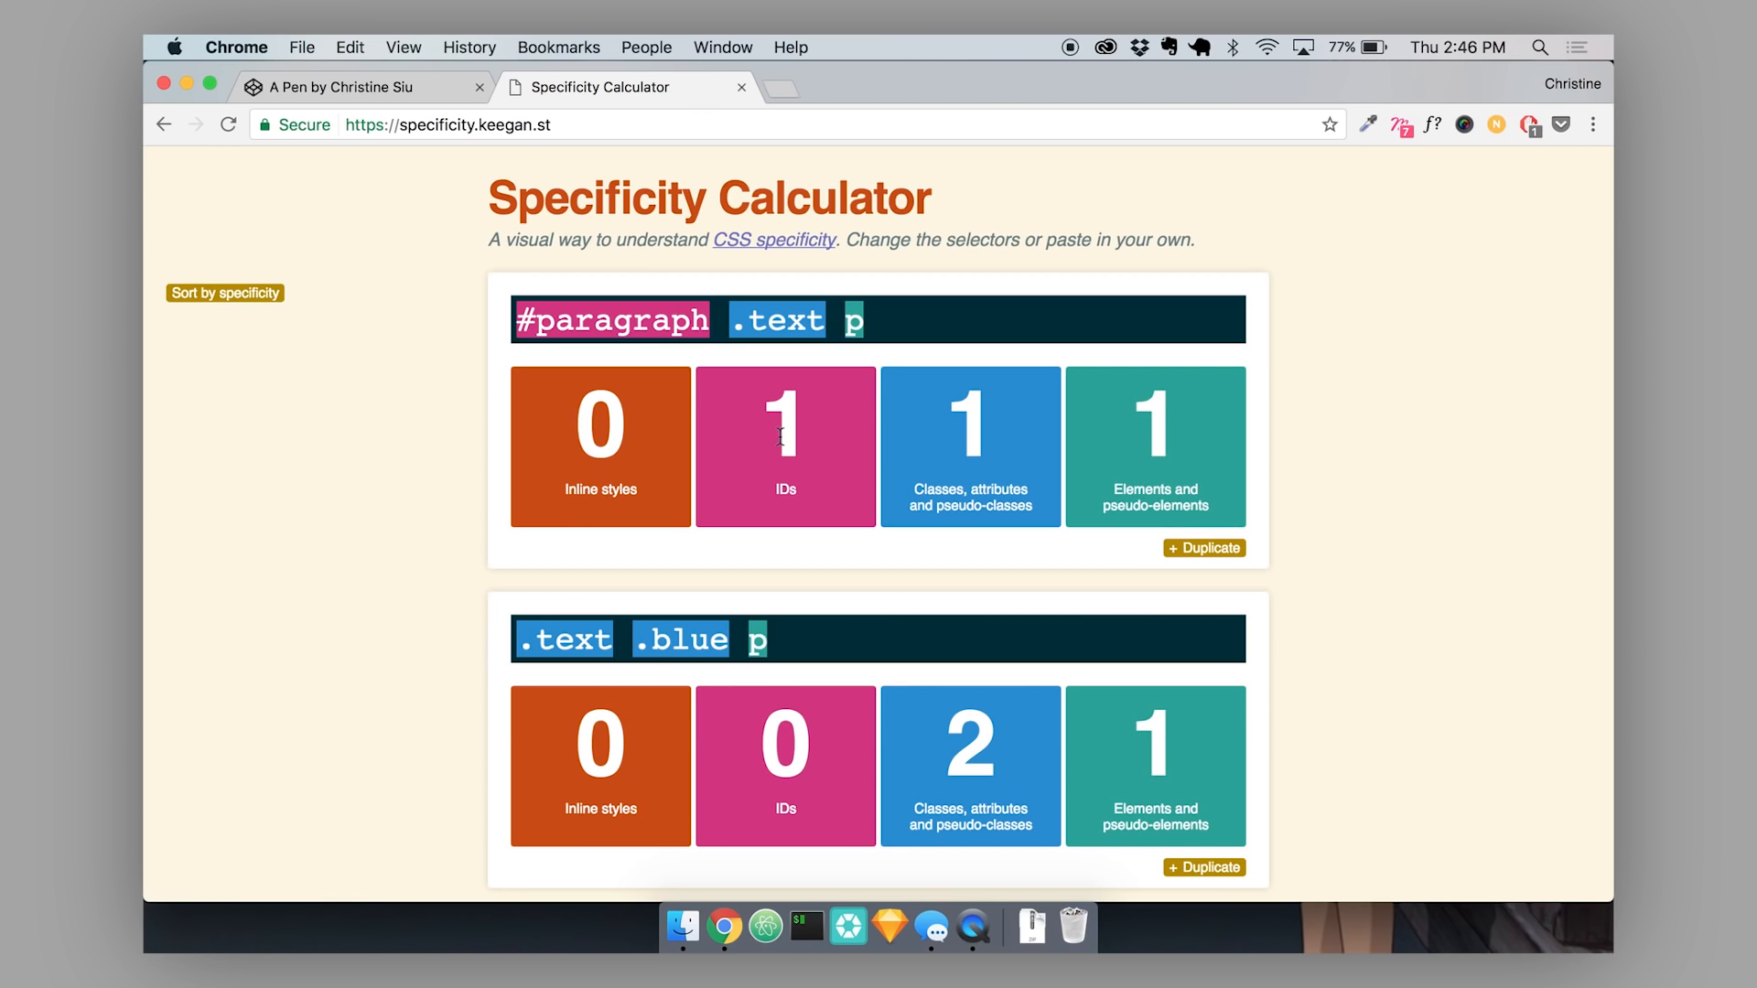
{"action": "mouse_move", "coordinate": [822, 406]}
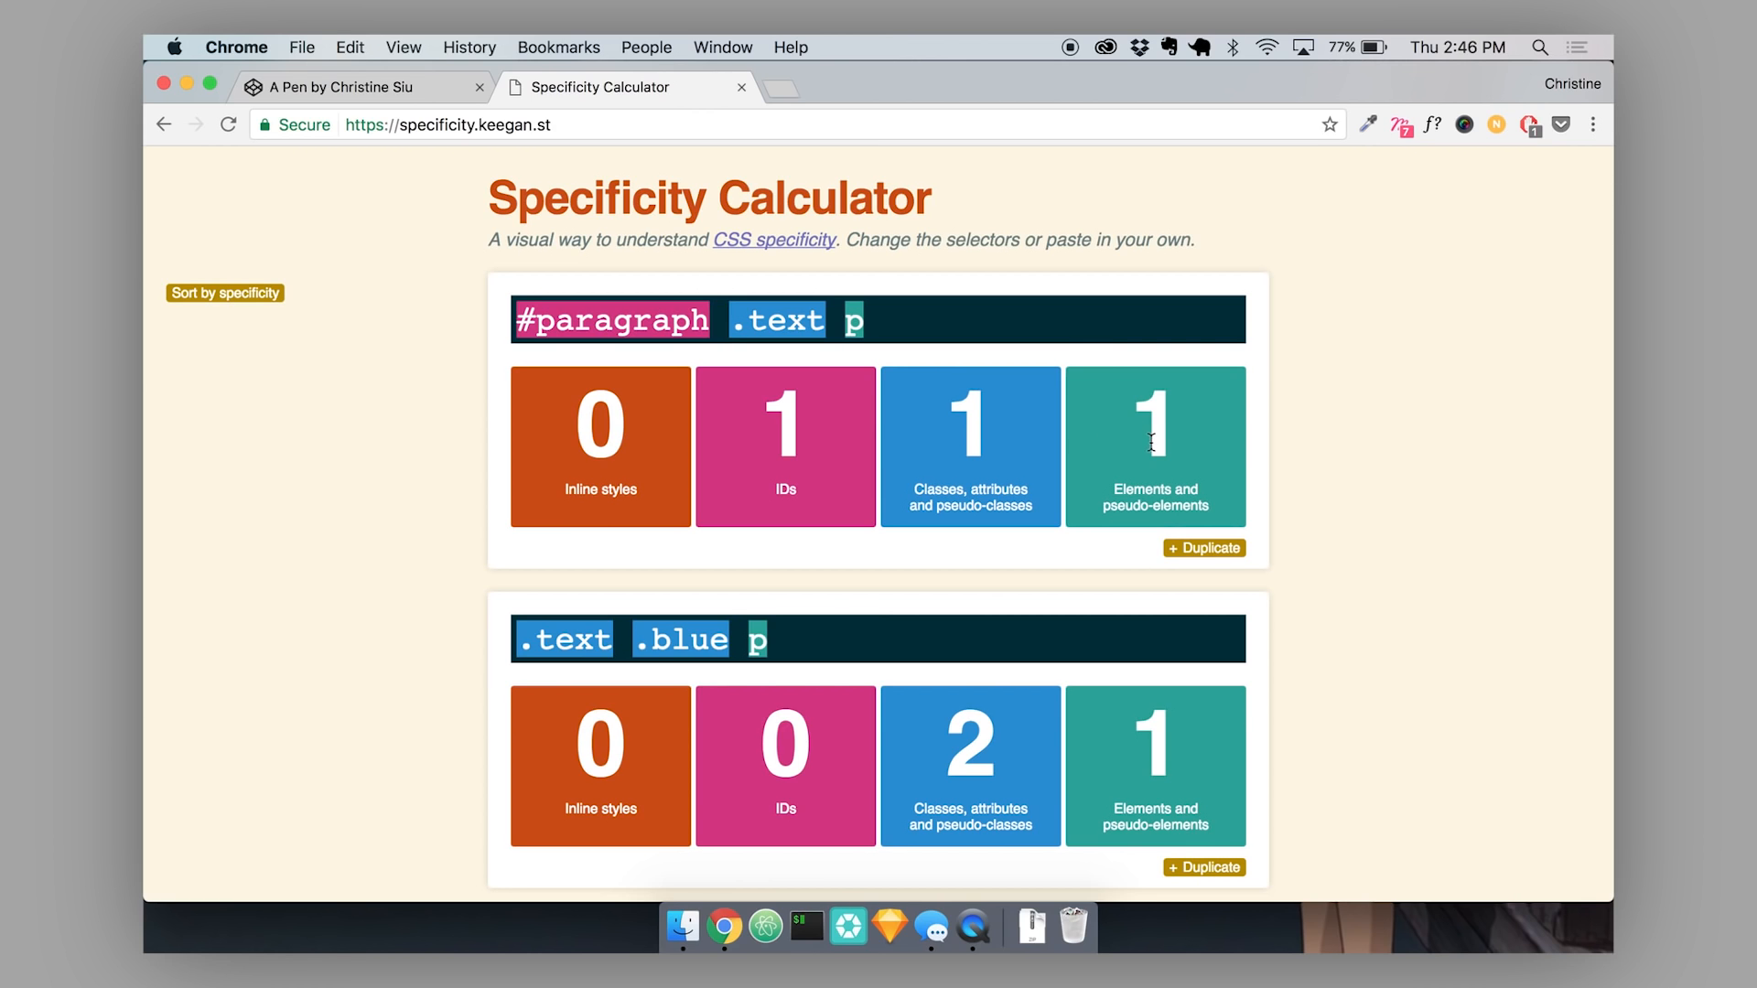
{"action": "mouse_move", "coordinate": [1155, 463]}
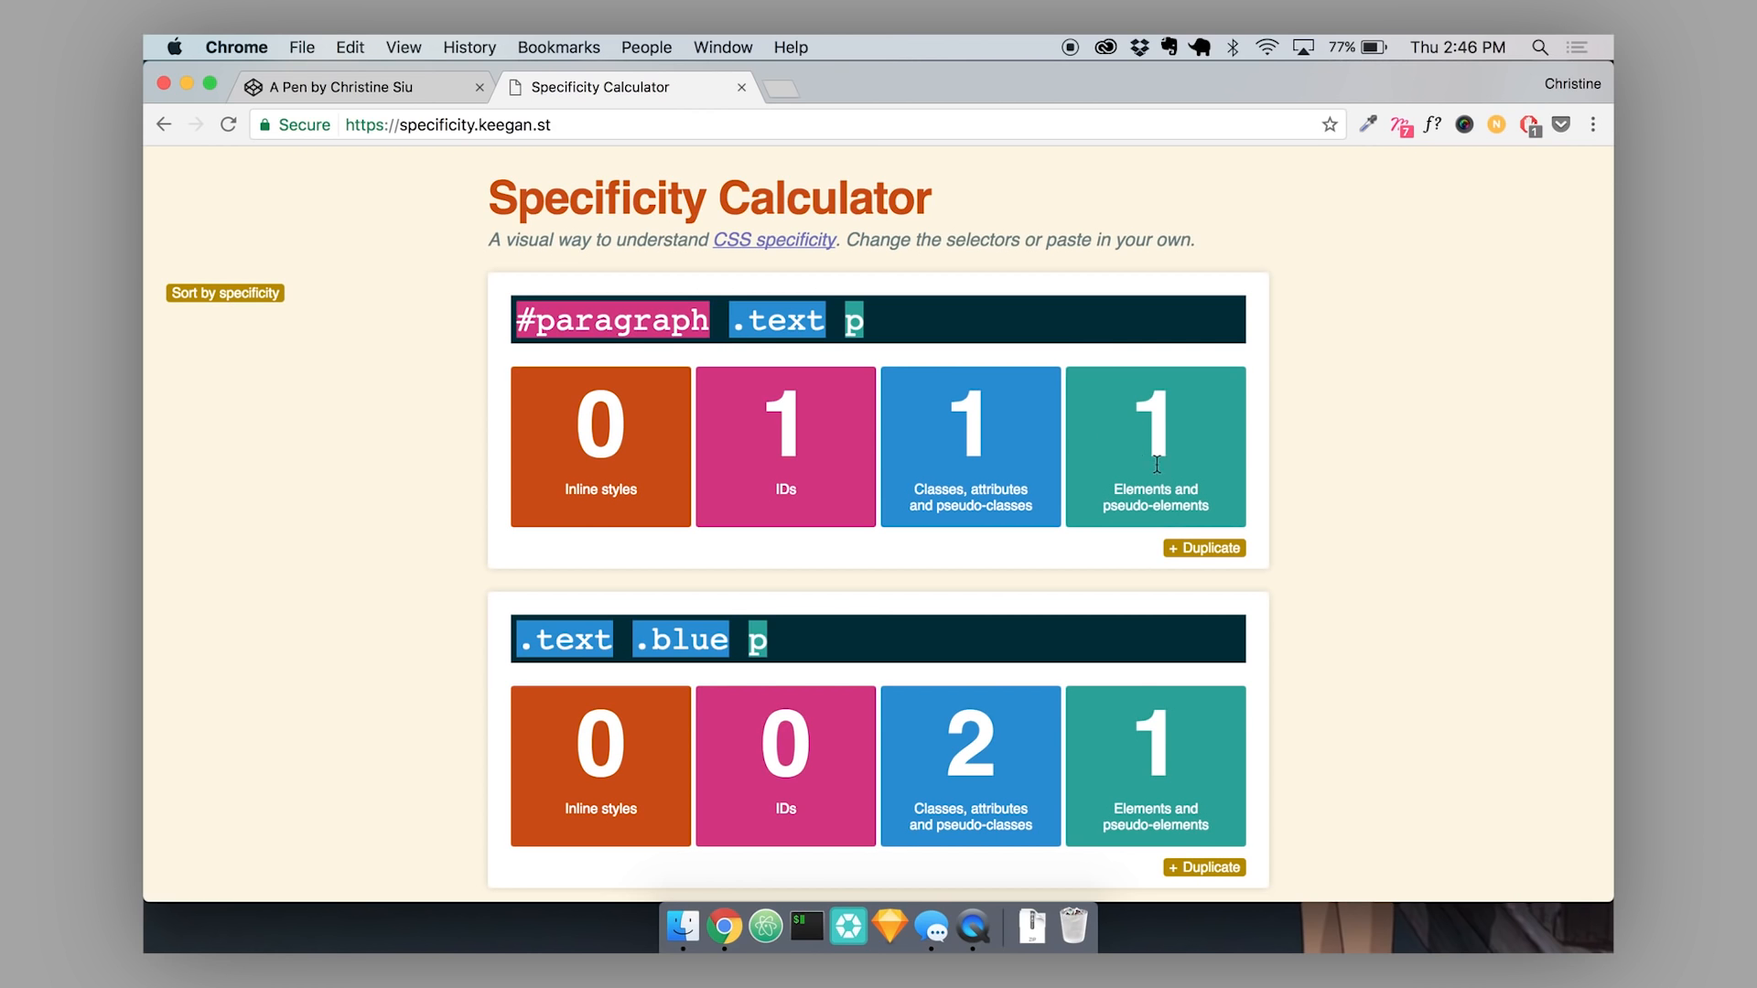
{"action": "scroll", "scroll_direction": "down", "scroll_amount": 3}
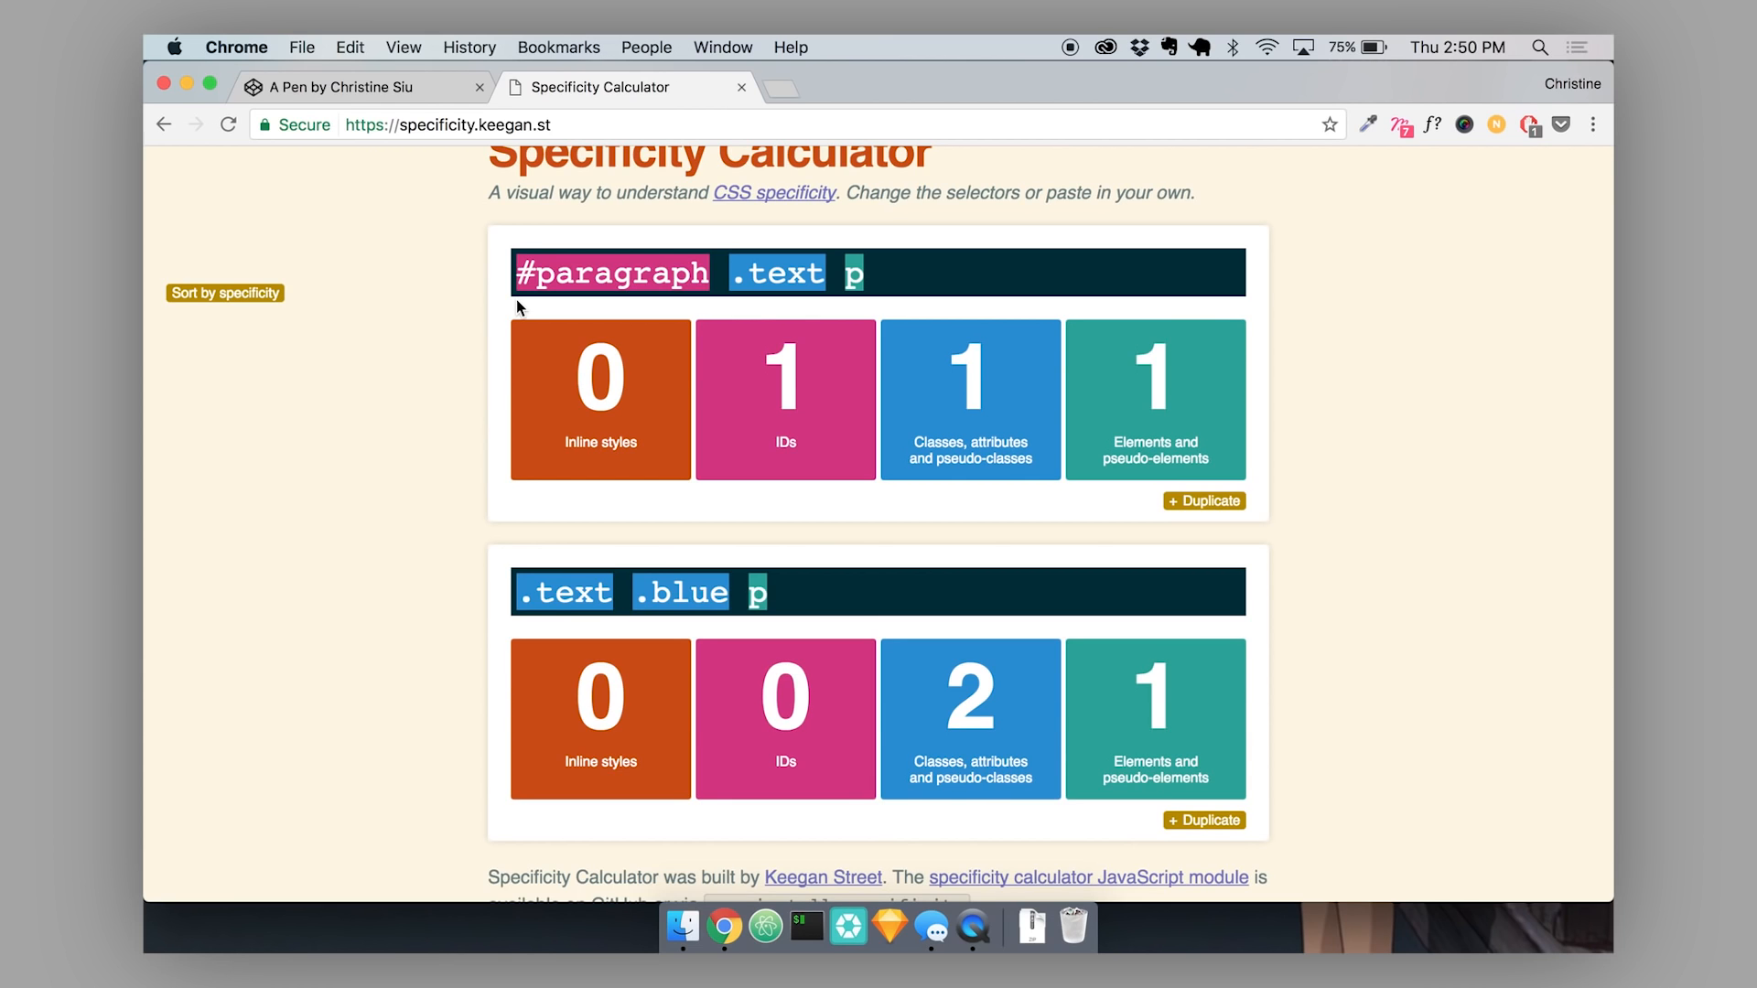
{"action": "mouse_move", "coordinate": [769, 575]}
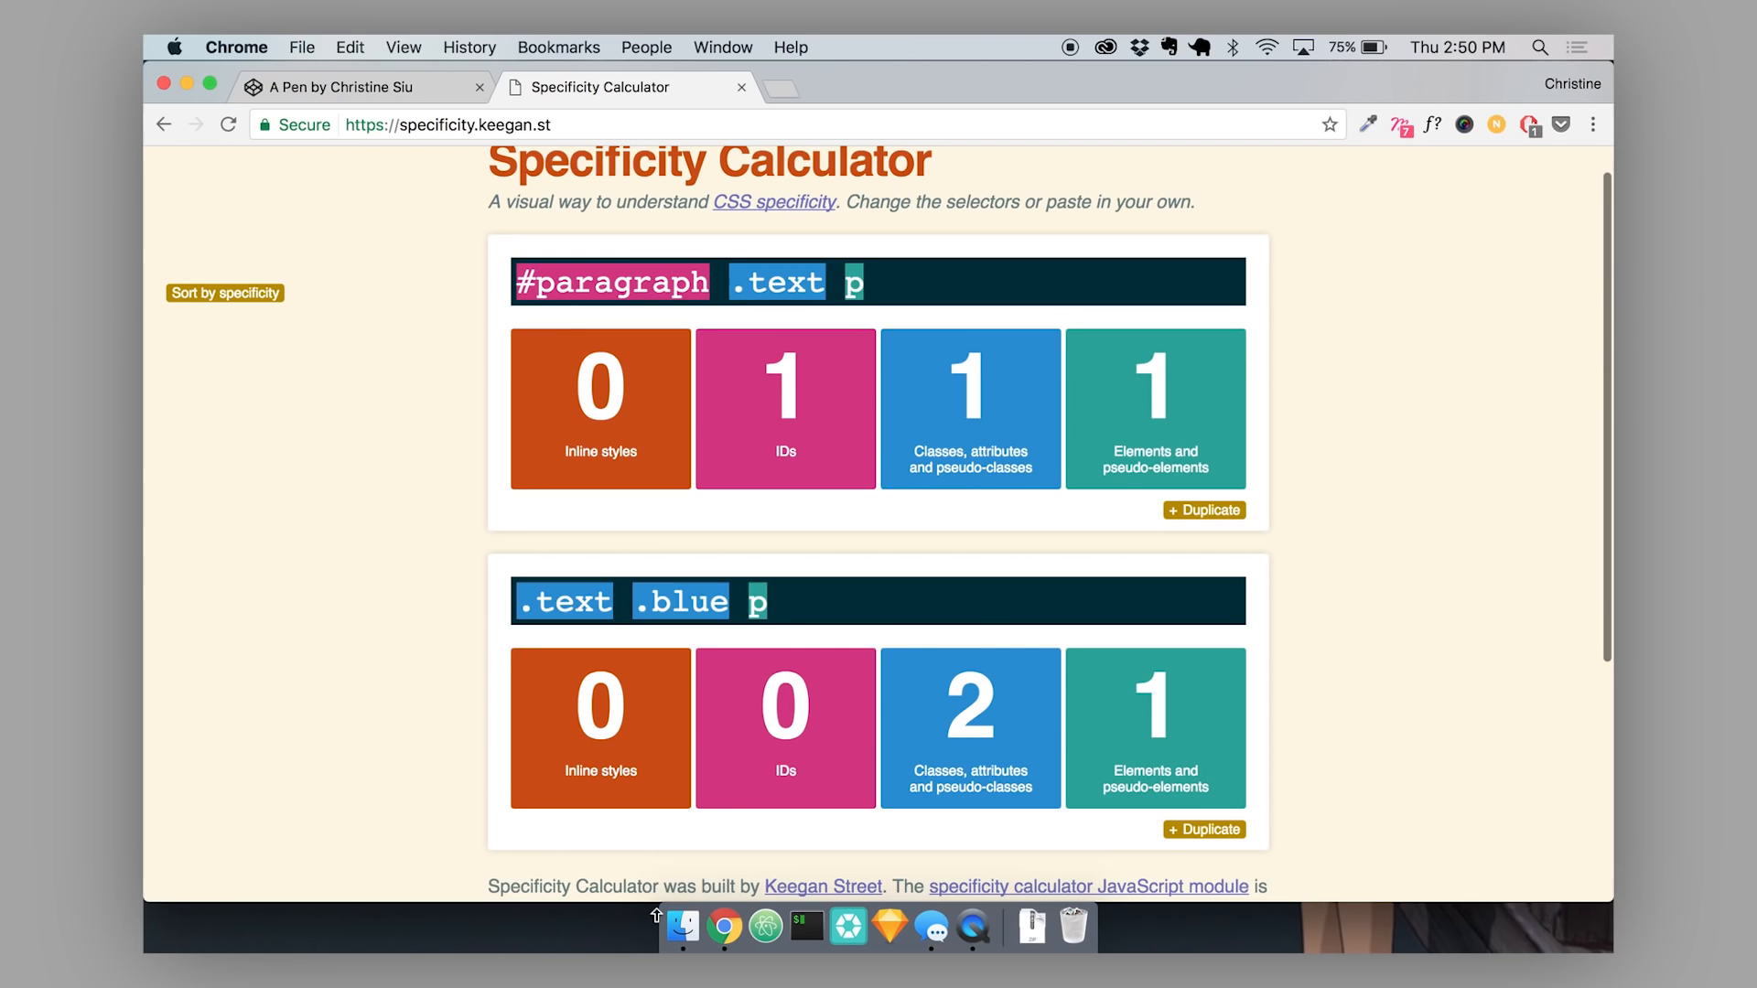
{"action": "mouse_move", "coordinate": [944, 424]}
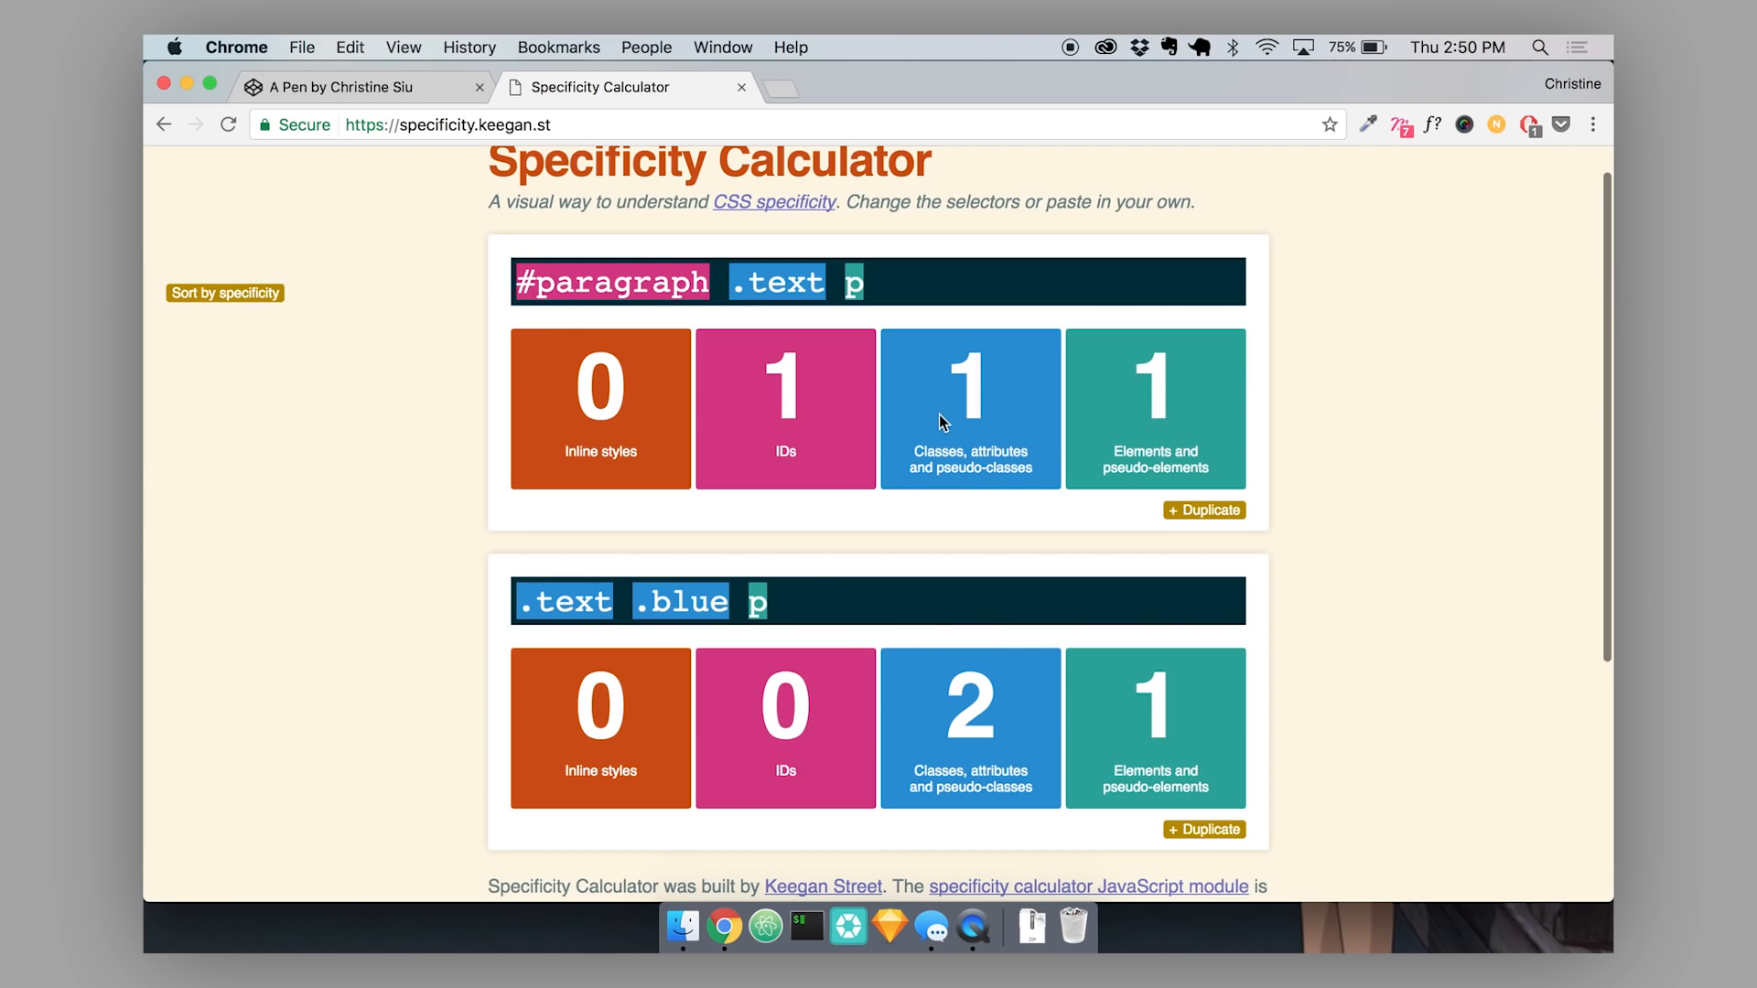
{"action": "mouse_move", "coordinate": [870, 556]}
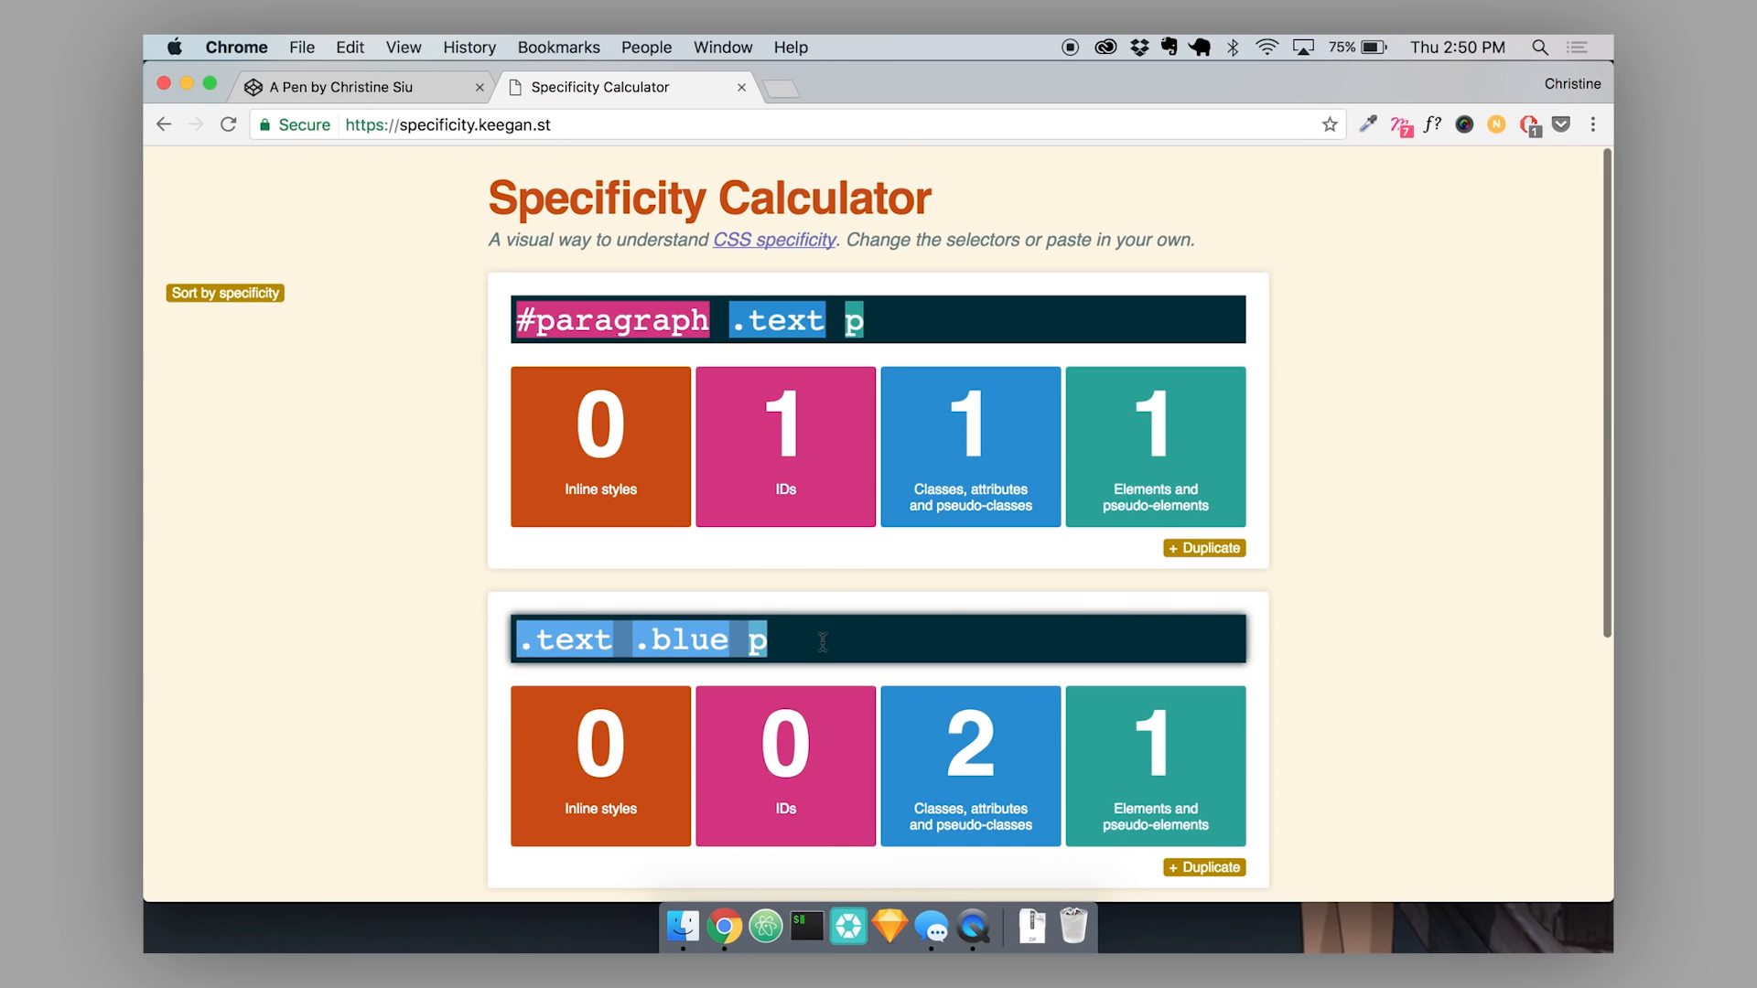
Return to the CodePen tab with the caret after red in the p rule.
{"action": "left_click", "coordinate": [354, 86]}
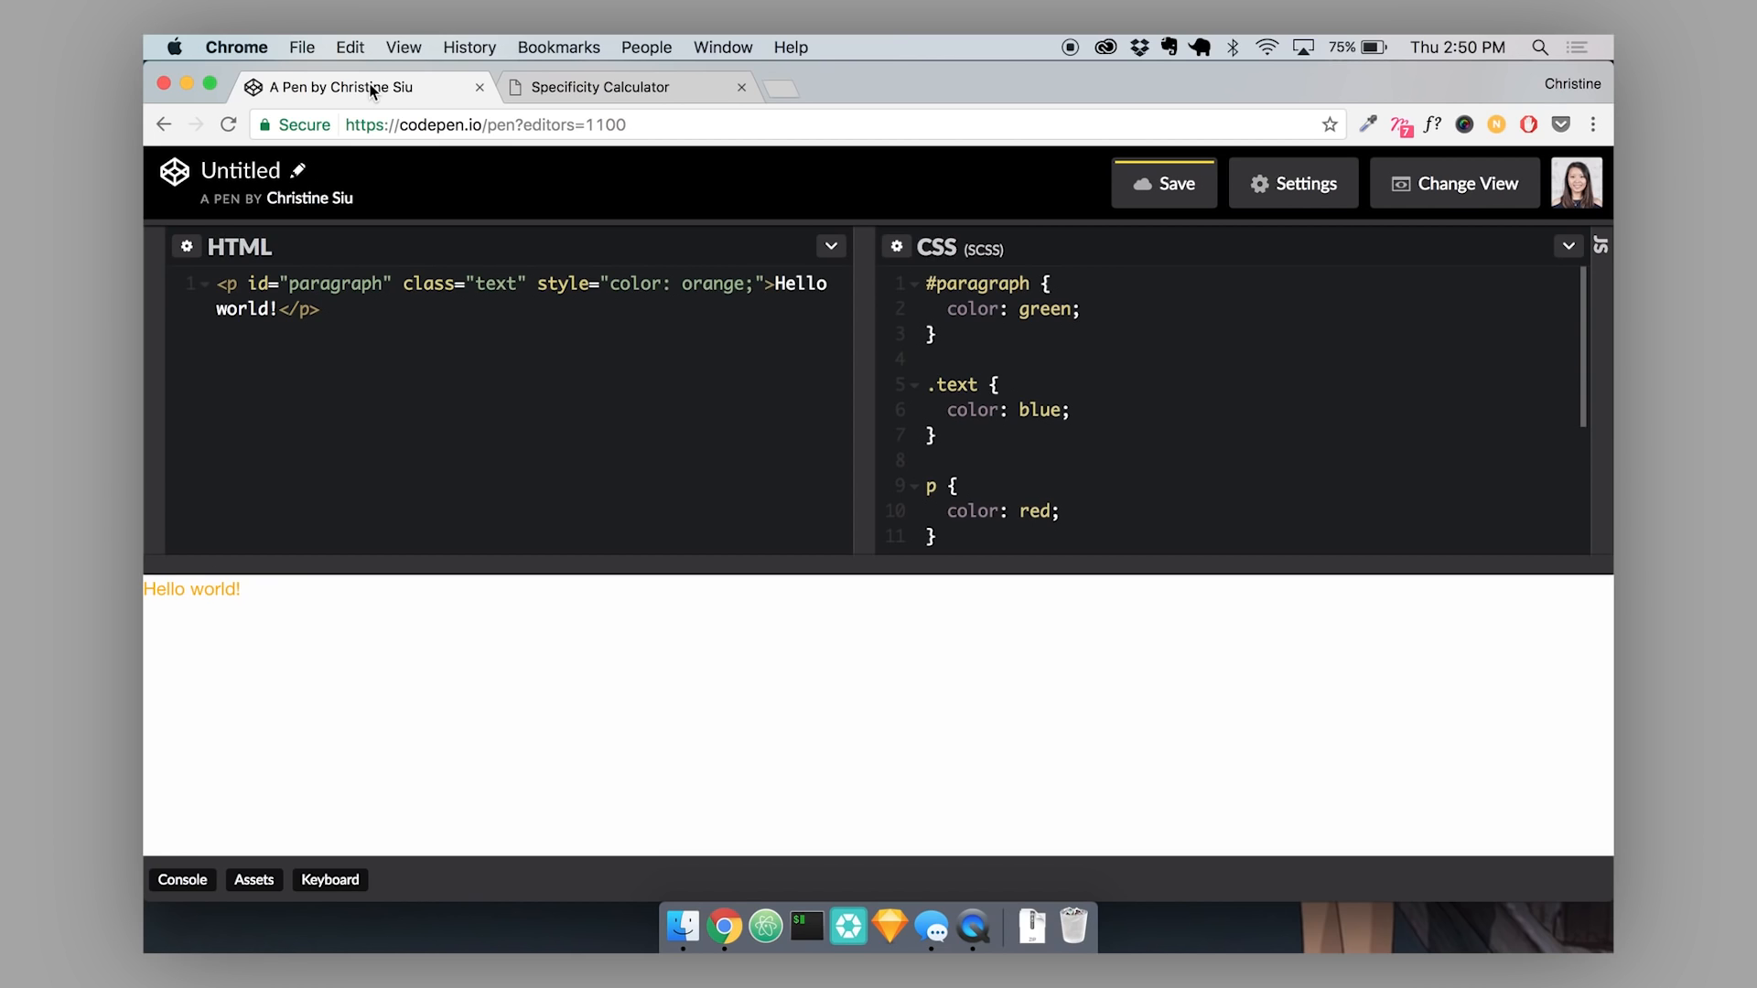
{"action": "left_click", "coordinate": [321, 309]}
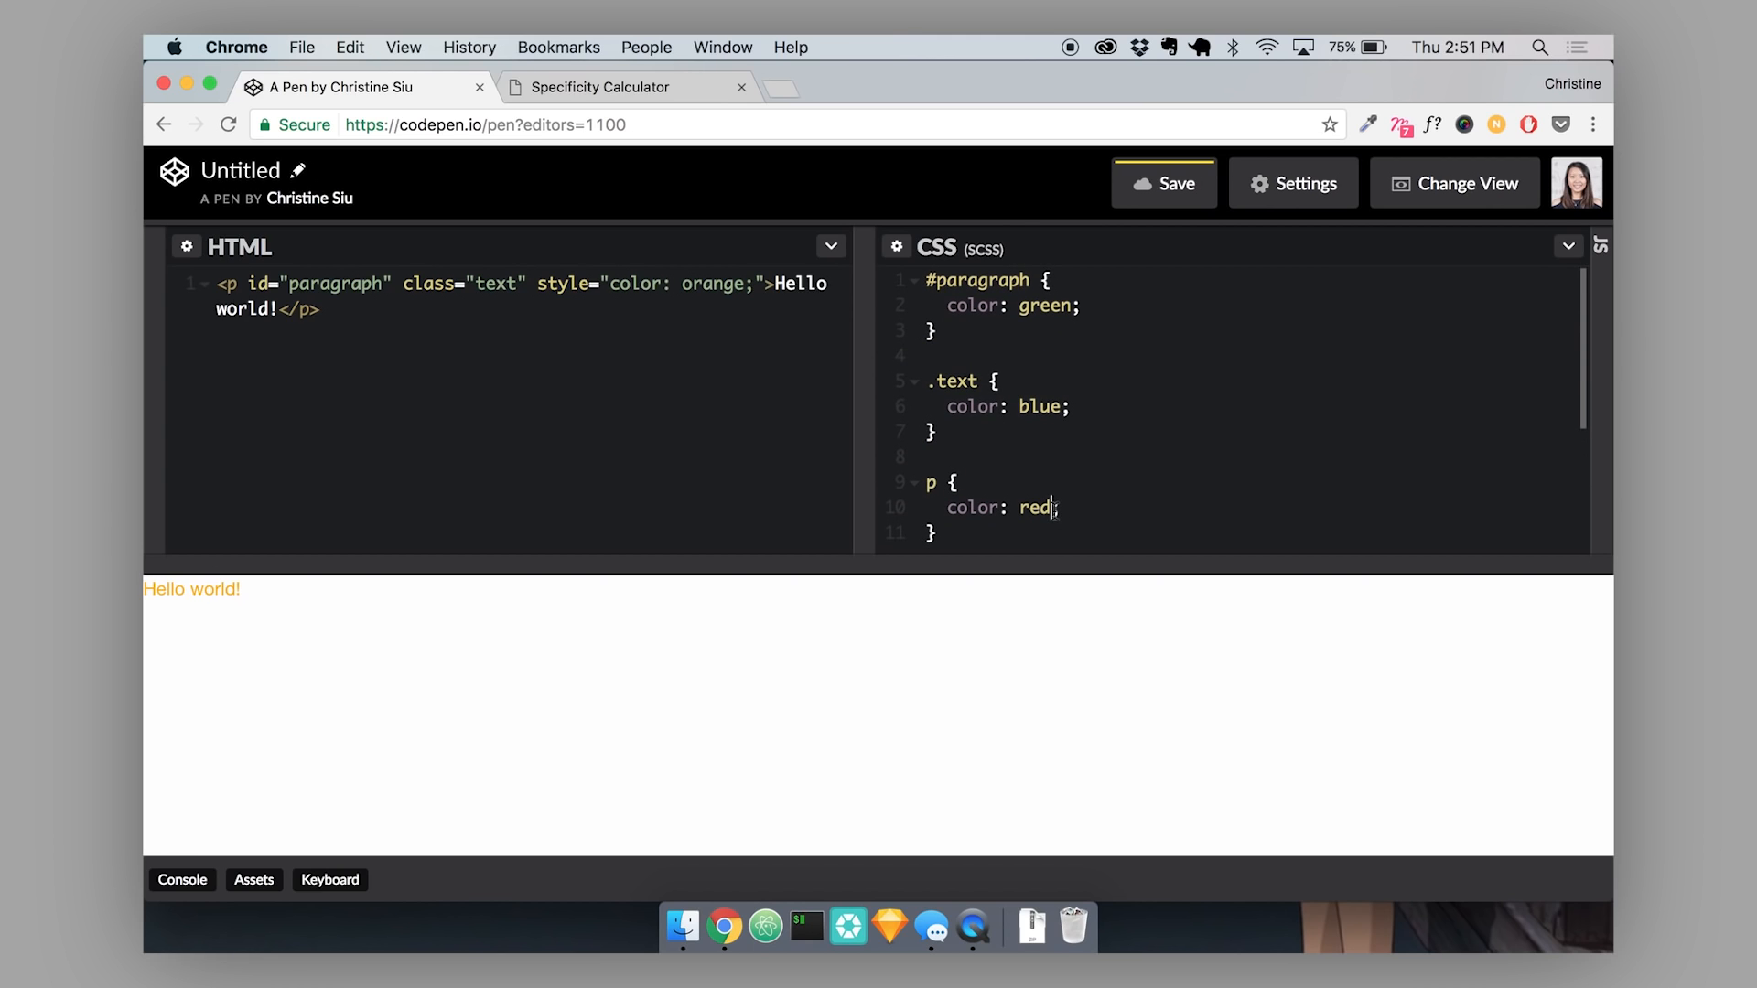
Make the p rule color: red !important, overriding the inline orange.
{"action": "type", "text": "!"}
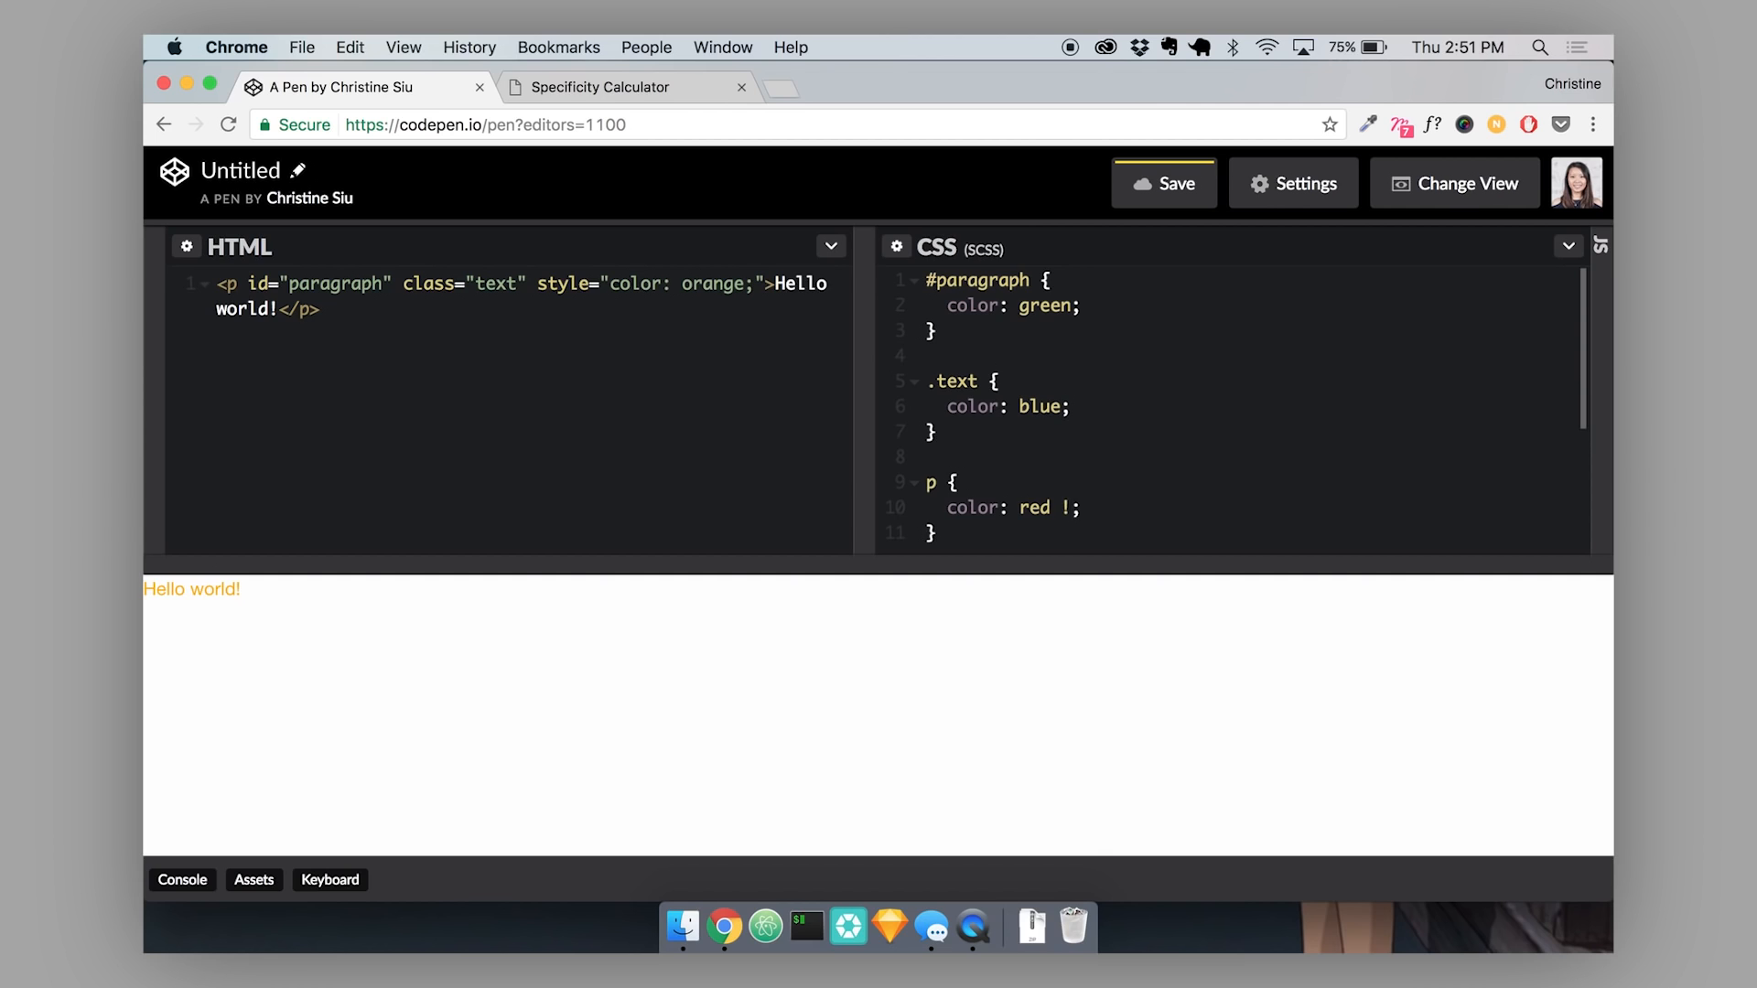
{"action": "type", "text": "imar"}
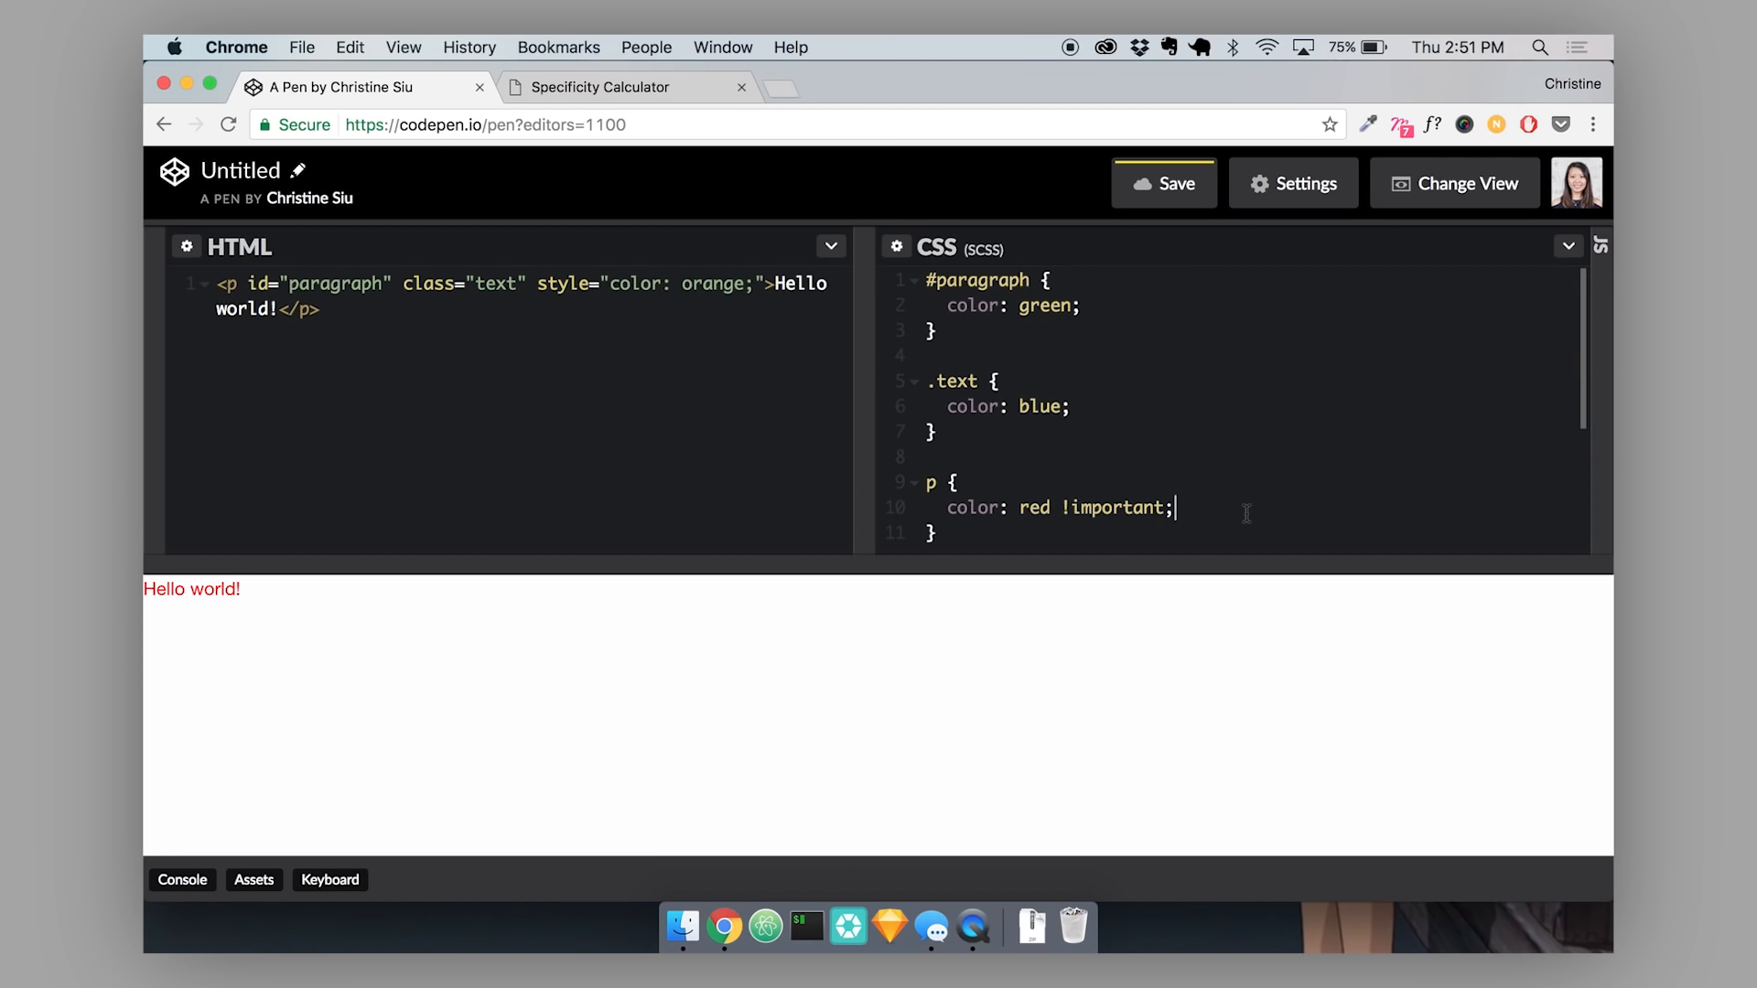
{"action": "scroll", "scroll_direction": "down", "scroll_amount": 3}
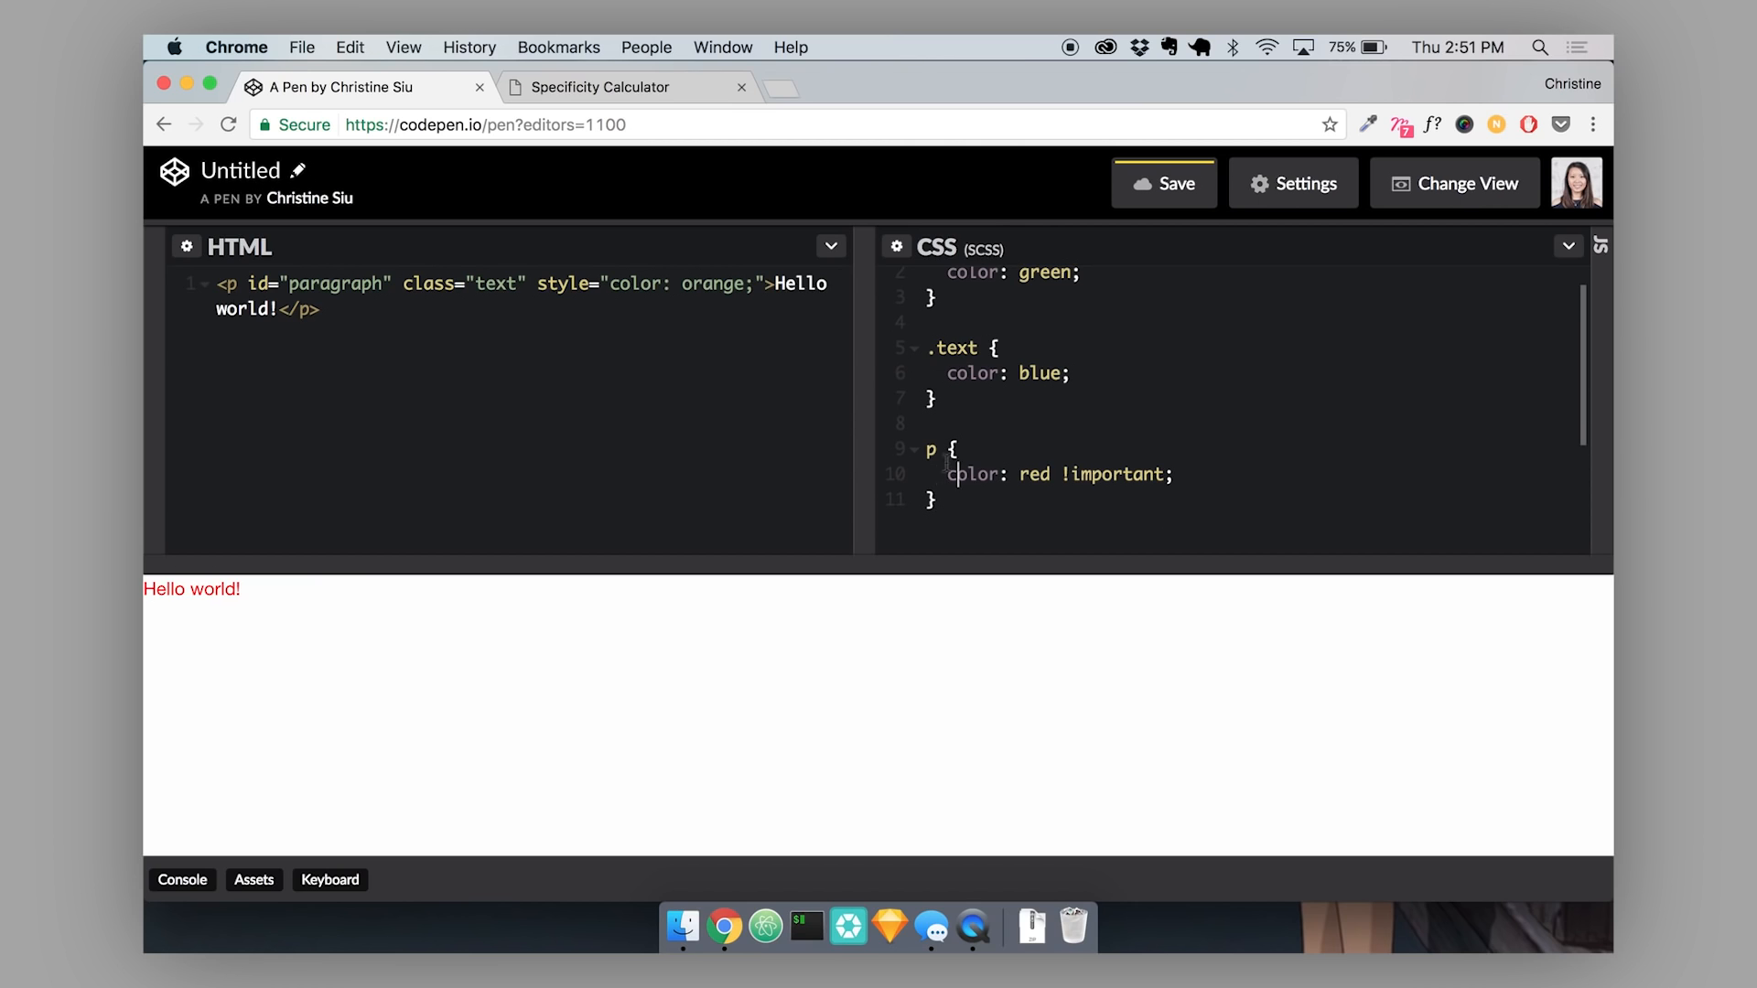
{"action": "scroll", "scroll_direction": "up", "scroll_amount": 3}
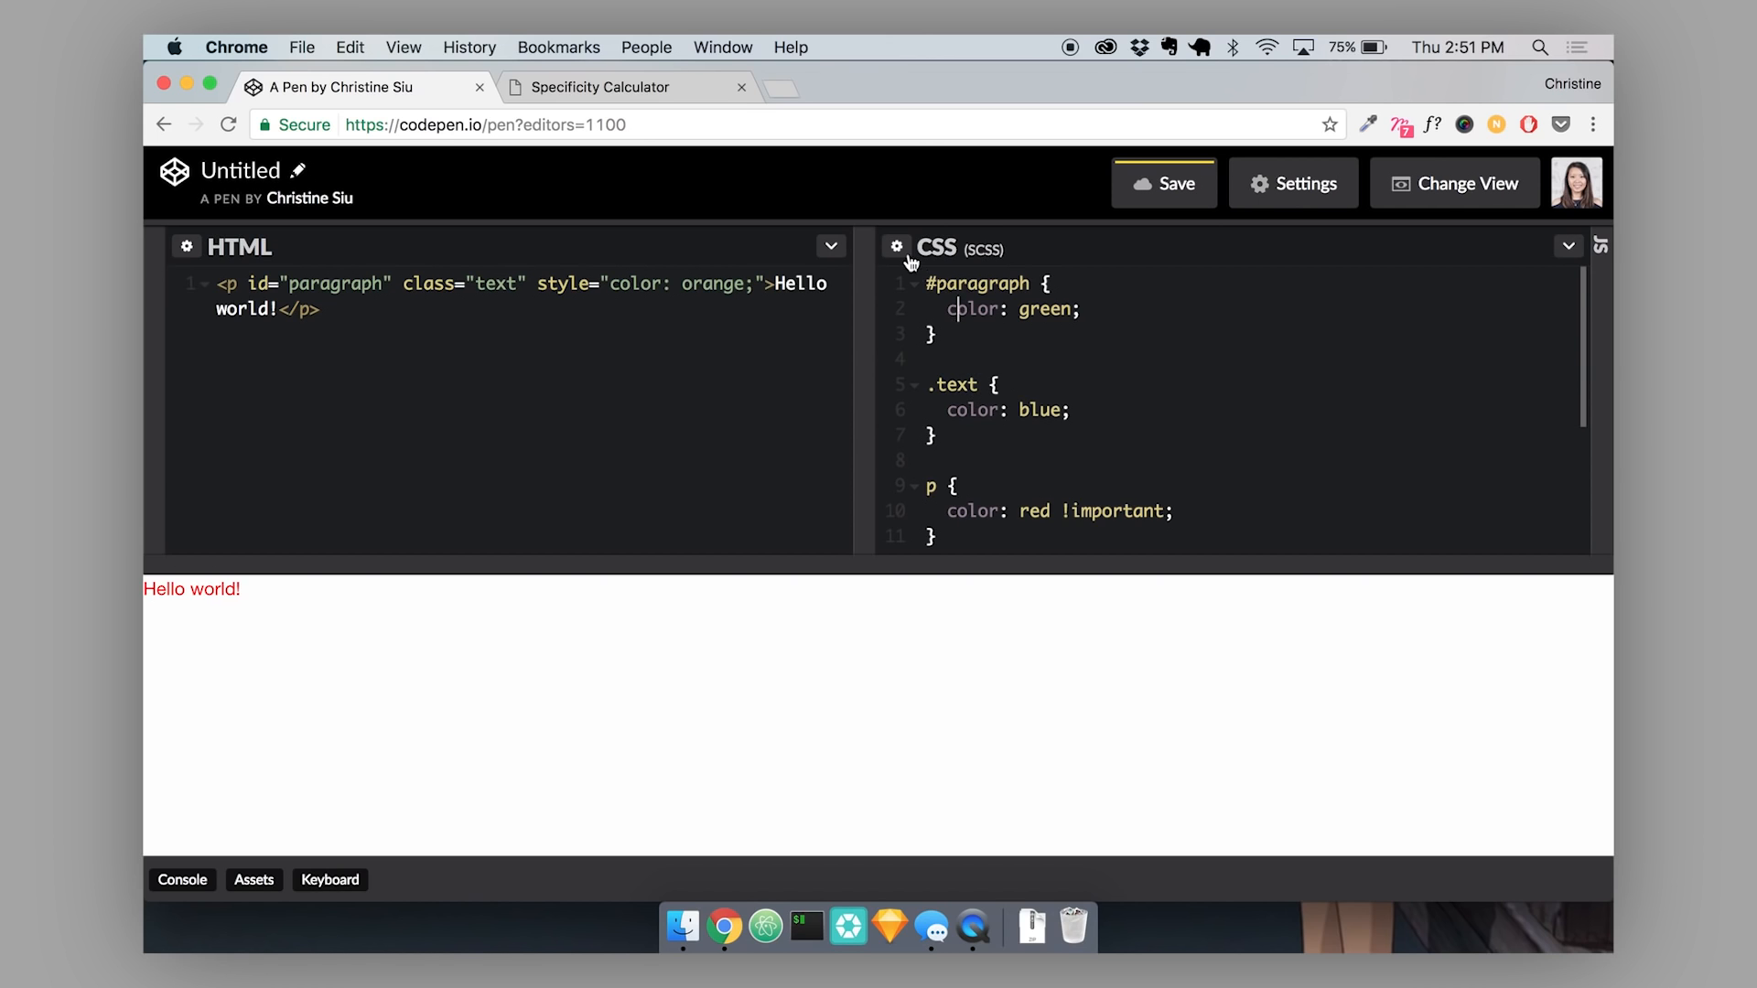
{"action": "scroll", "scroll_direction": "down", "scroll_amount": 3}
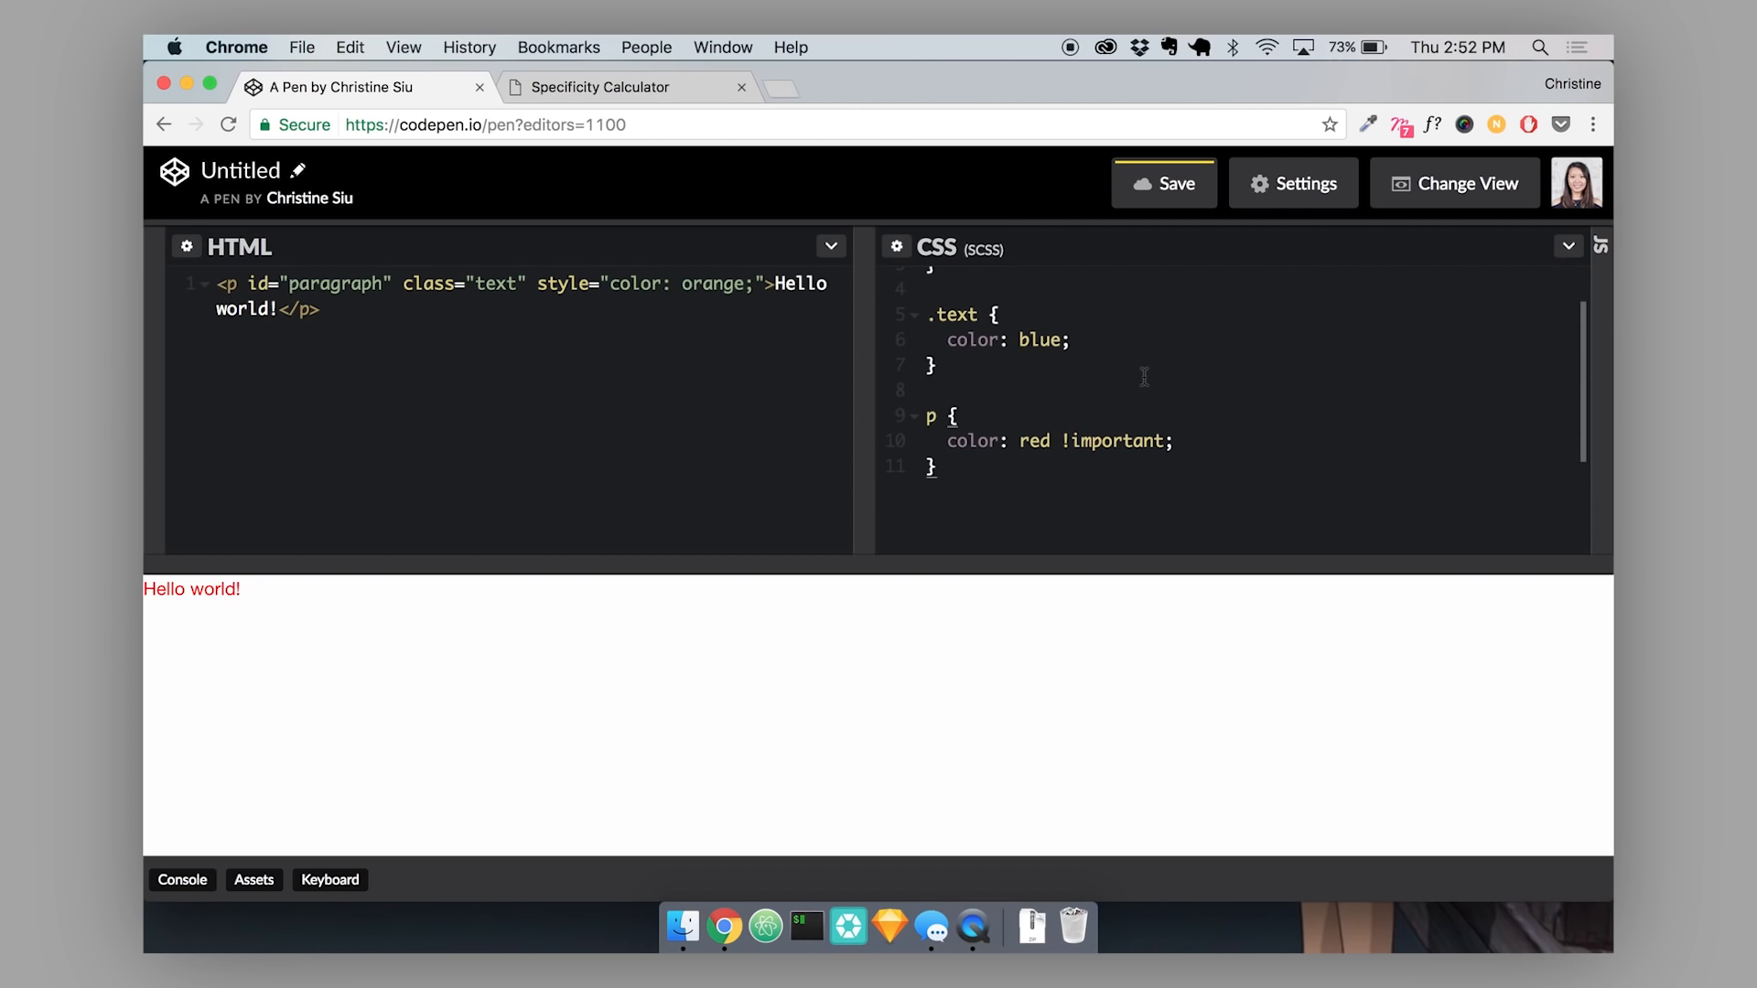
{"action": "double_click", "coordinate": [1113, 440]}
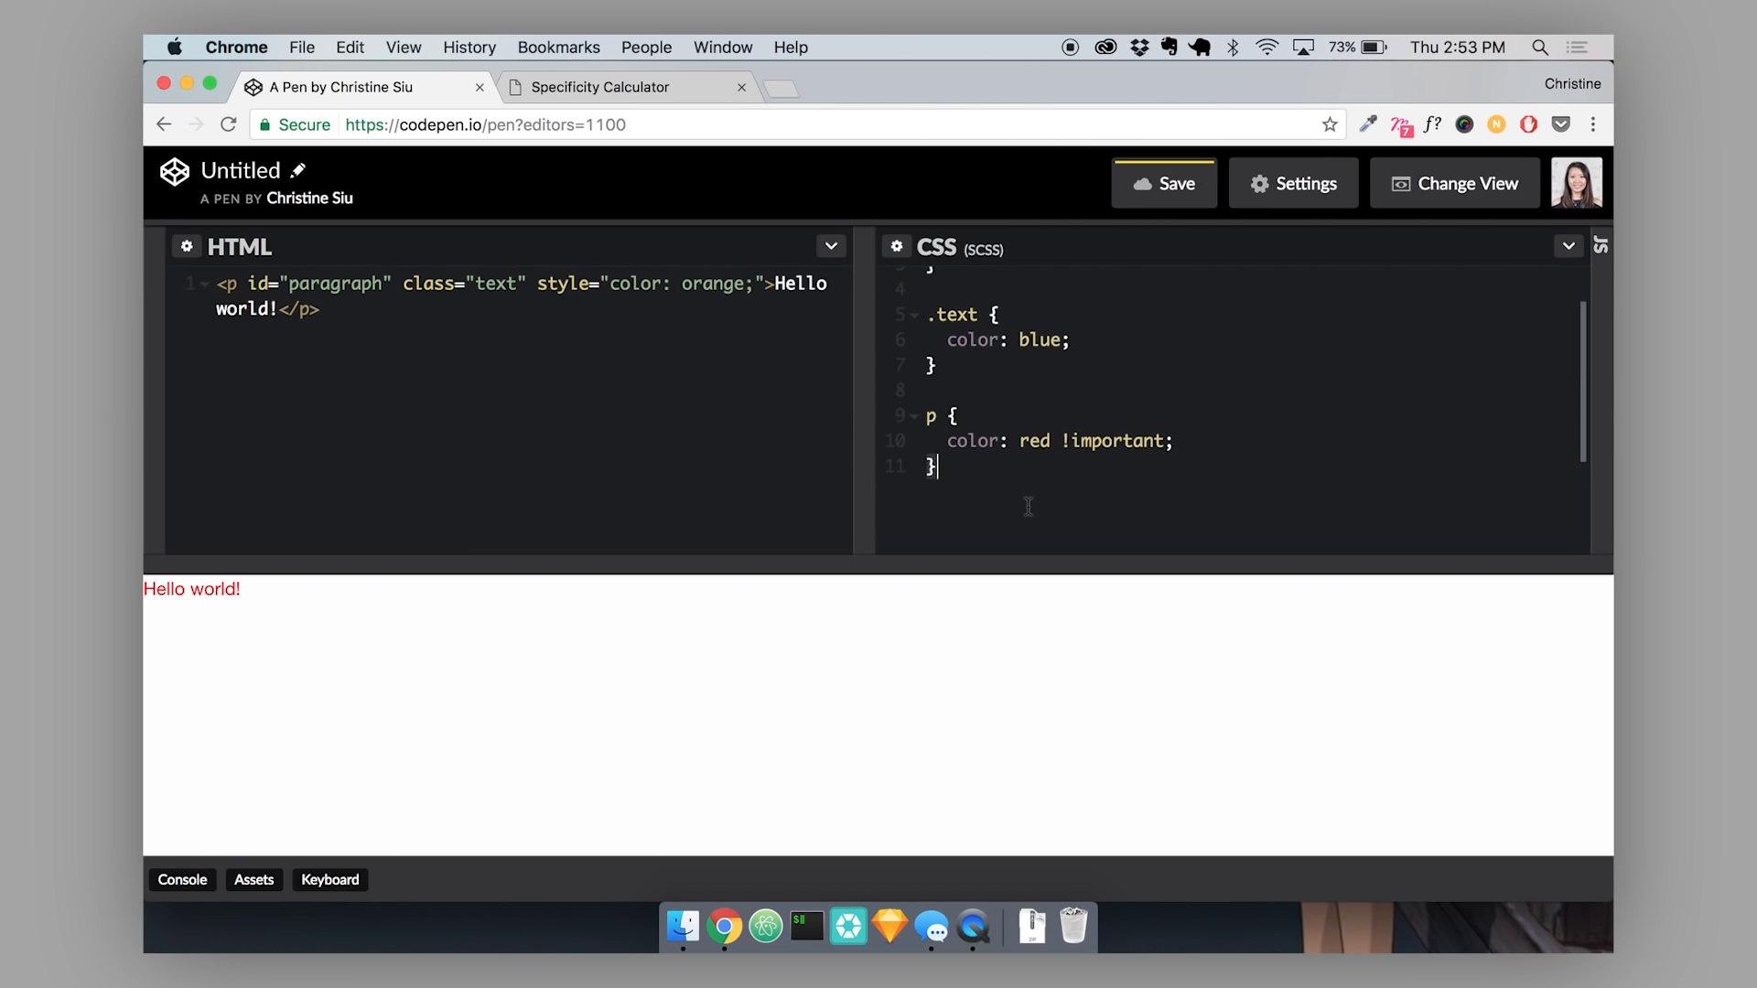
{"action": "type", "text": "#paragraph {"}
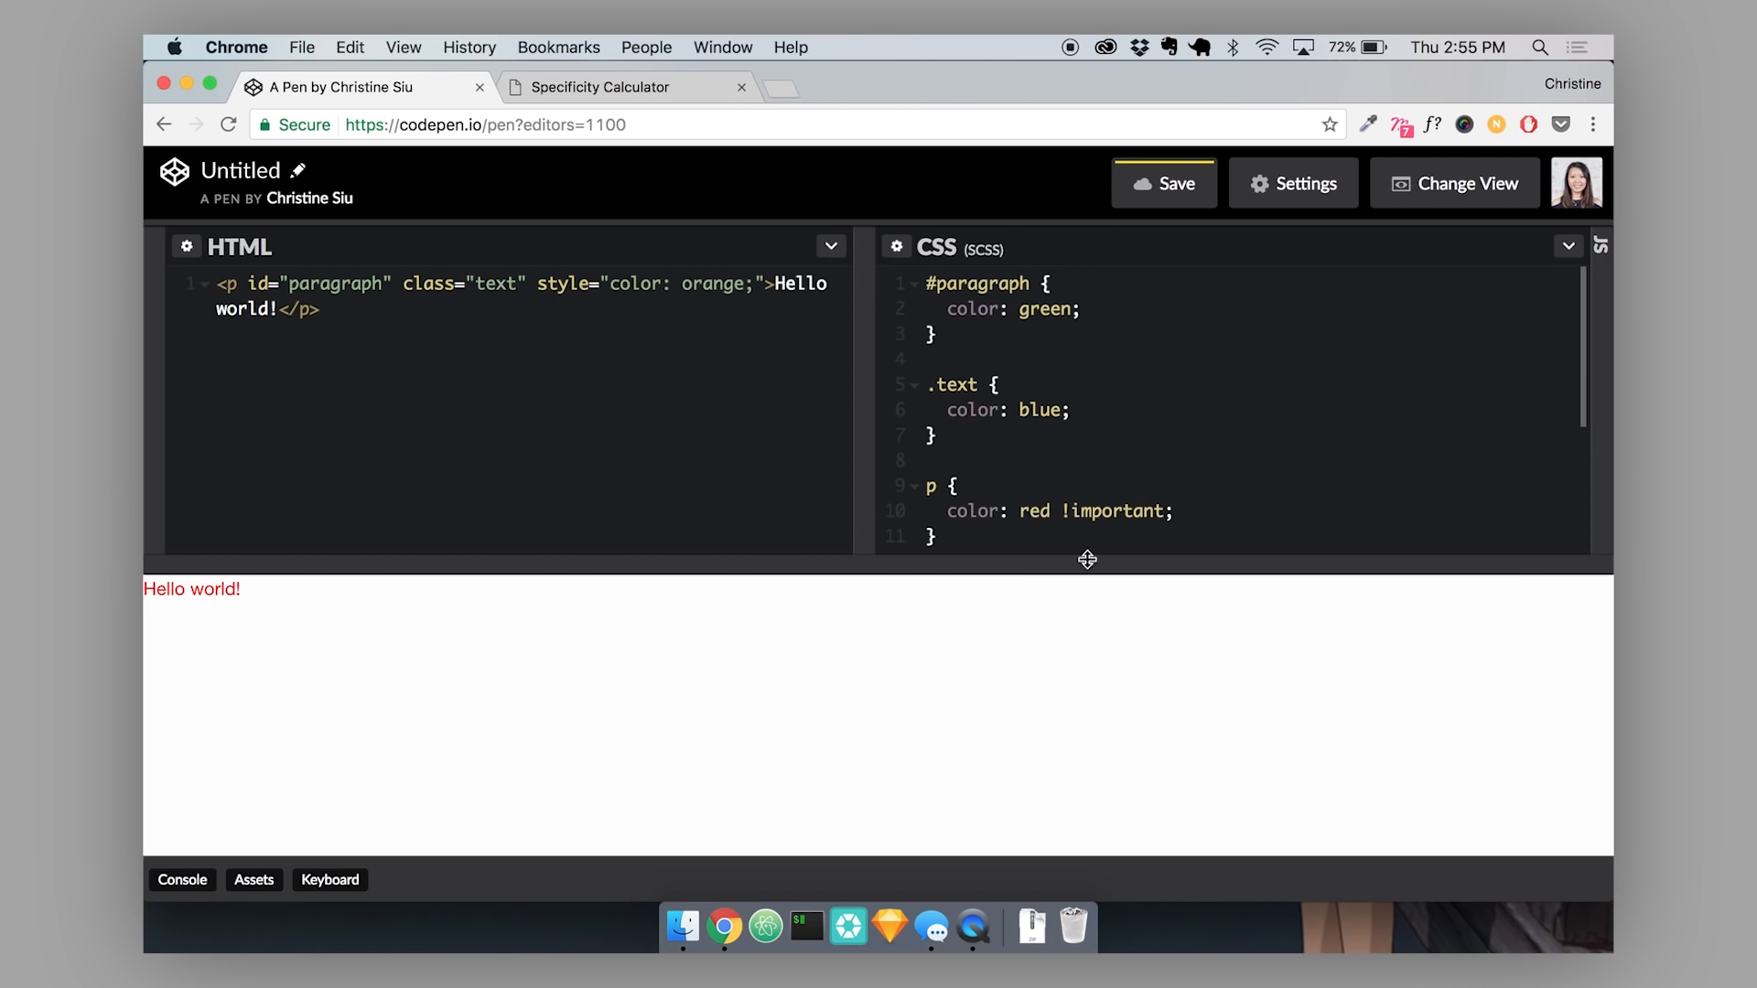
{"action": "mouse_move", "coordinate": [1038, 334]}
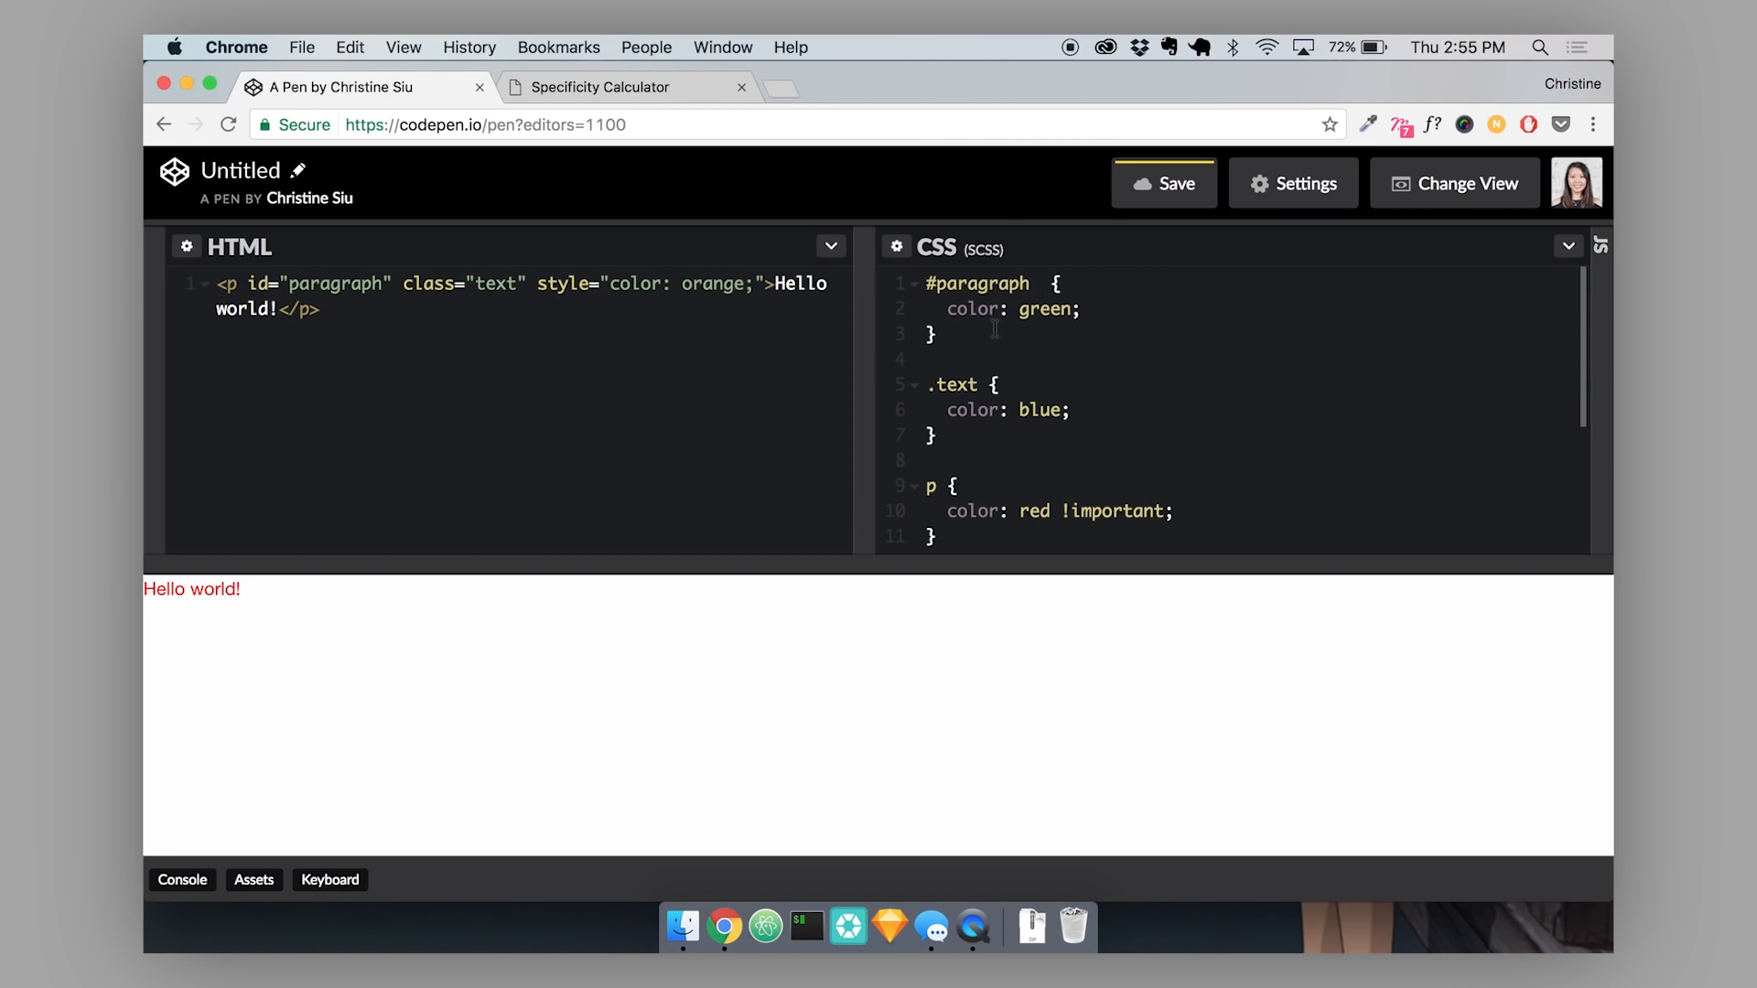
{"action": "mouse_move", "coordinate": [1203, 472]}
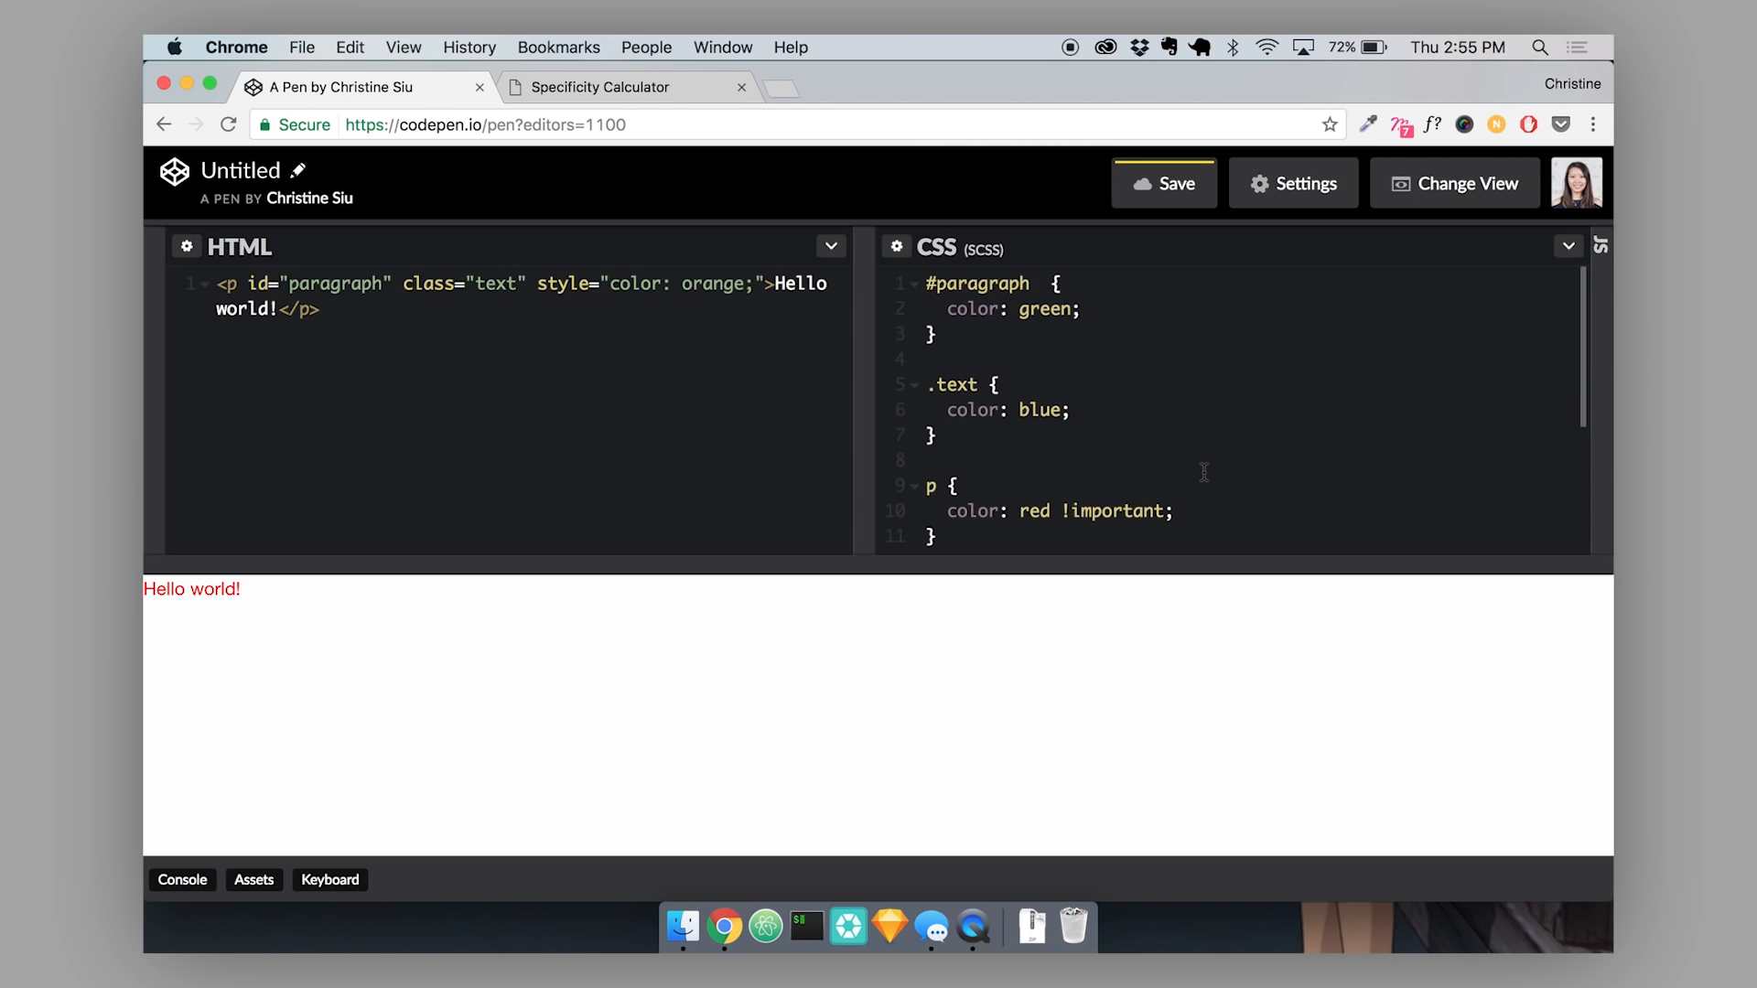
Extend the green rule's selector to #paragraph h1 .header.
{"action": "type", "text": "h1"}
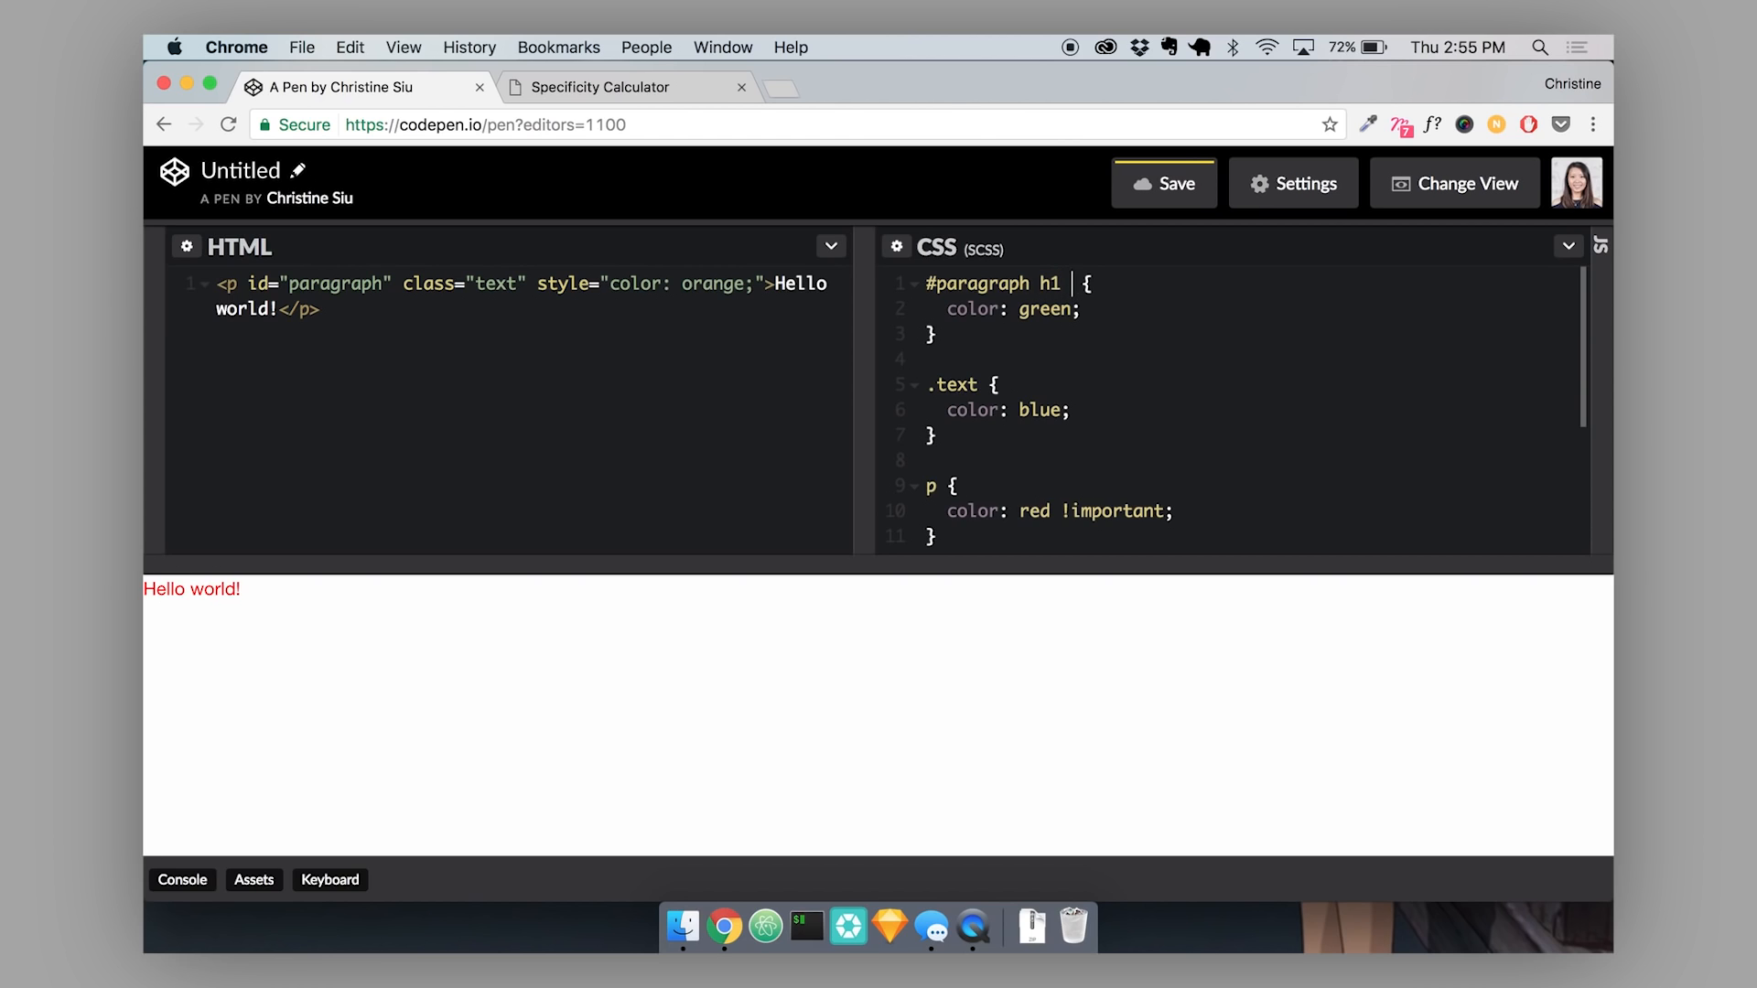
{"action": "type", "text": "."}
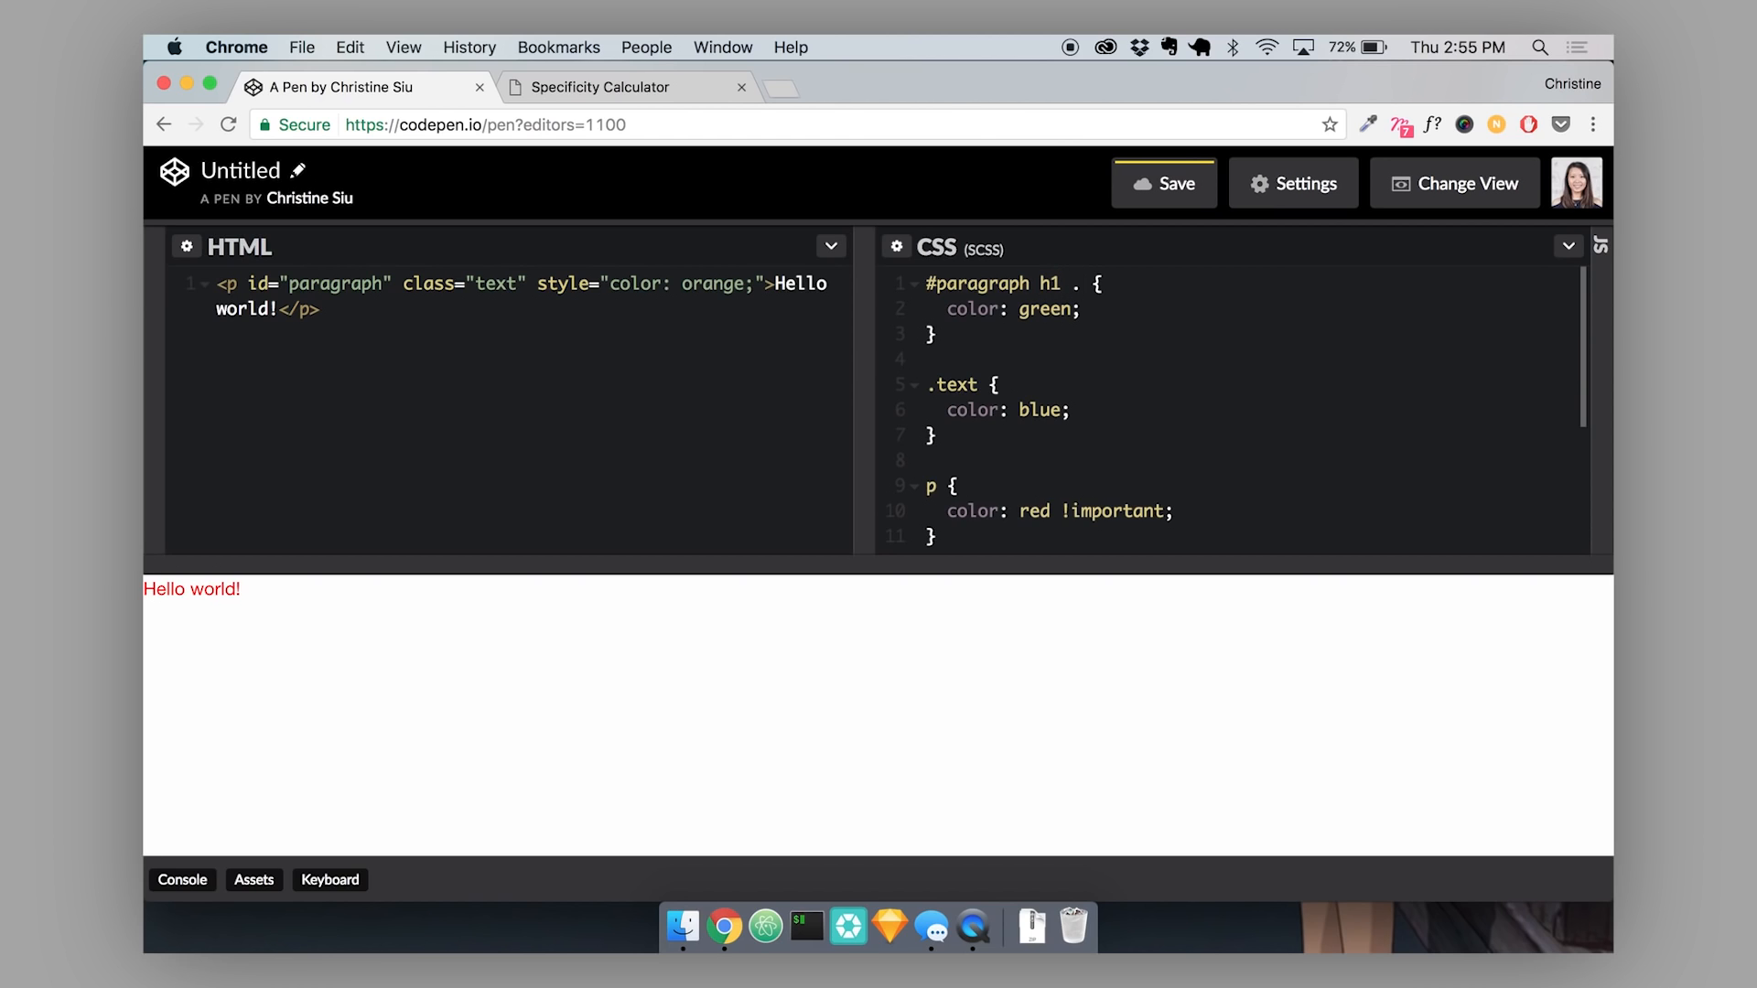
{"action": "type", "text": "h"}
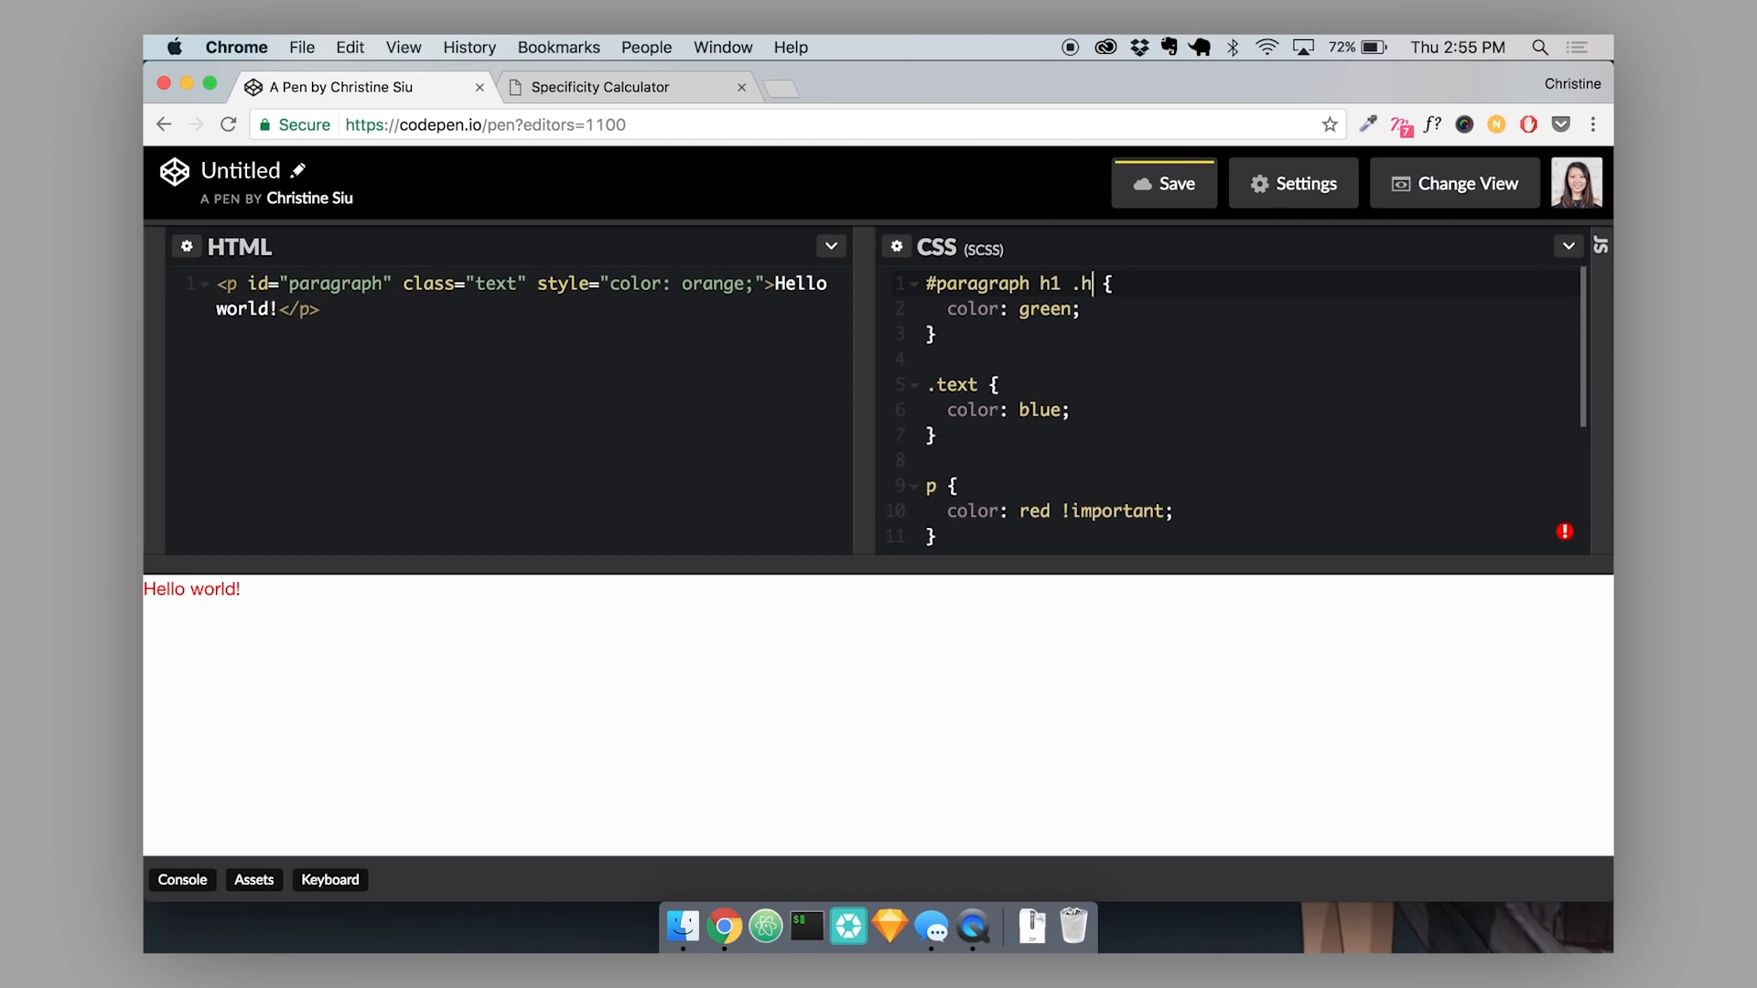
{"action": "type", "text": "eader"}
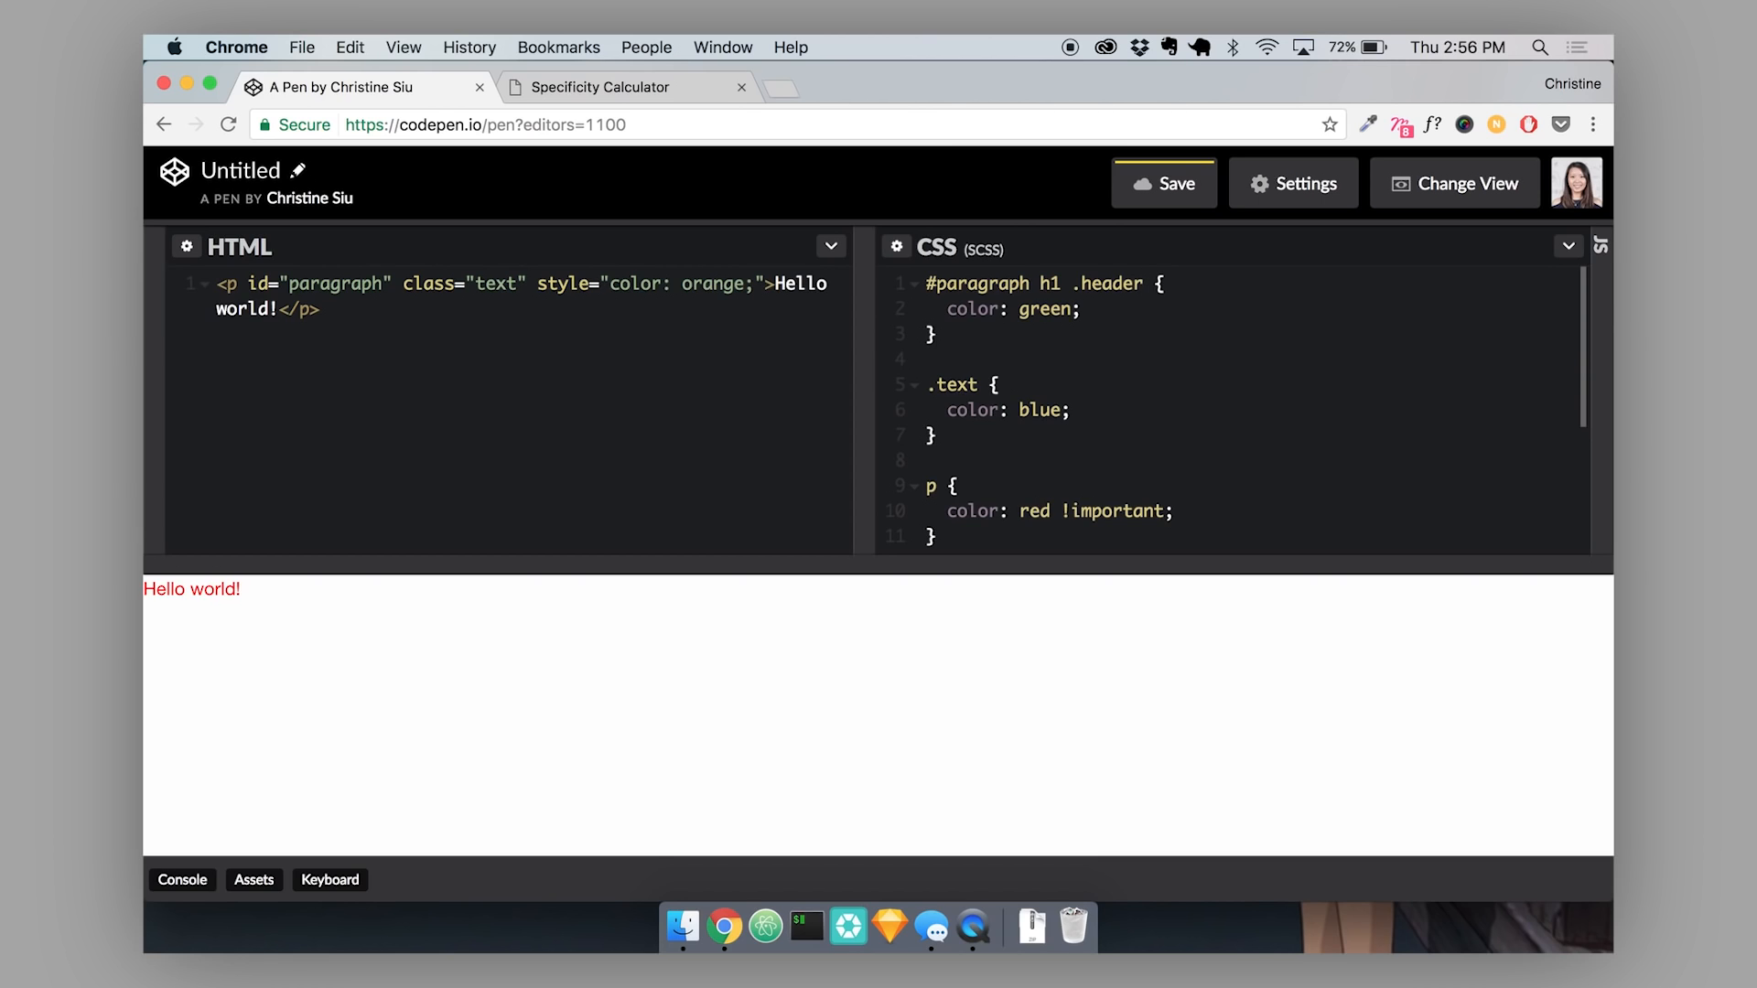
{"action": "left_click", "coordinate": [1143, 283]}
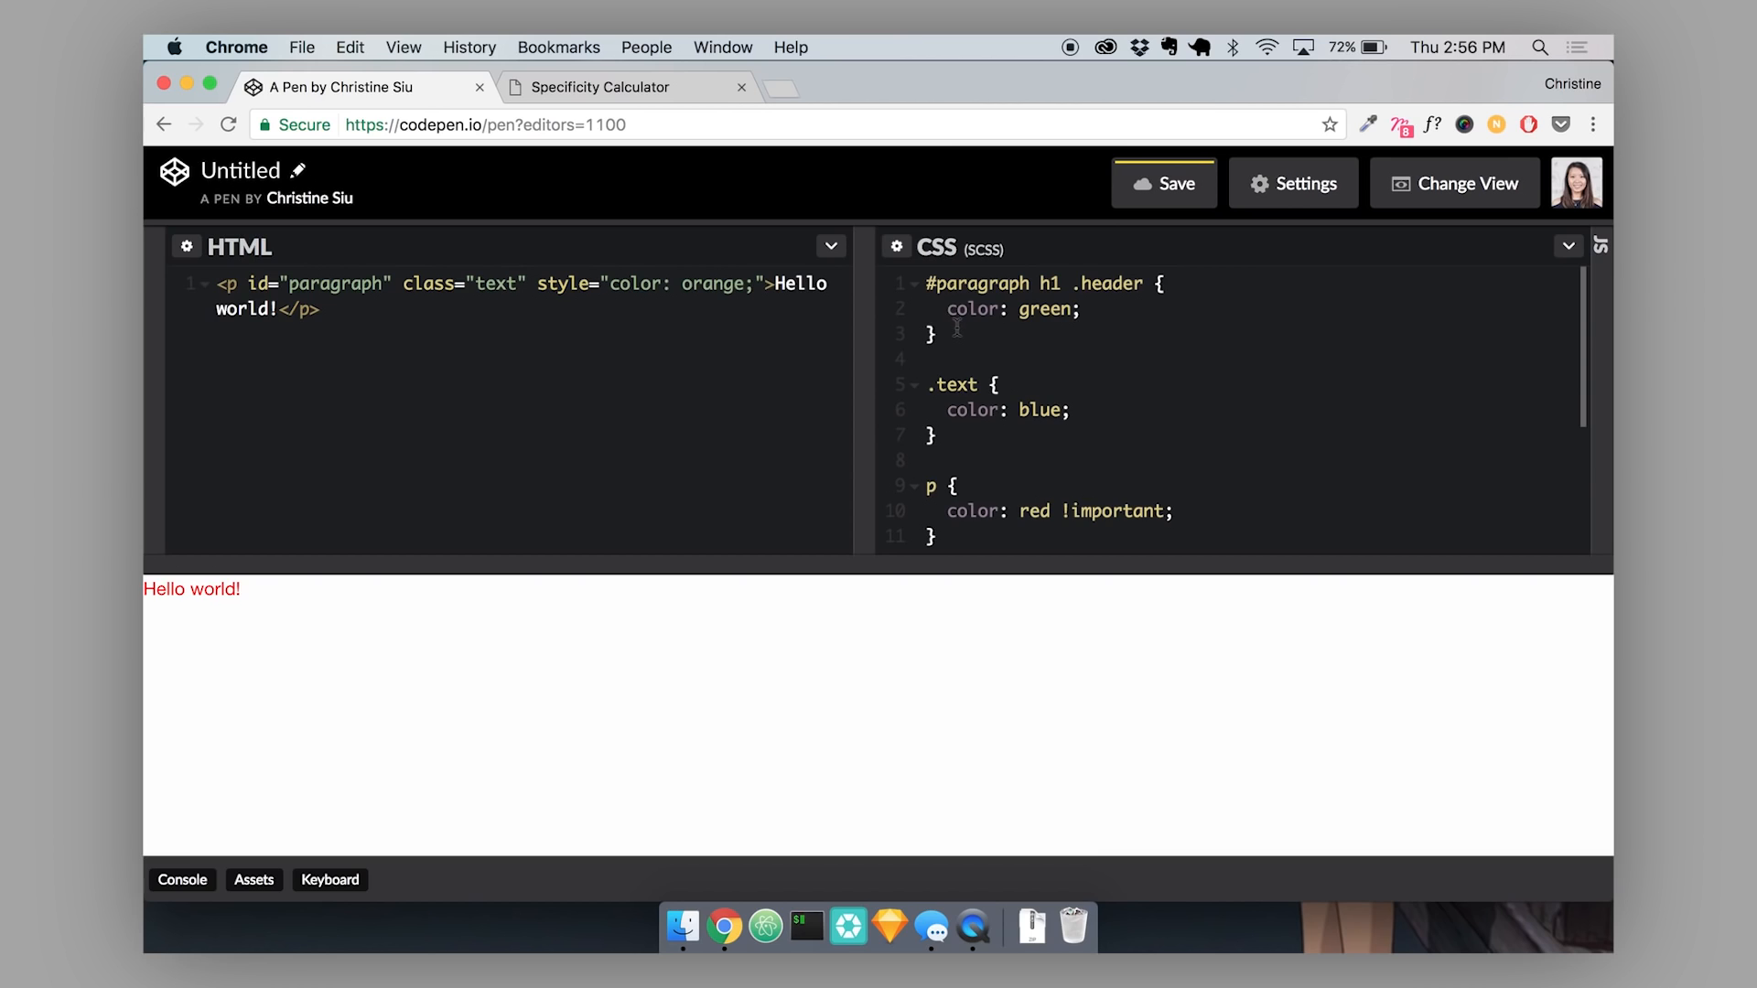
{"action": "left_click", "coordinate": [948, 310]}
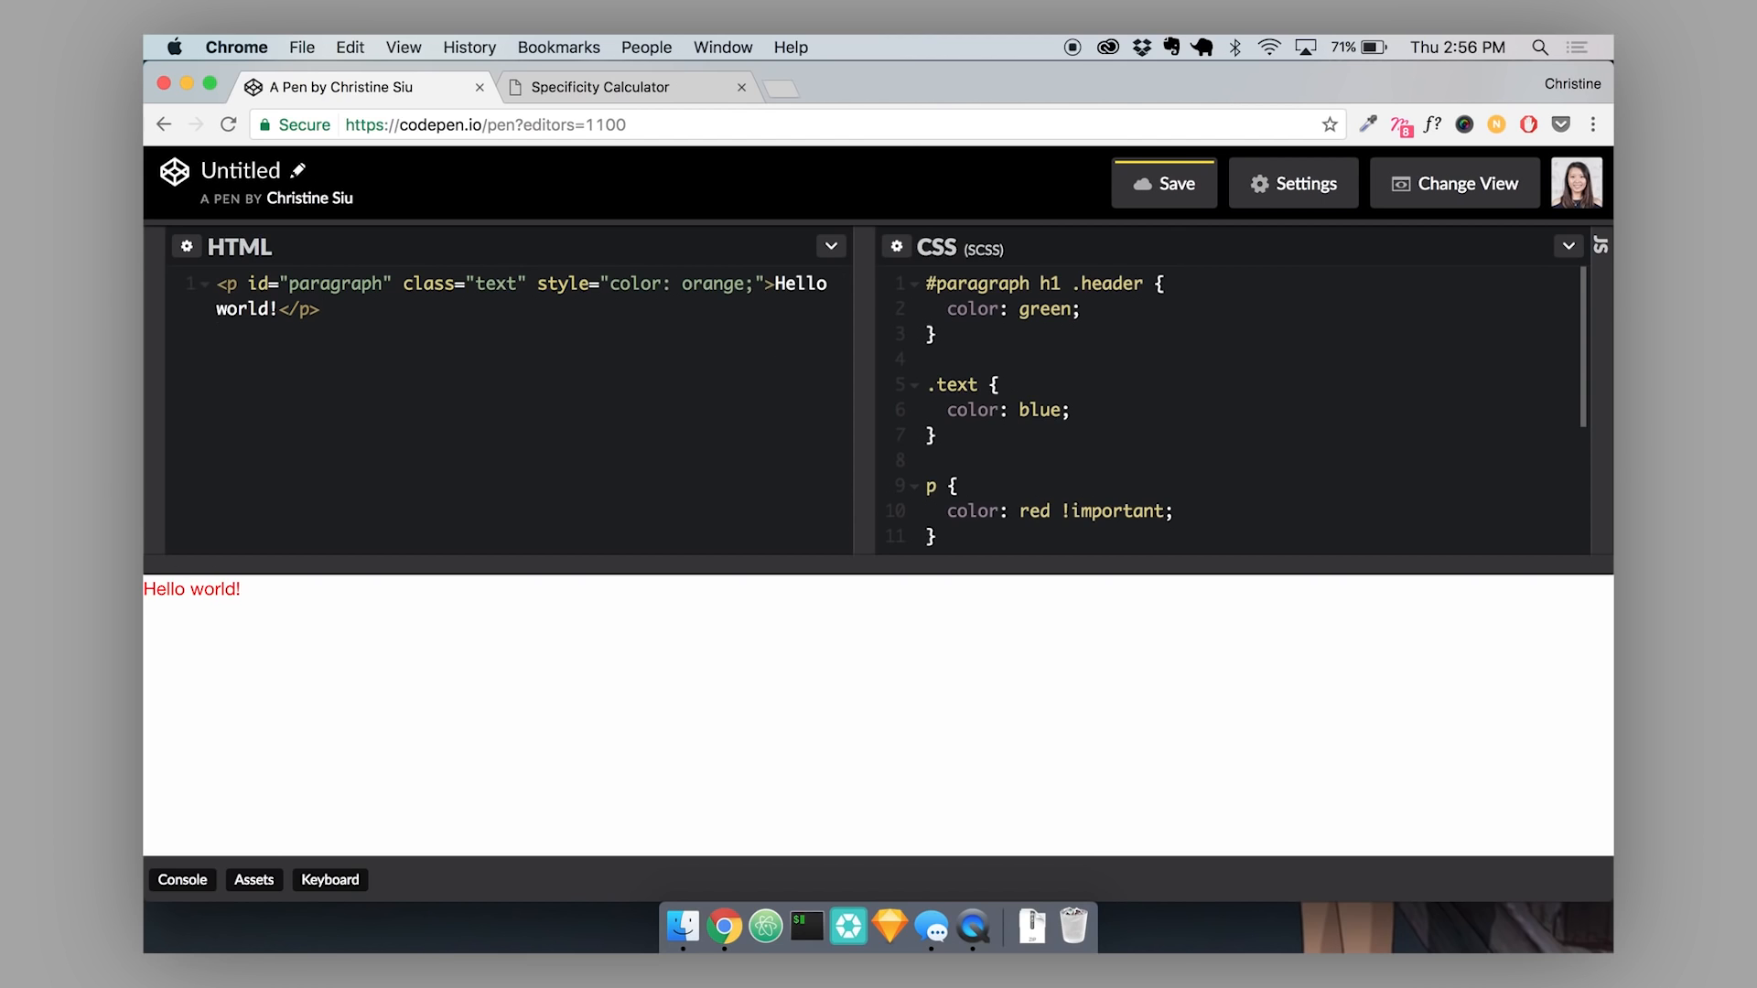
Add a second unstyled <p>Hello!</p> paragraph in the HTML.
{"action": "type", "text": "<p></p>"}
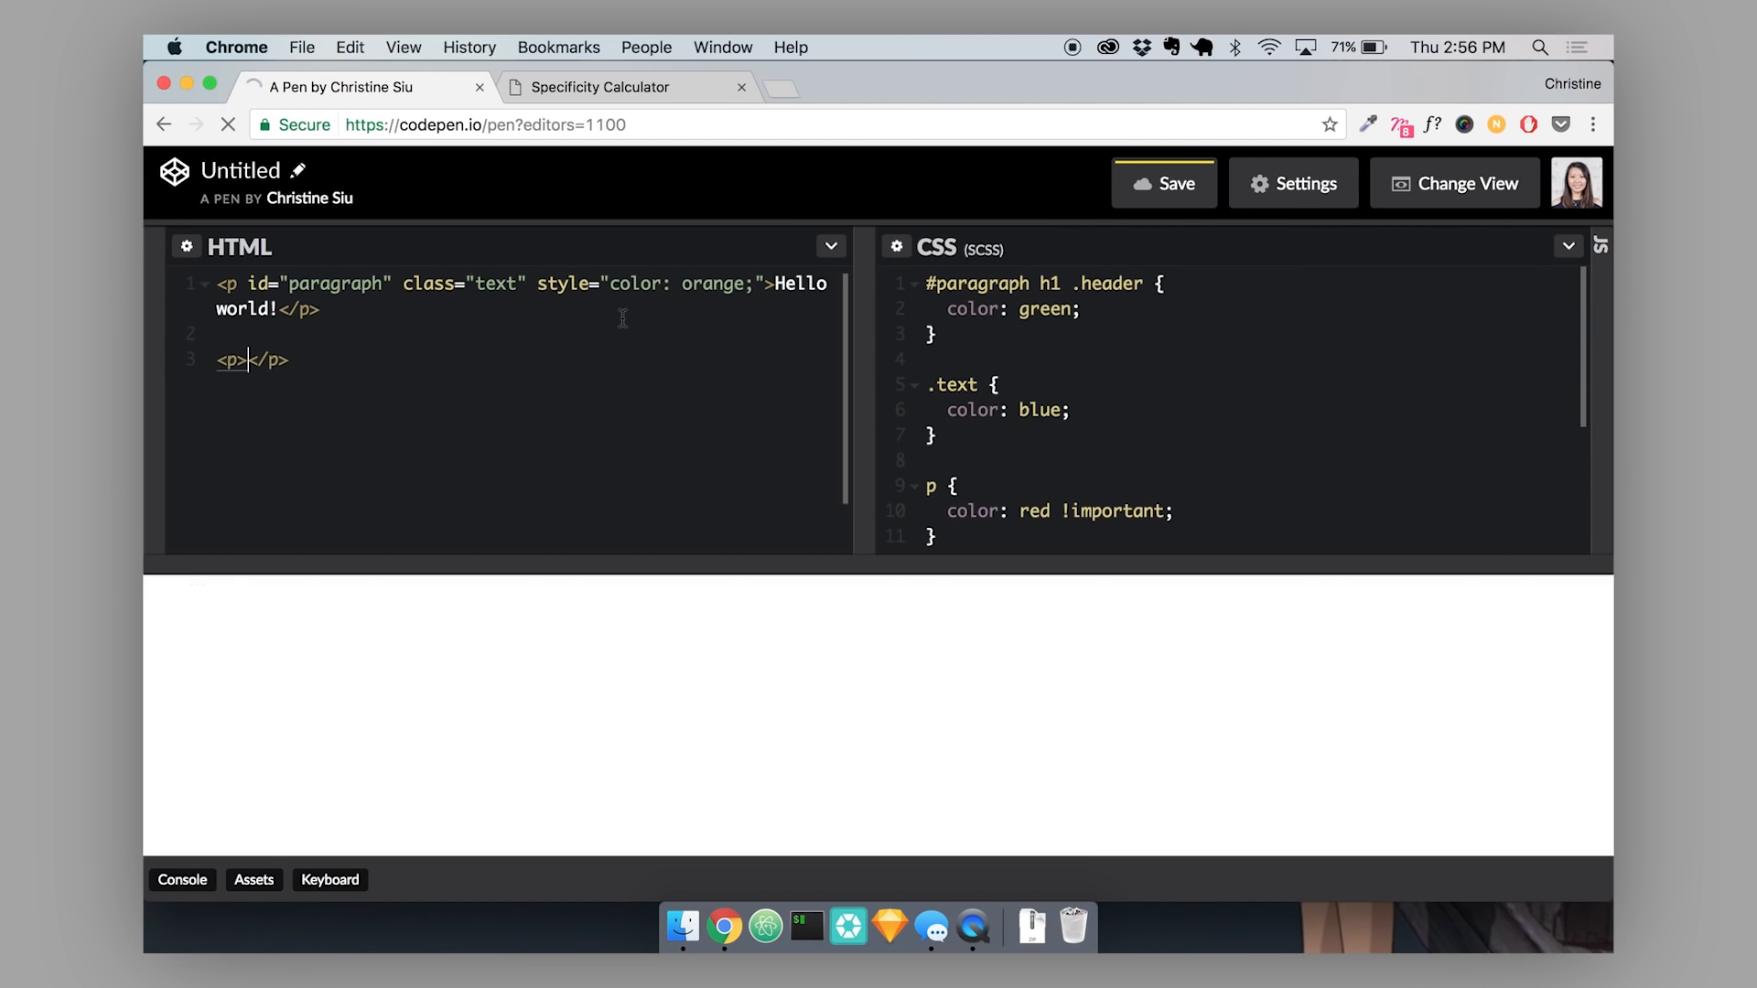
{"action": "type", "text": "Hello!"}
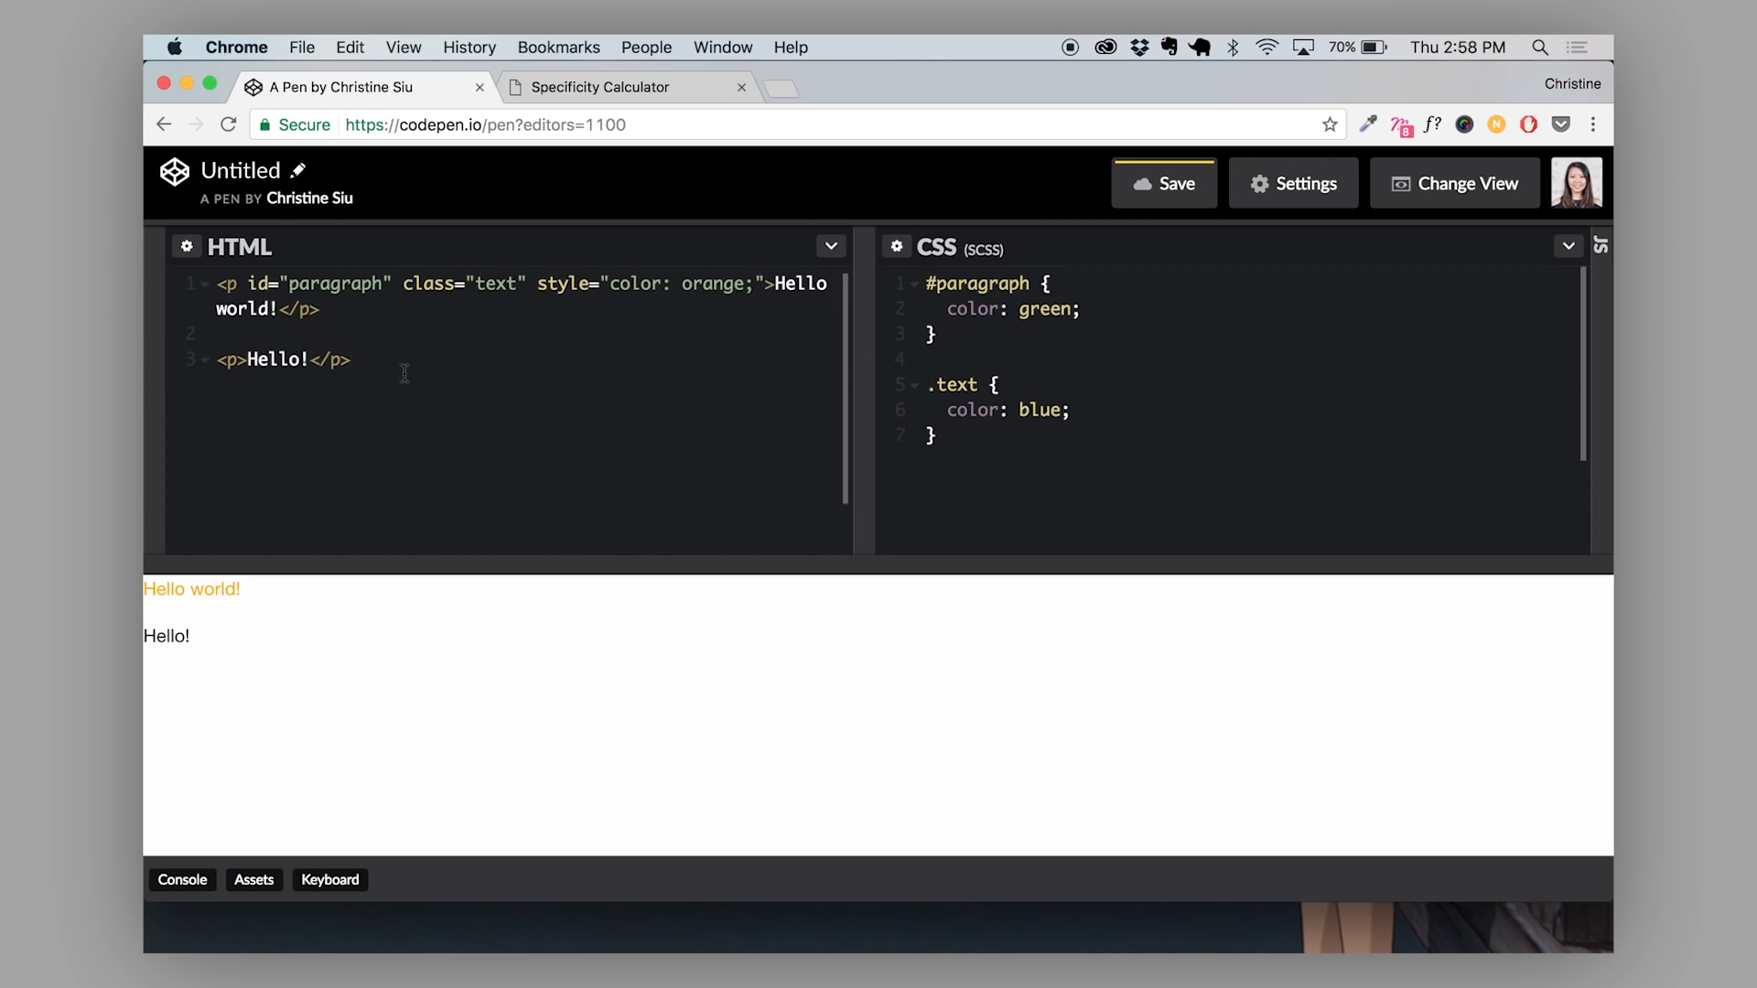
{"action": "left_click", "coordinate": [351, 360]}
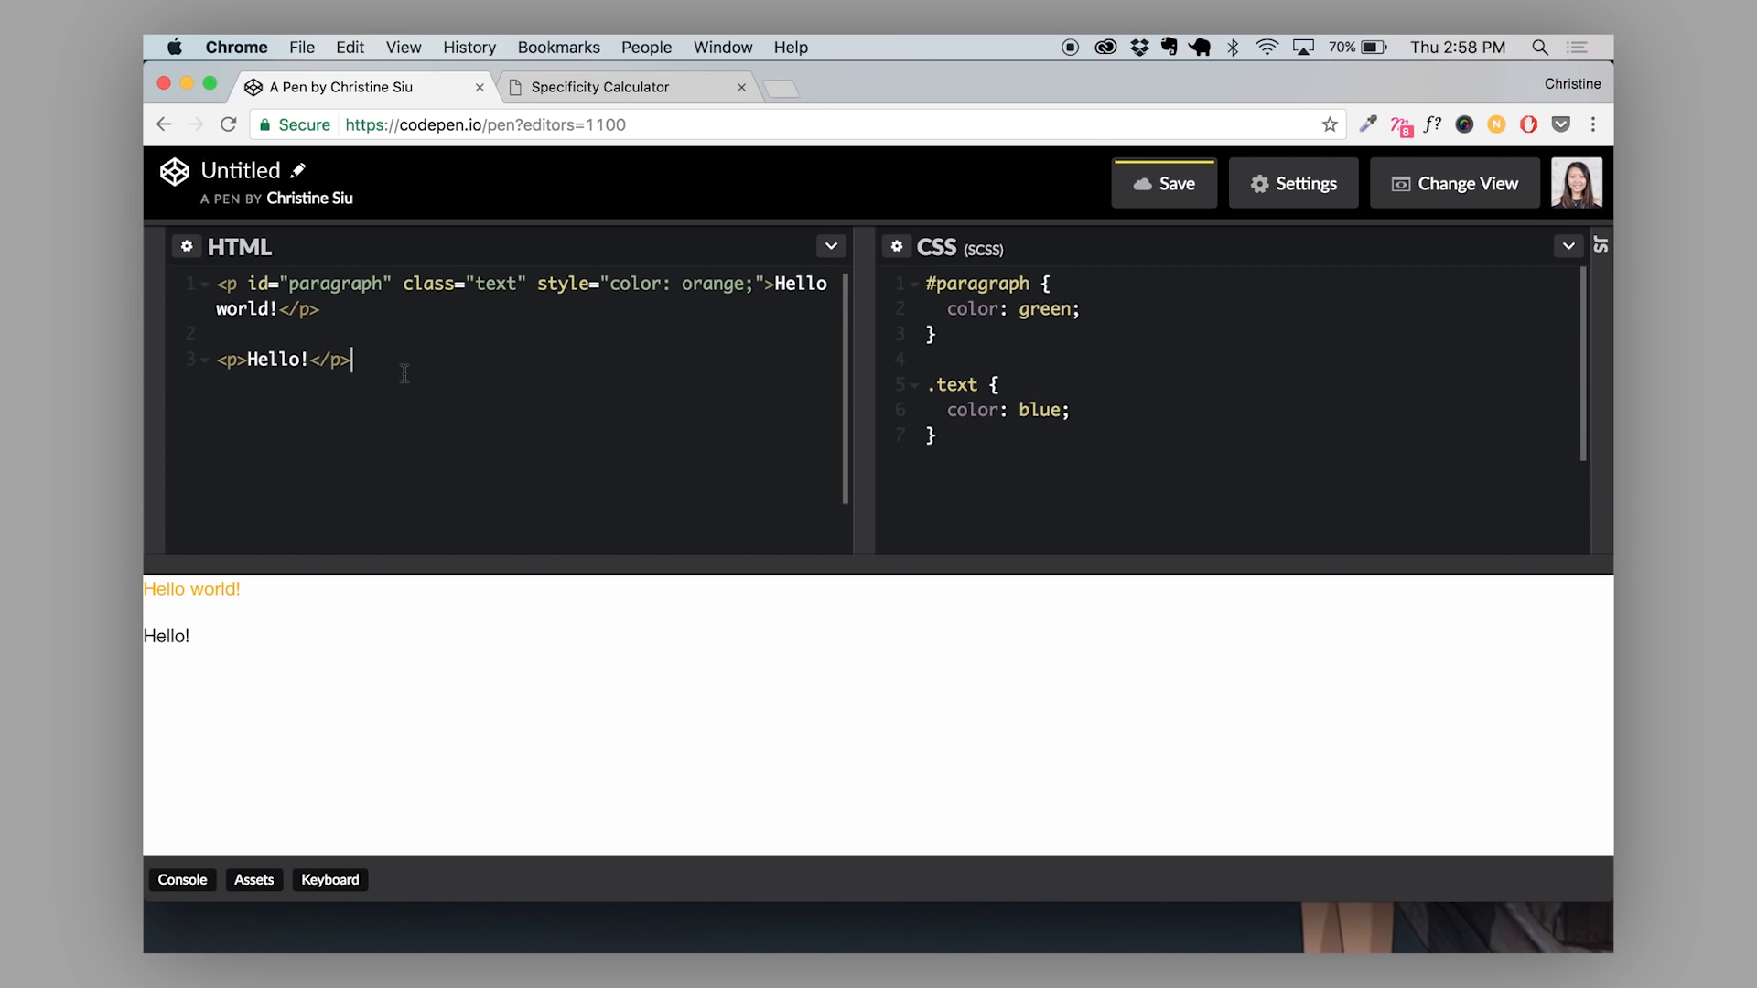